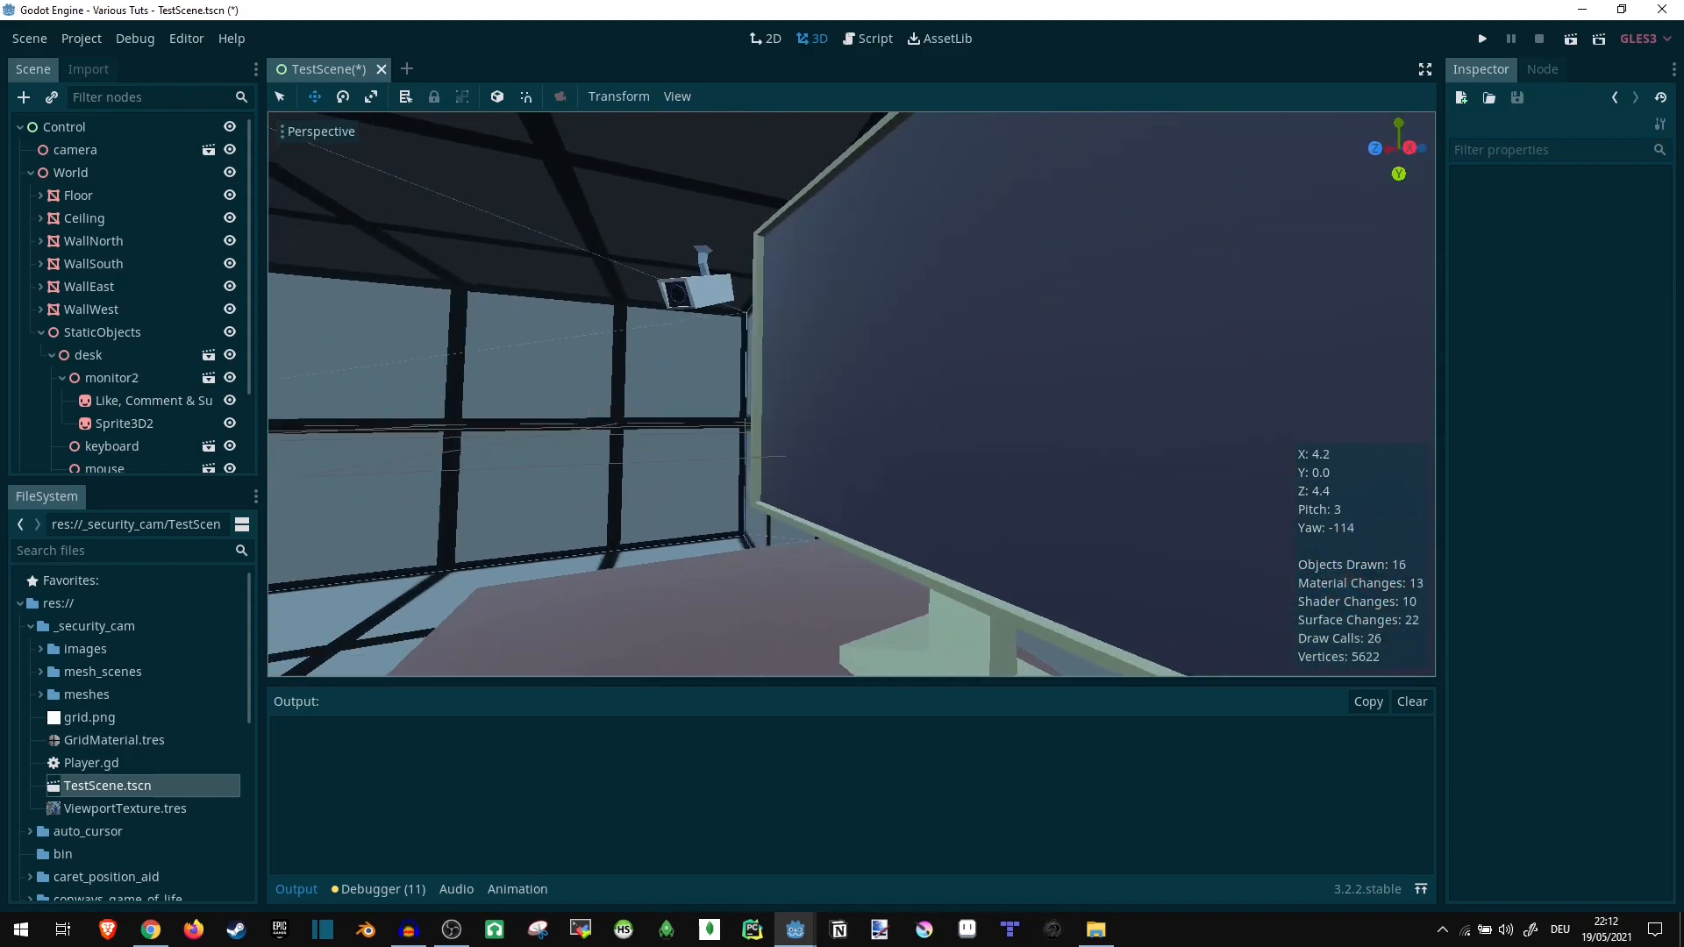
- Orbit the 3D view toward the desk and the ceiling-mounted security camera
{"action": "left_click_drag", "start_coordinate": [753, 375], "coordinate": [945, 358]}
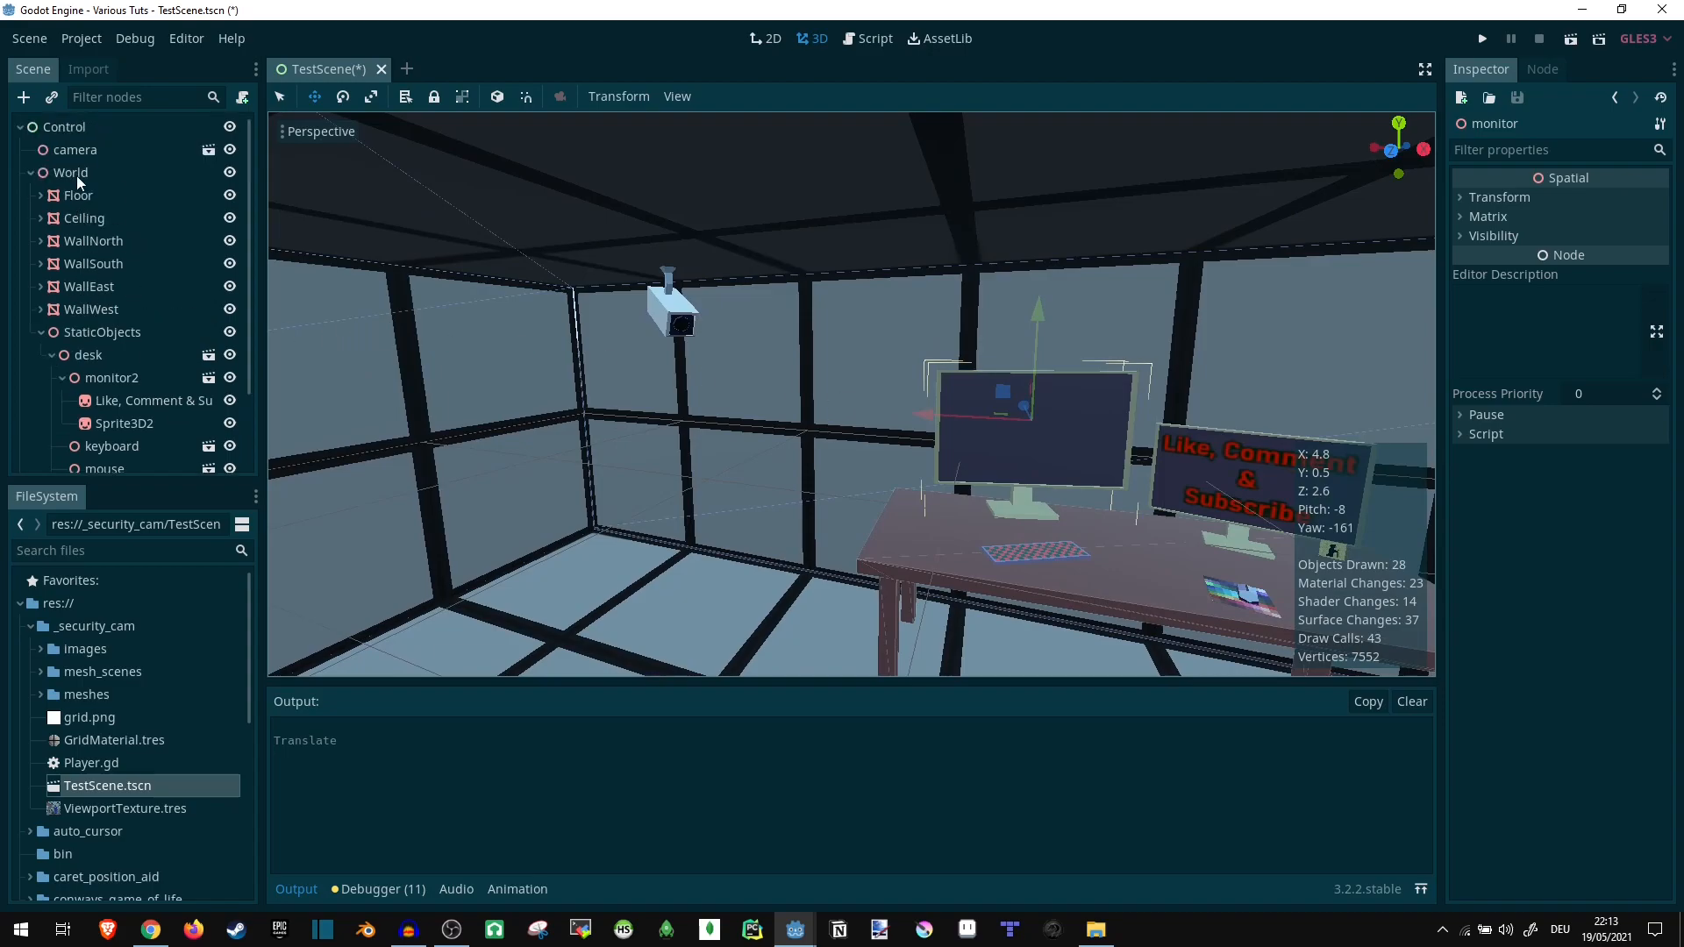
- Create a Camera child node (Camera2) under the security camera node
{"action": "right_click", "coordinate": [74, 149]}
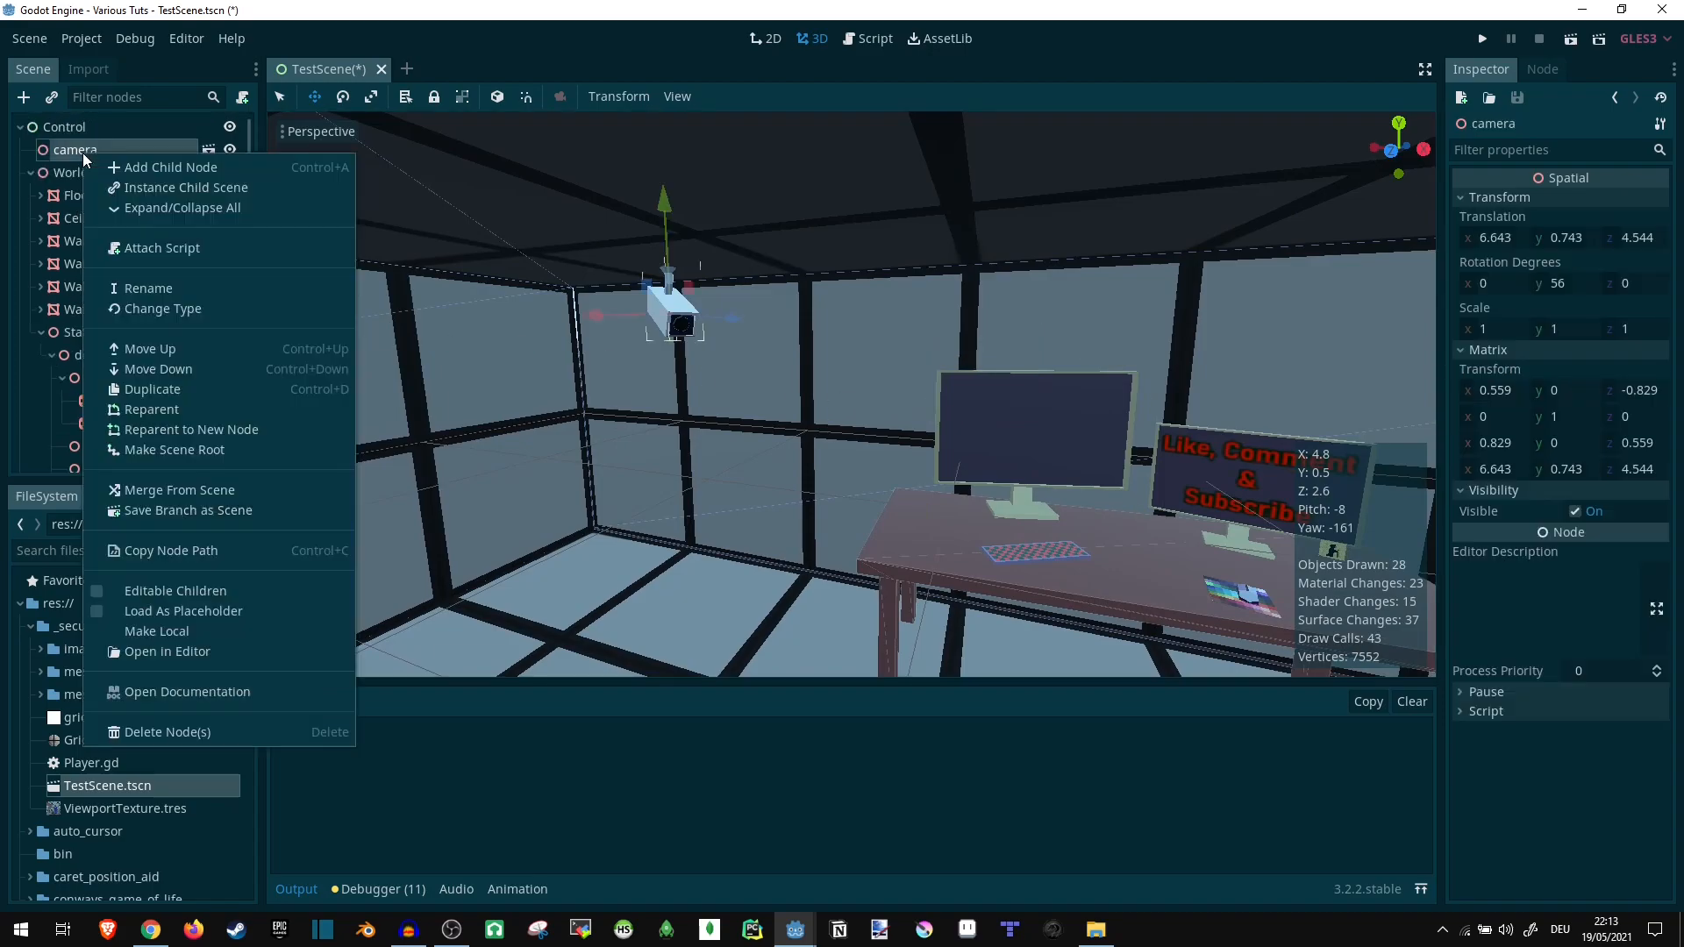
{"action": "left_click", "coordinate": [170, 166]}
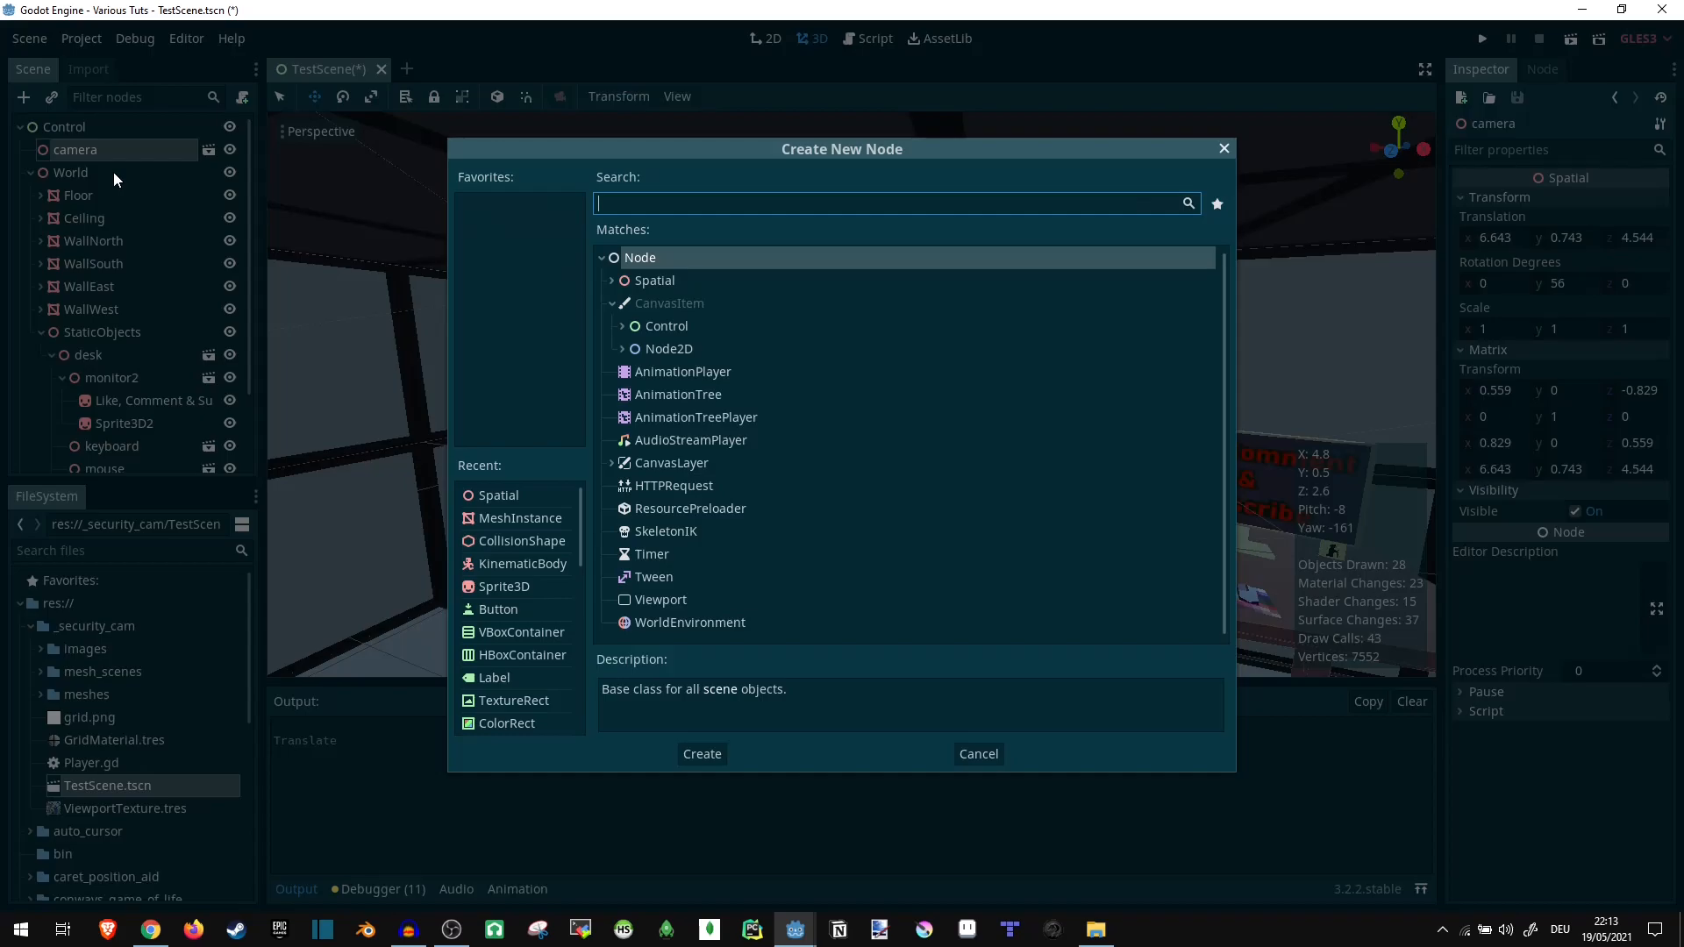
{"action": "type", "text": "camera"}
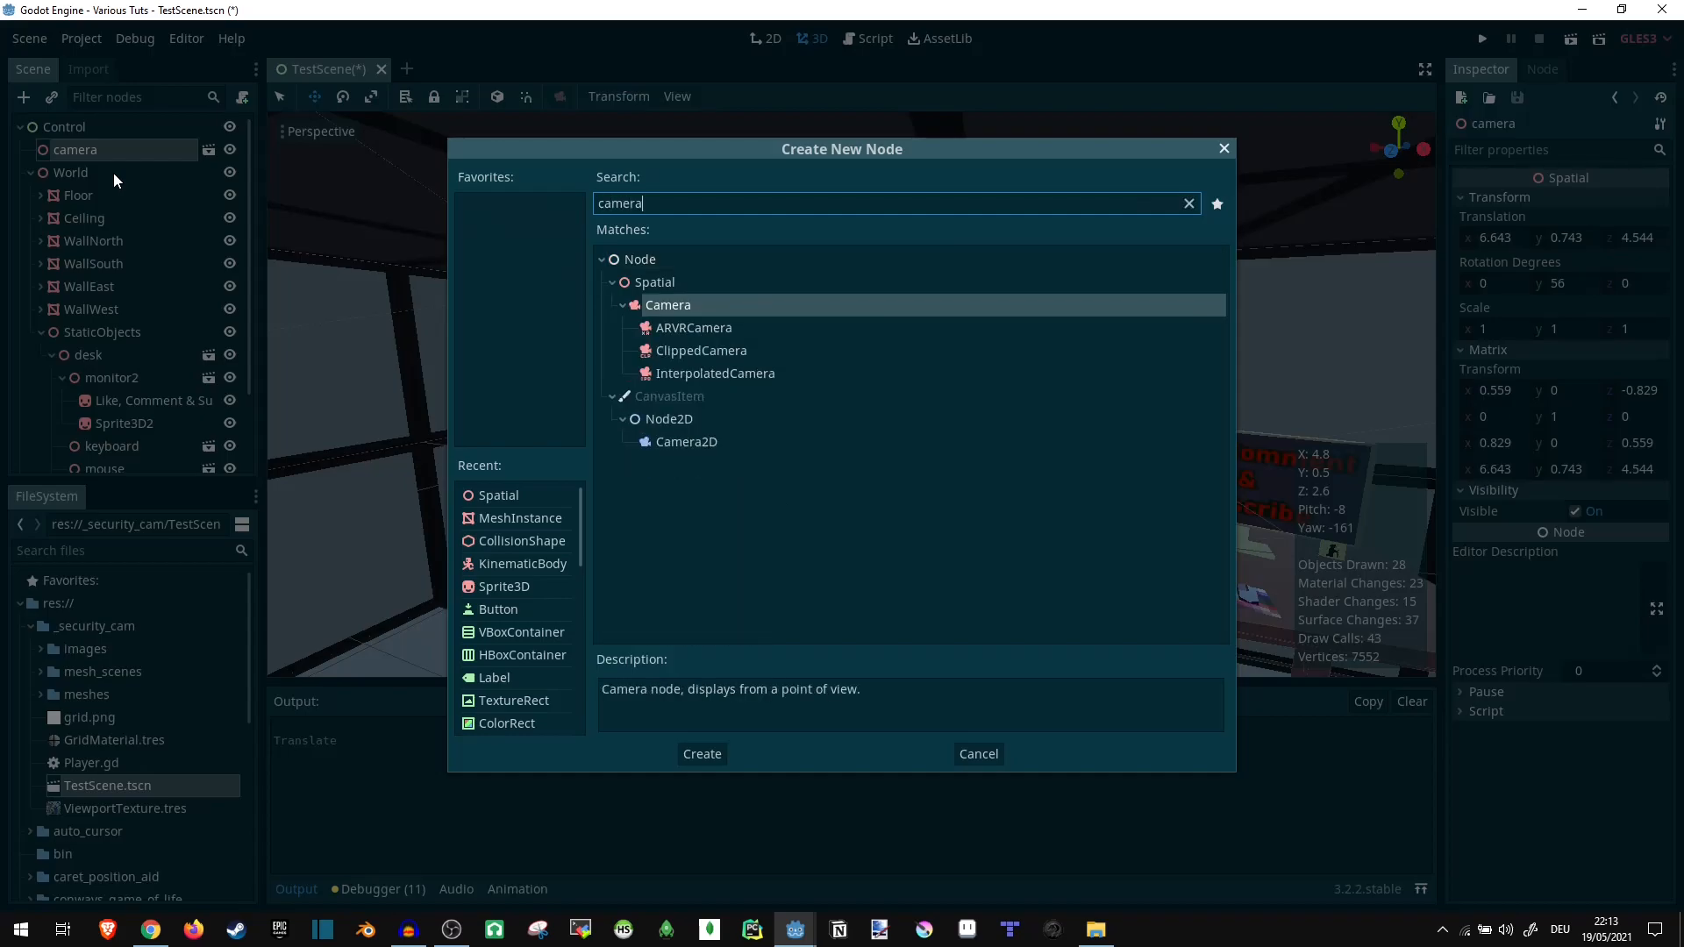
{"action": "left_click", "coordinate": [702, 752]}
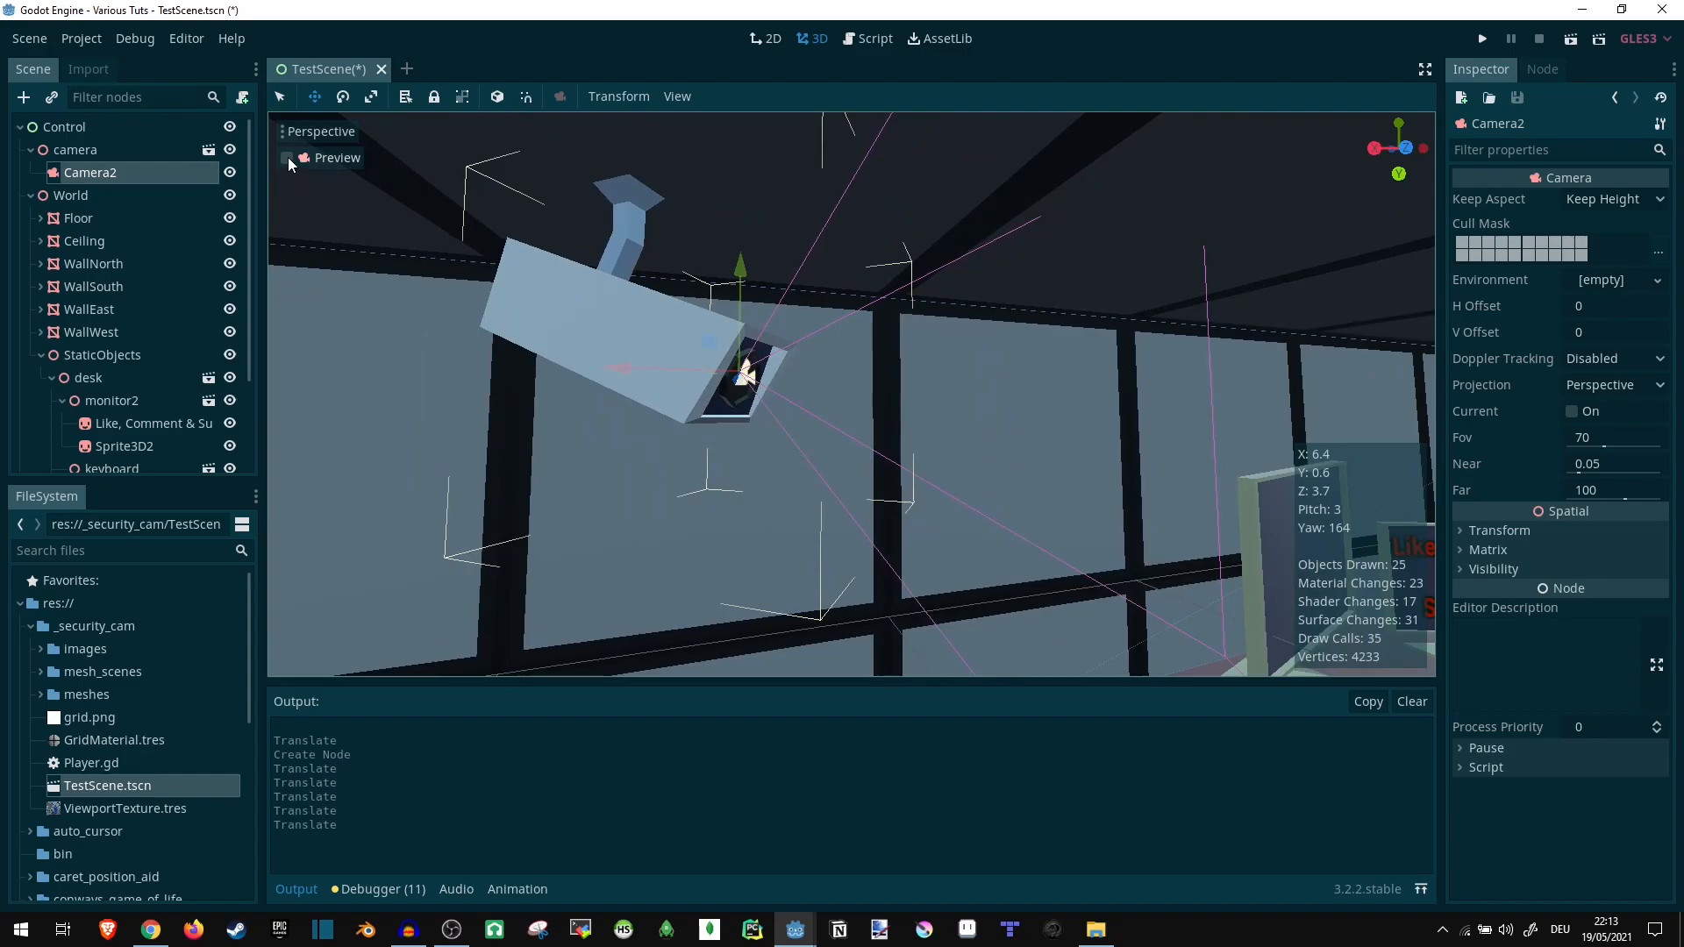
- Set Camera2's Rotation Degrees X to -20 (after trying 30) under Transform
{"action": "left_click", "coordinate": [289, 158]}
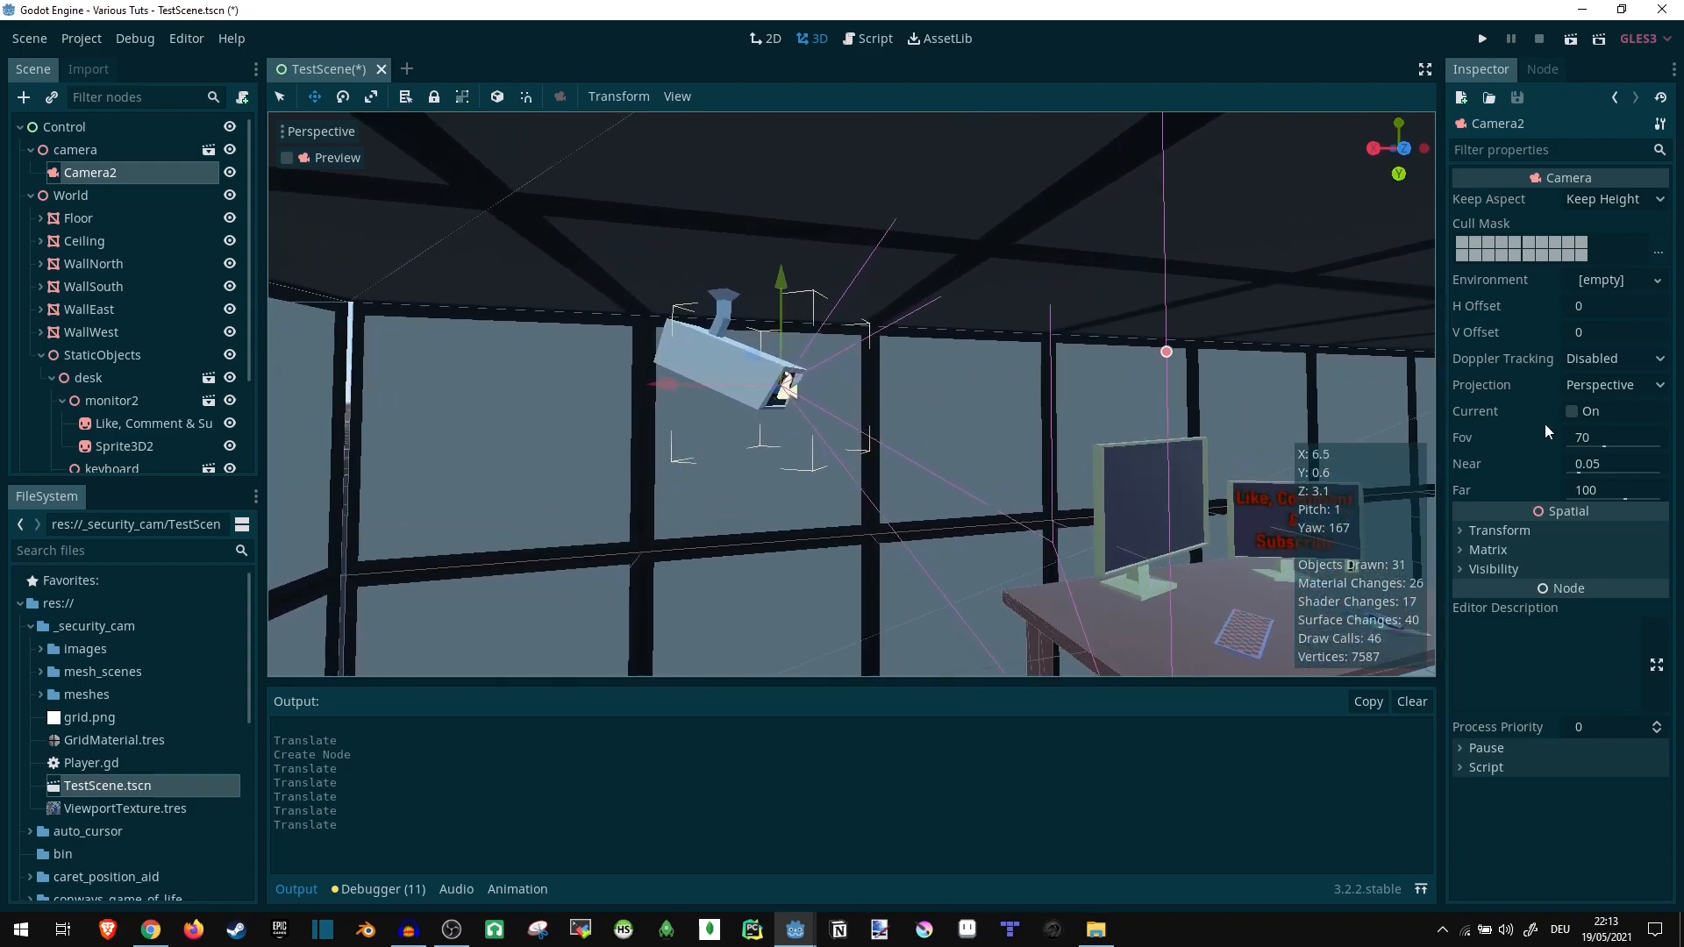
{"action": "left_click", "coordinate": [1496, 529]}
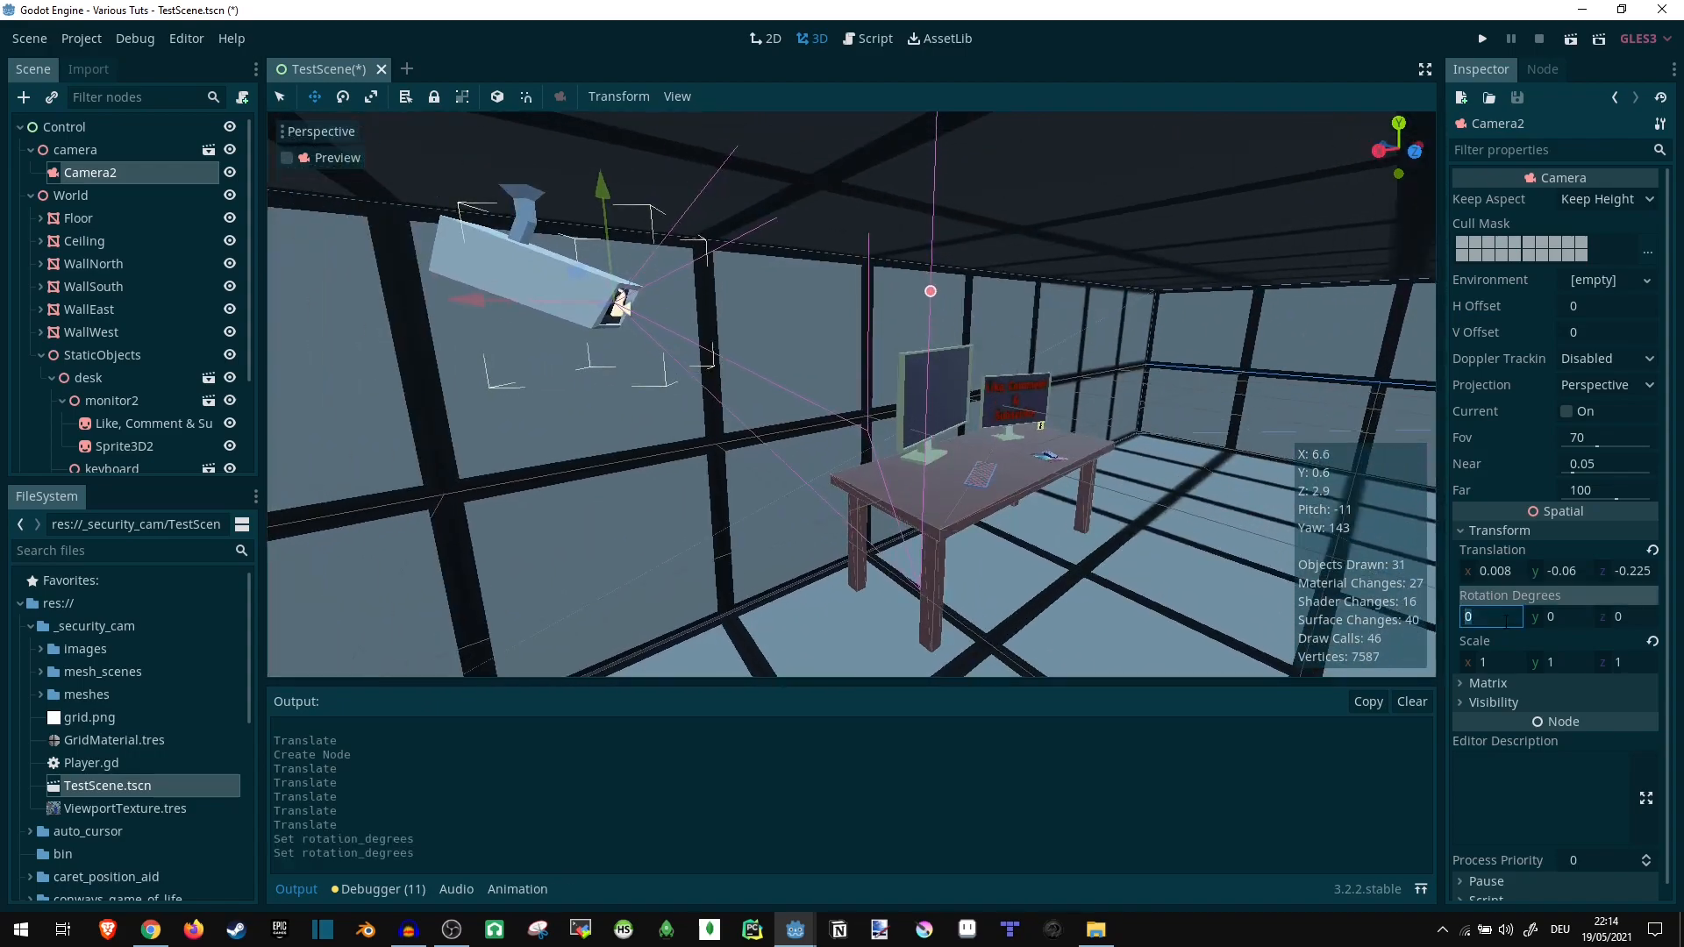
{"action": "type", "text": "30"}
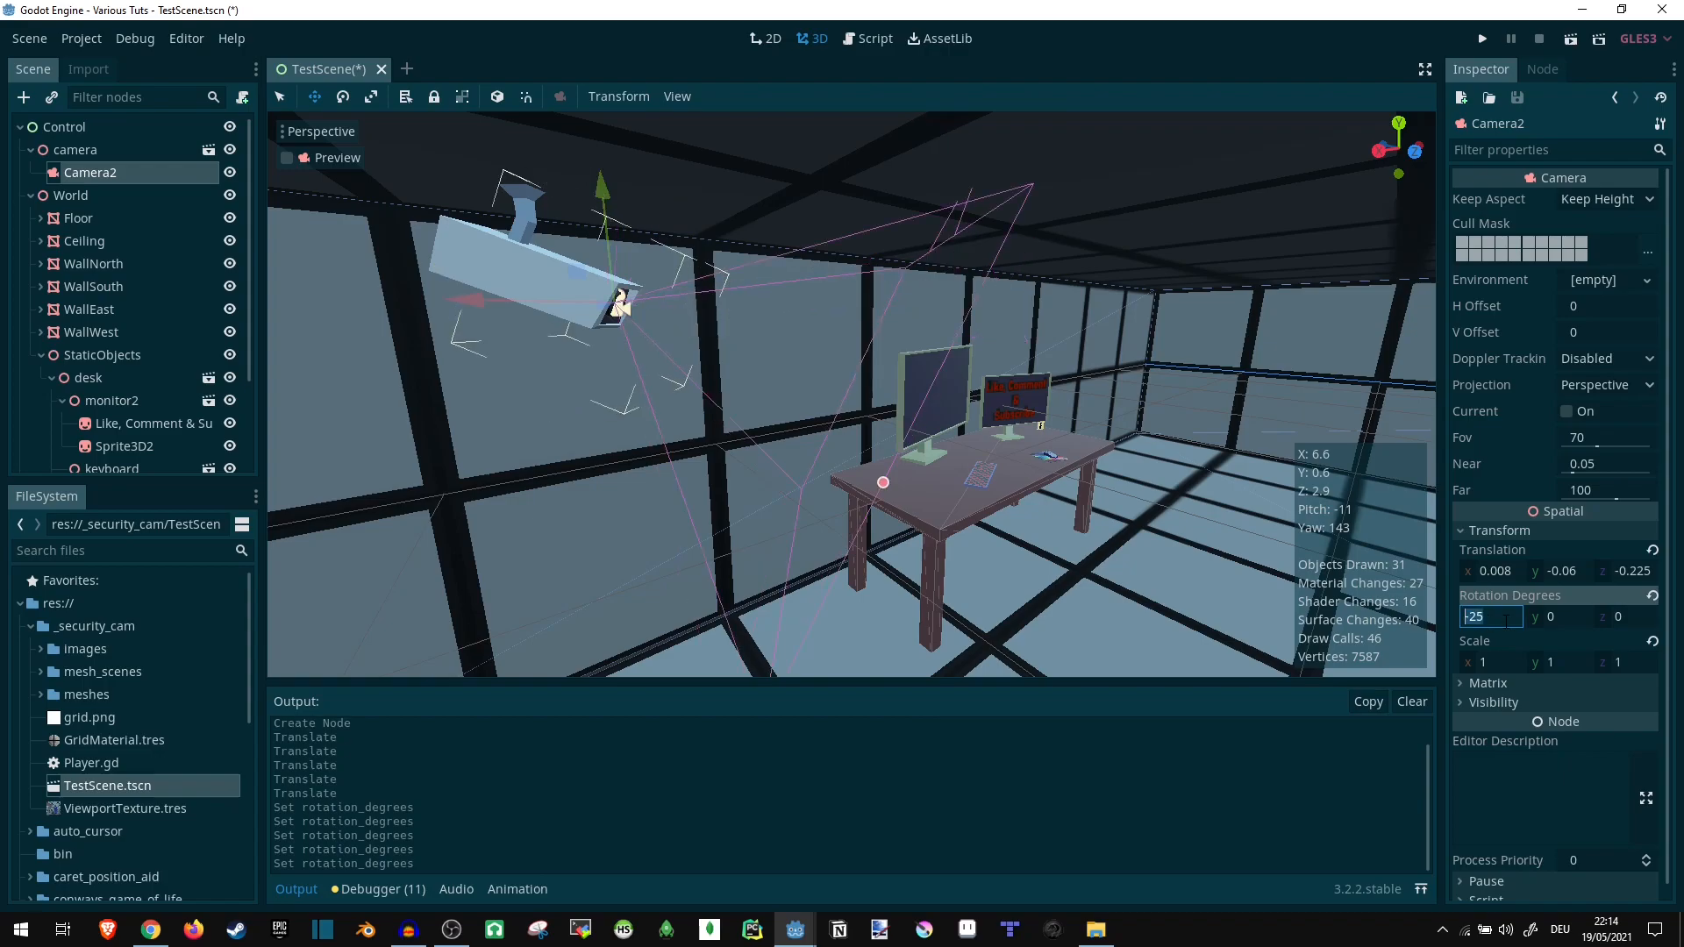
{"action": "type", "text": "-20"}
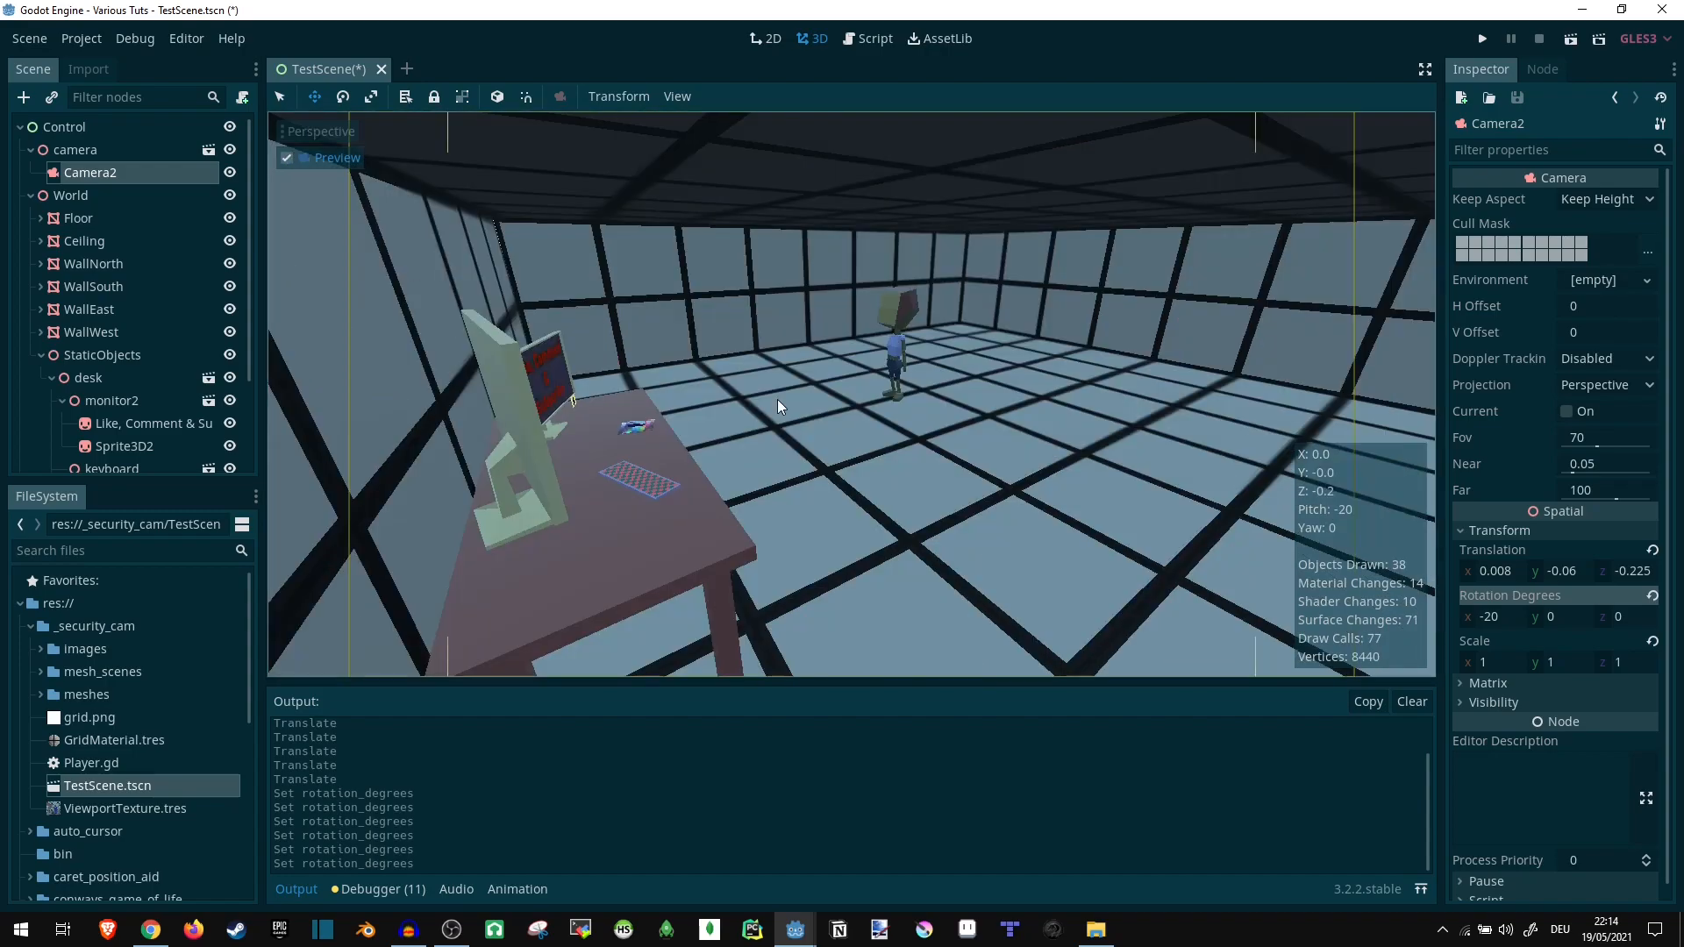
{"action": "mouse_move", "coordinate": [882, 328]}
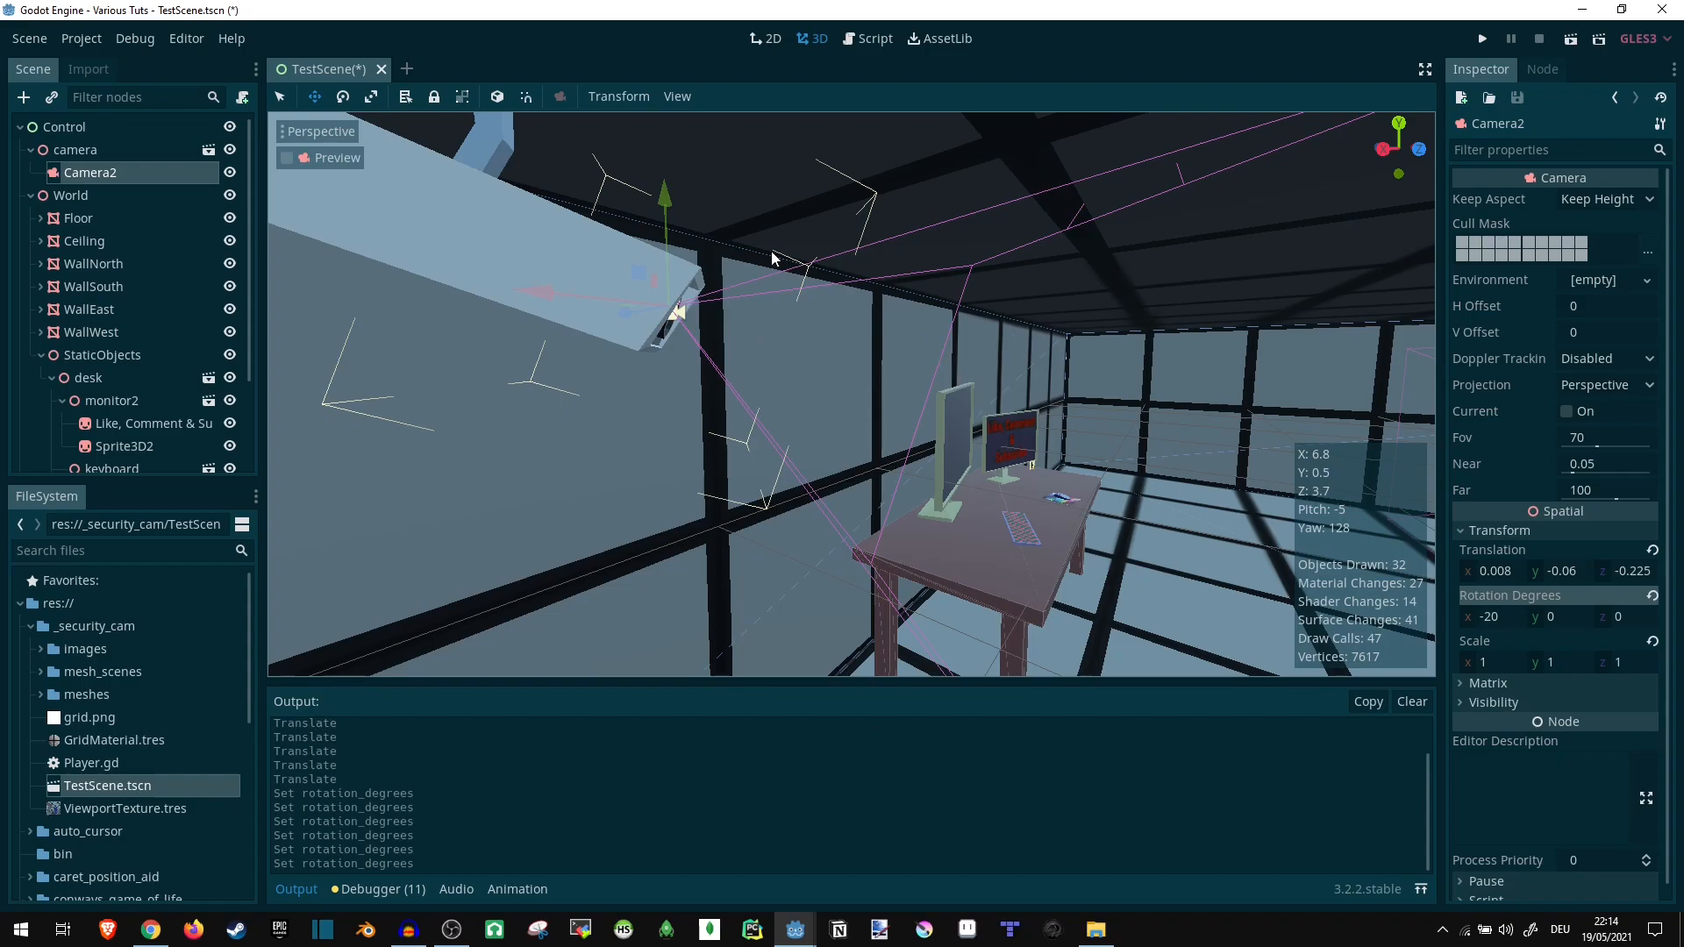
{"action": "mouse_move", "coordinate": [1037, 272]}
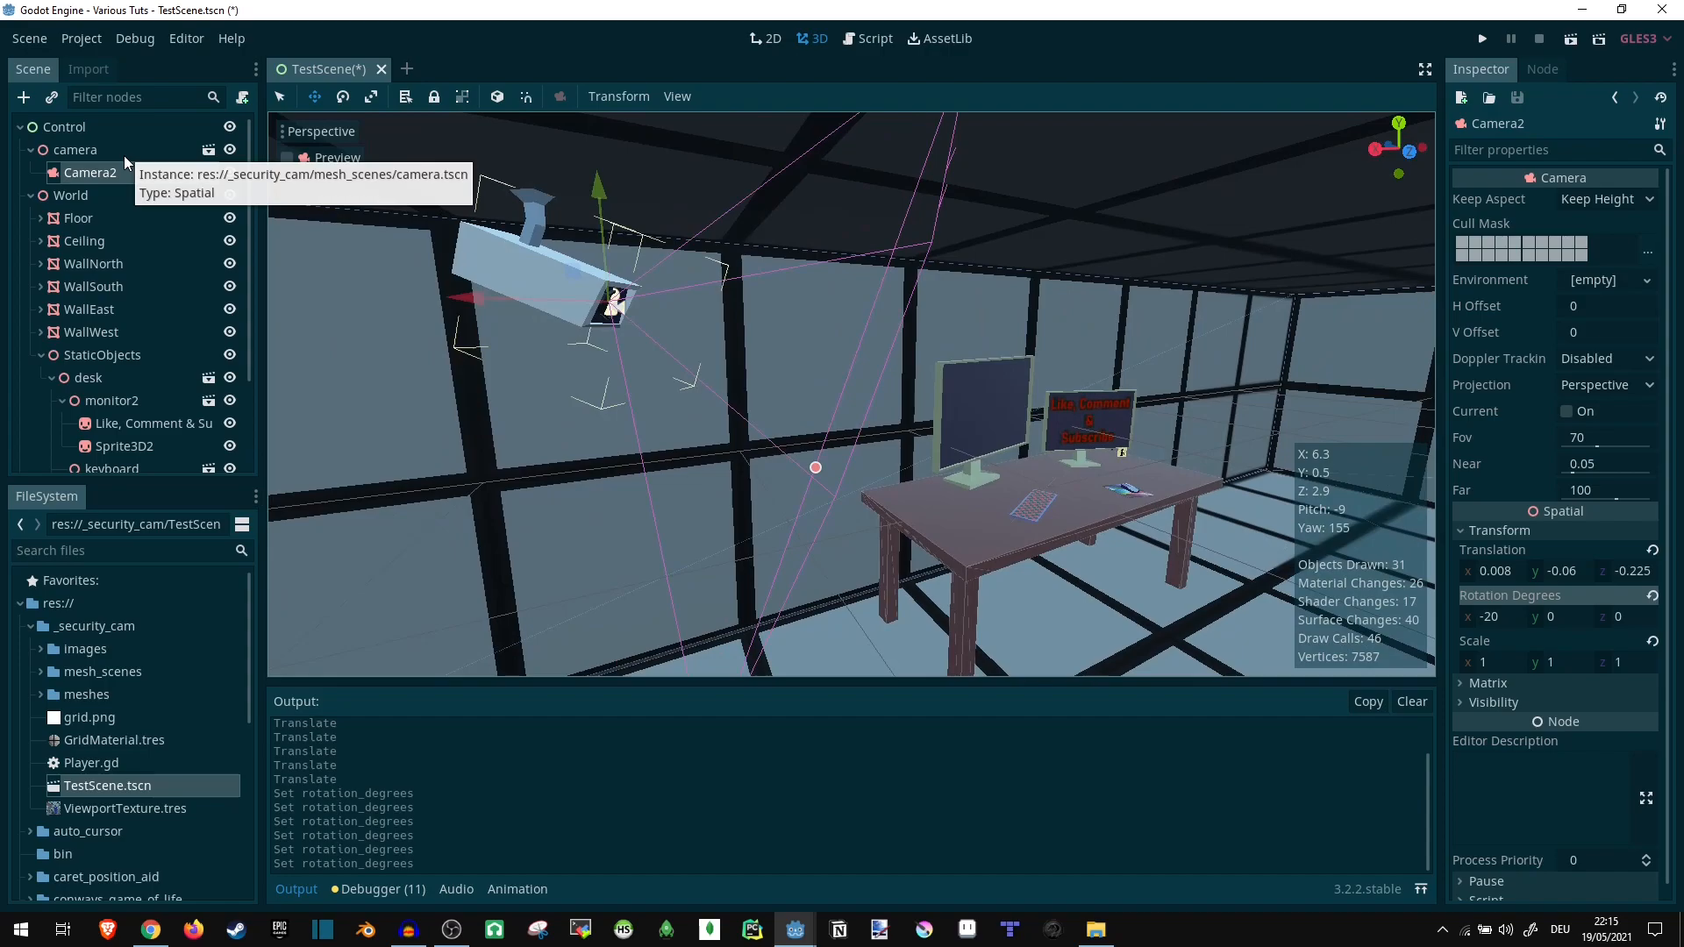
{"action": "mouse_move", "coordinate": [157, 193]}
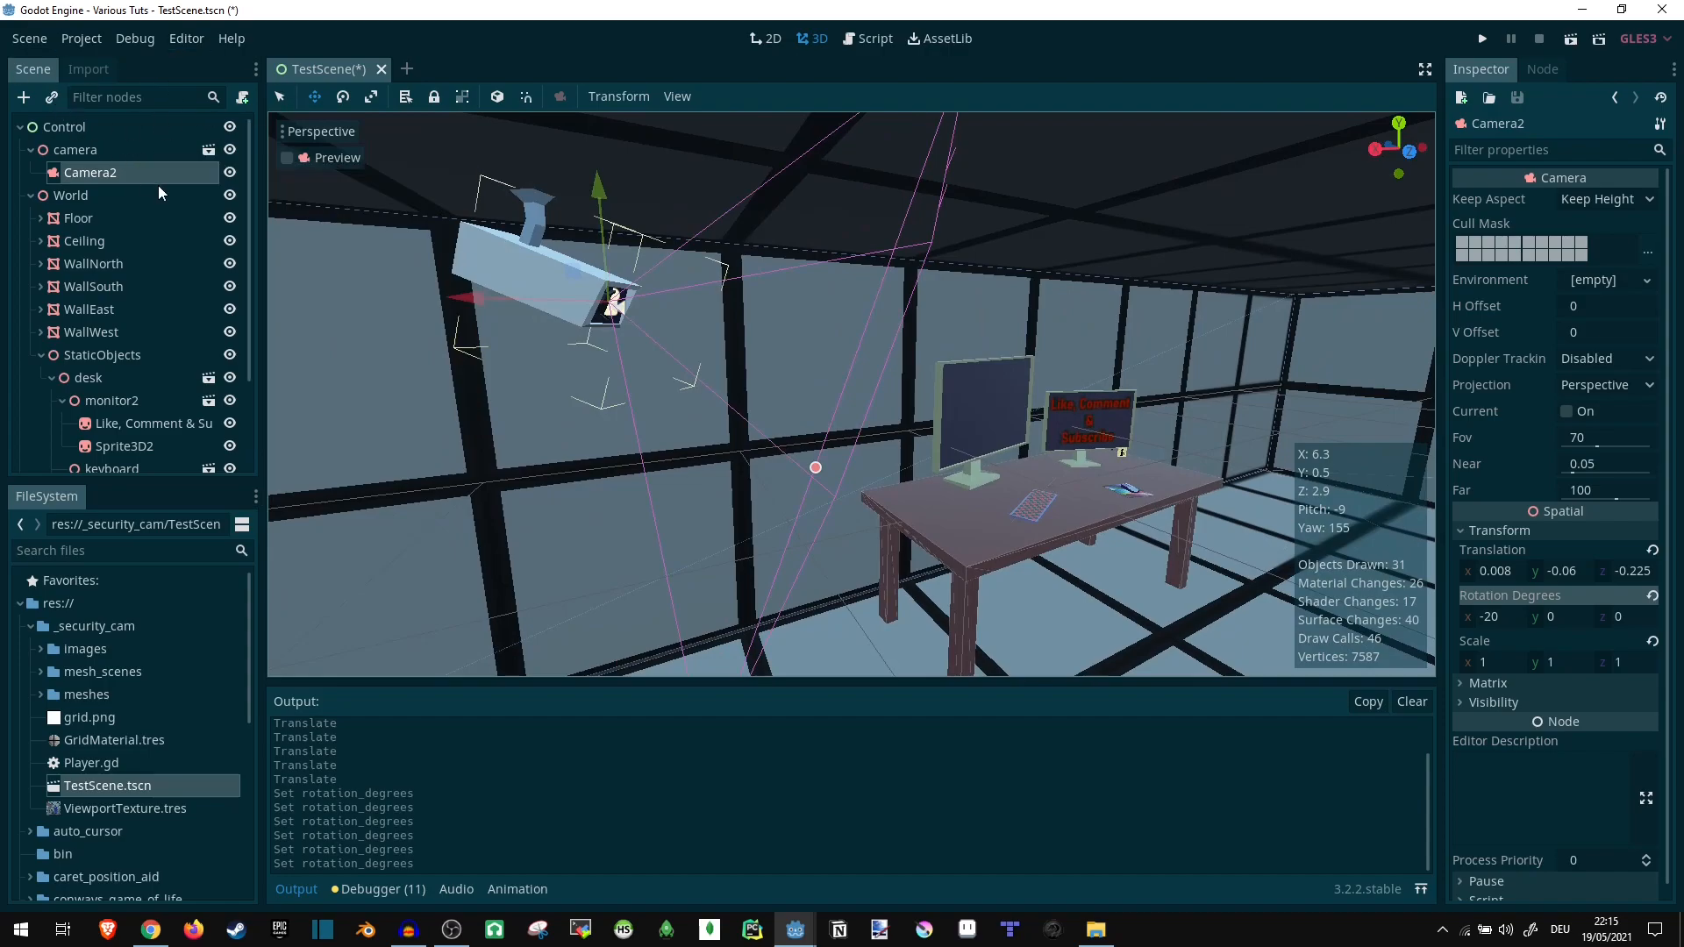
{"action": "mouse_move", "coordinate": [159, 200]}
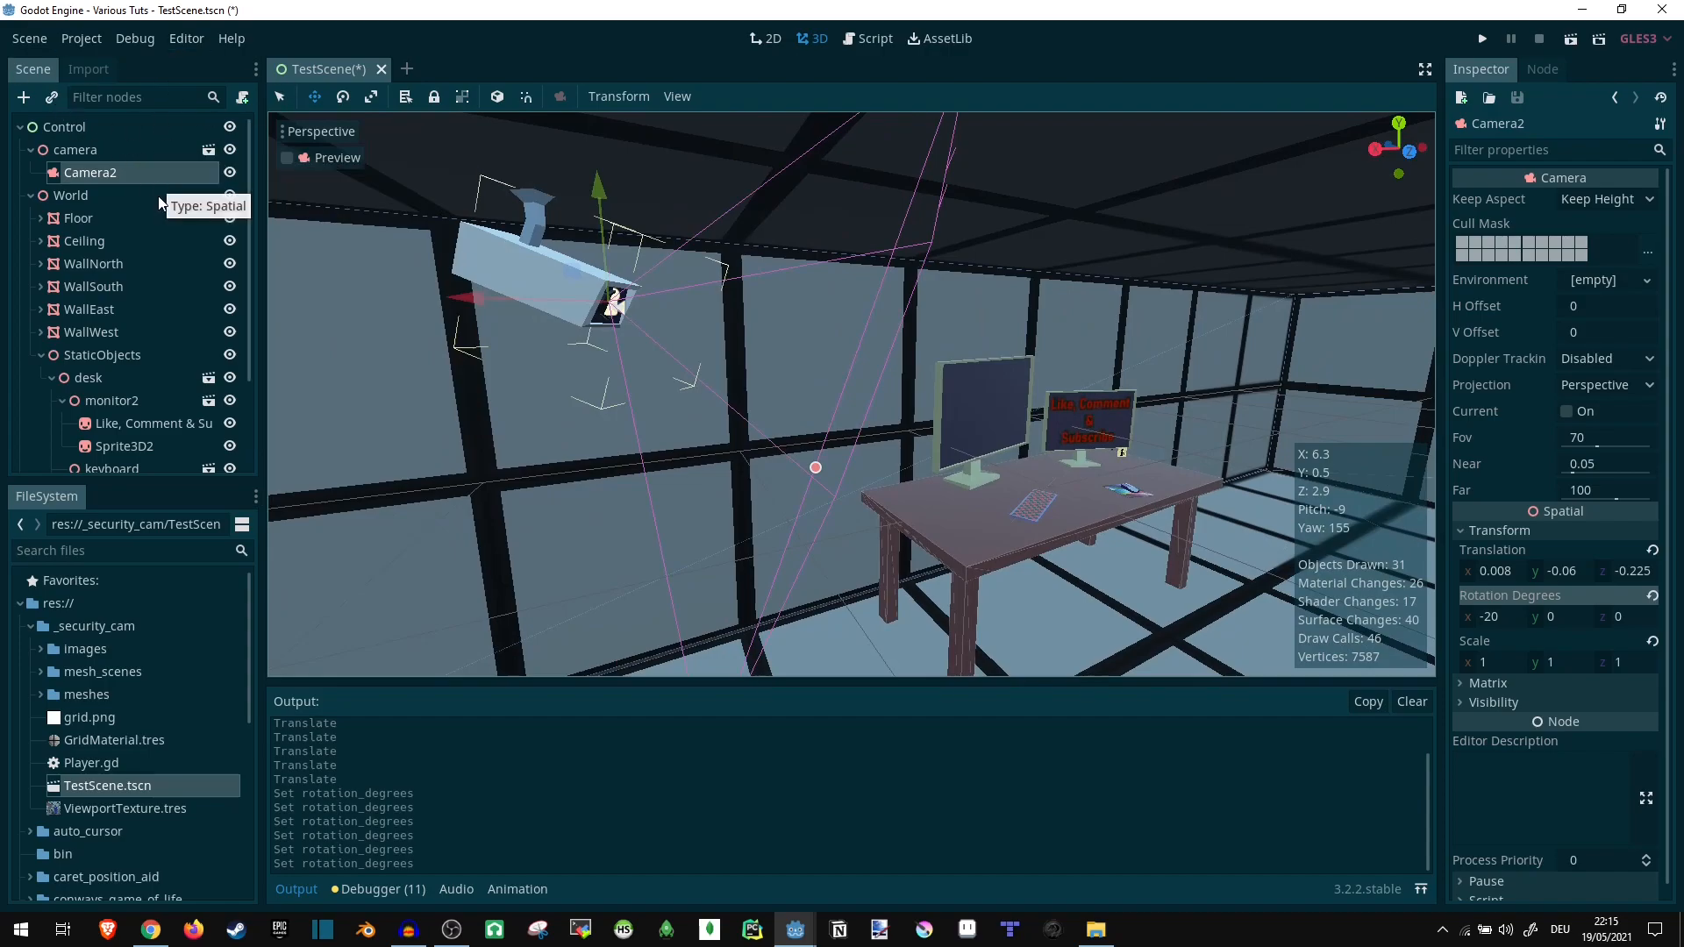
{"action": "mouse_move", "coordinate": [179, 210]}
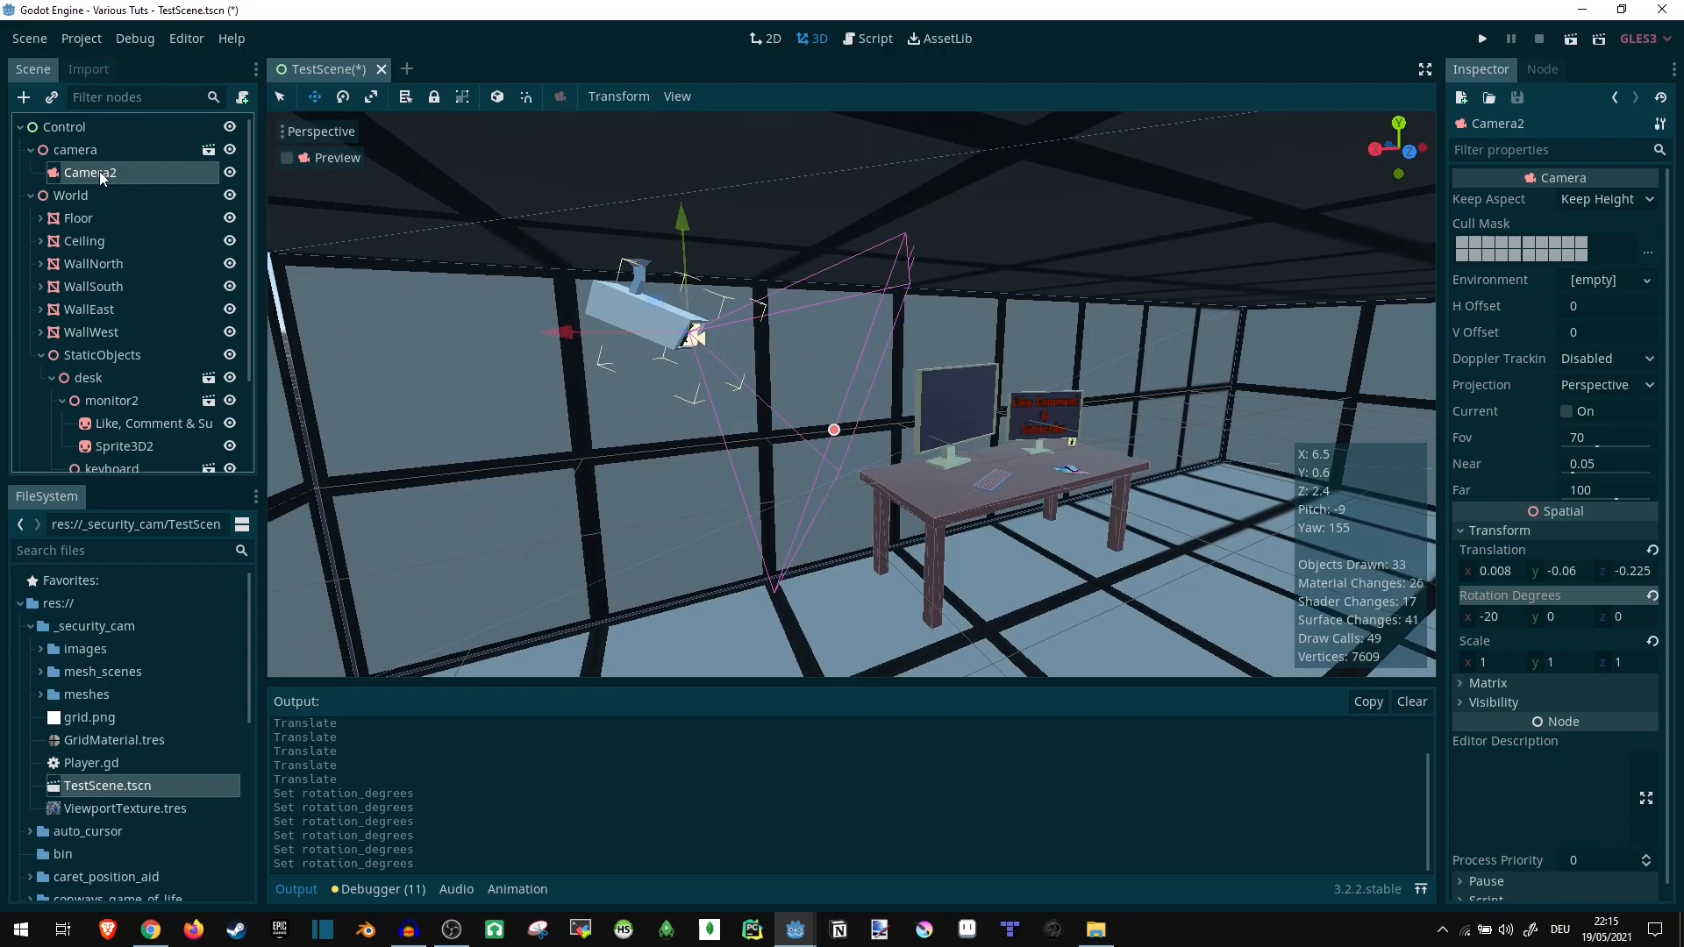
{"action": "mouse_move", "coordinate": [57, 105]}
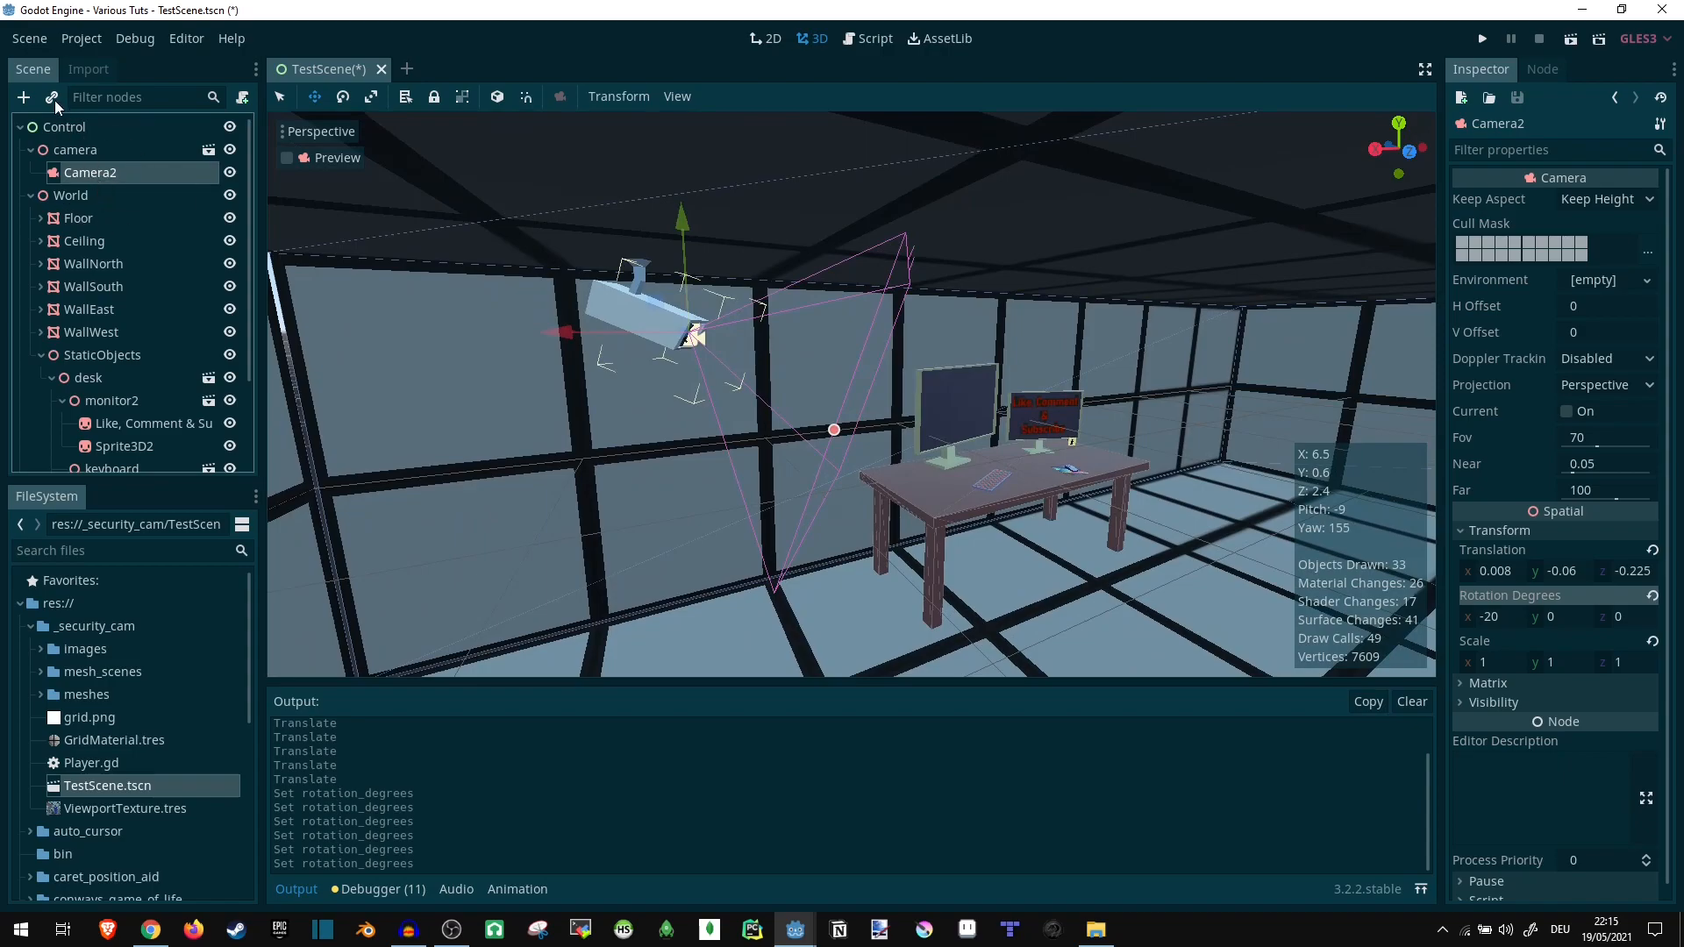
{"action": "mouse_move", "coordinate": [580, 277]}
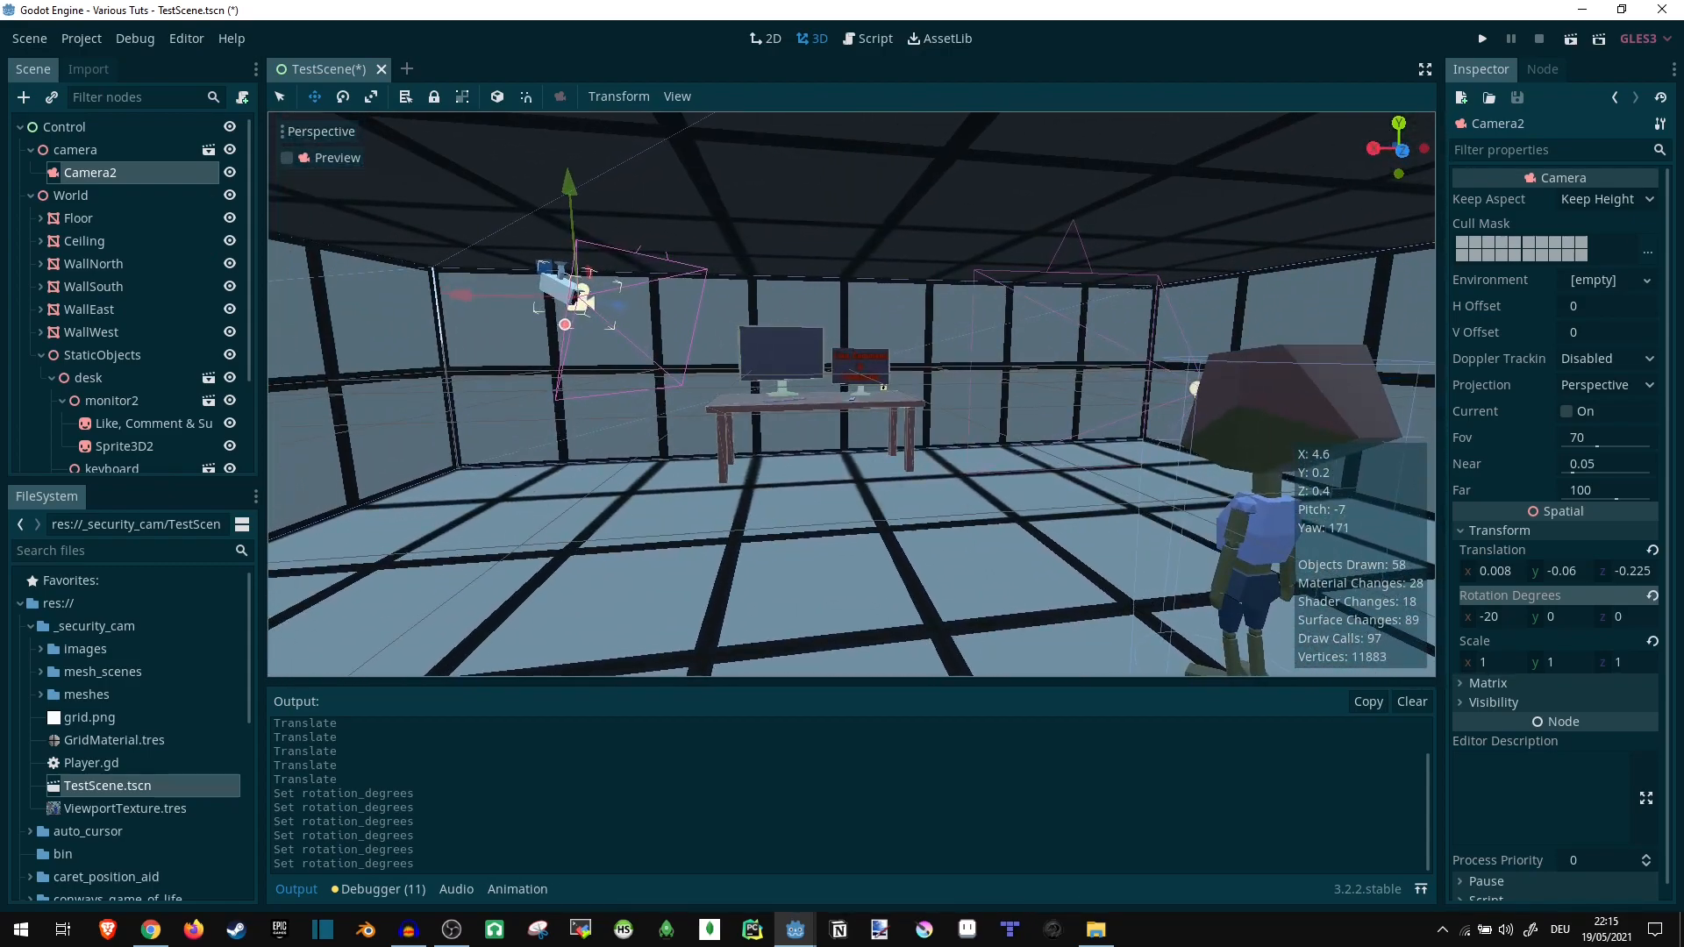
- Add a Viewport under Control, move the camera node inside it and edit its Size toward 600 by 400
{"action": "left_click", "coordinate": [63, 126]}
{"action": "type", "text": "Viewpo"}
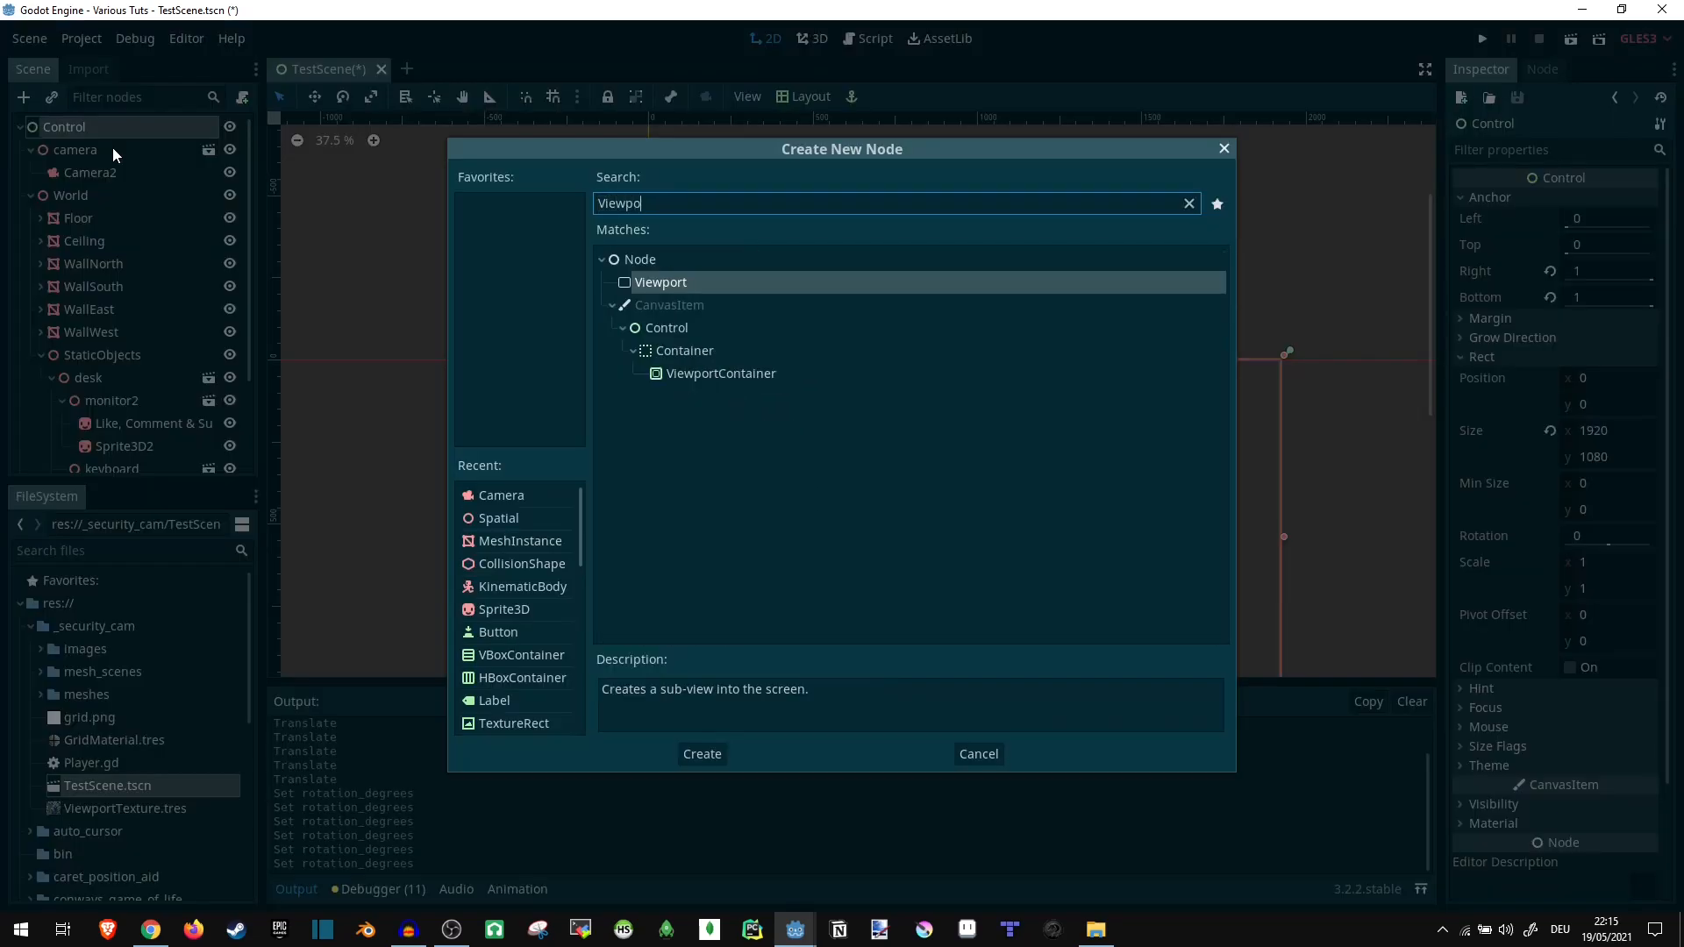
{"action": "left_click", "coordinate": [702, 752]}
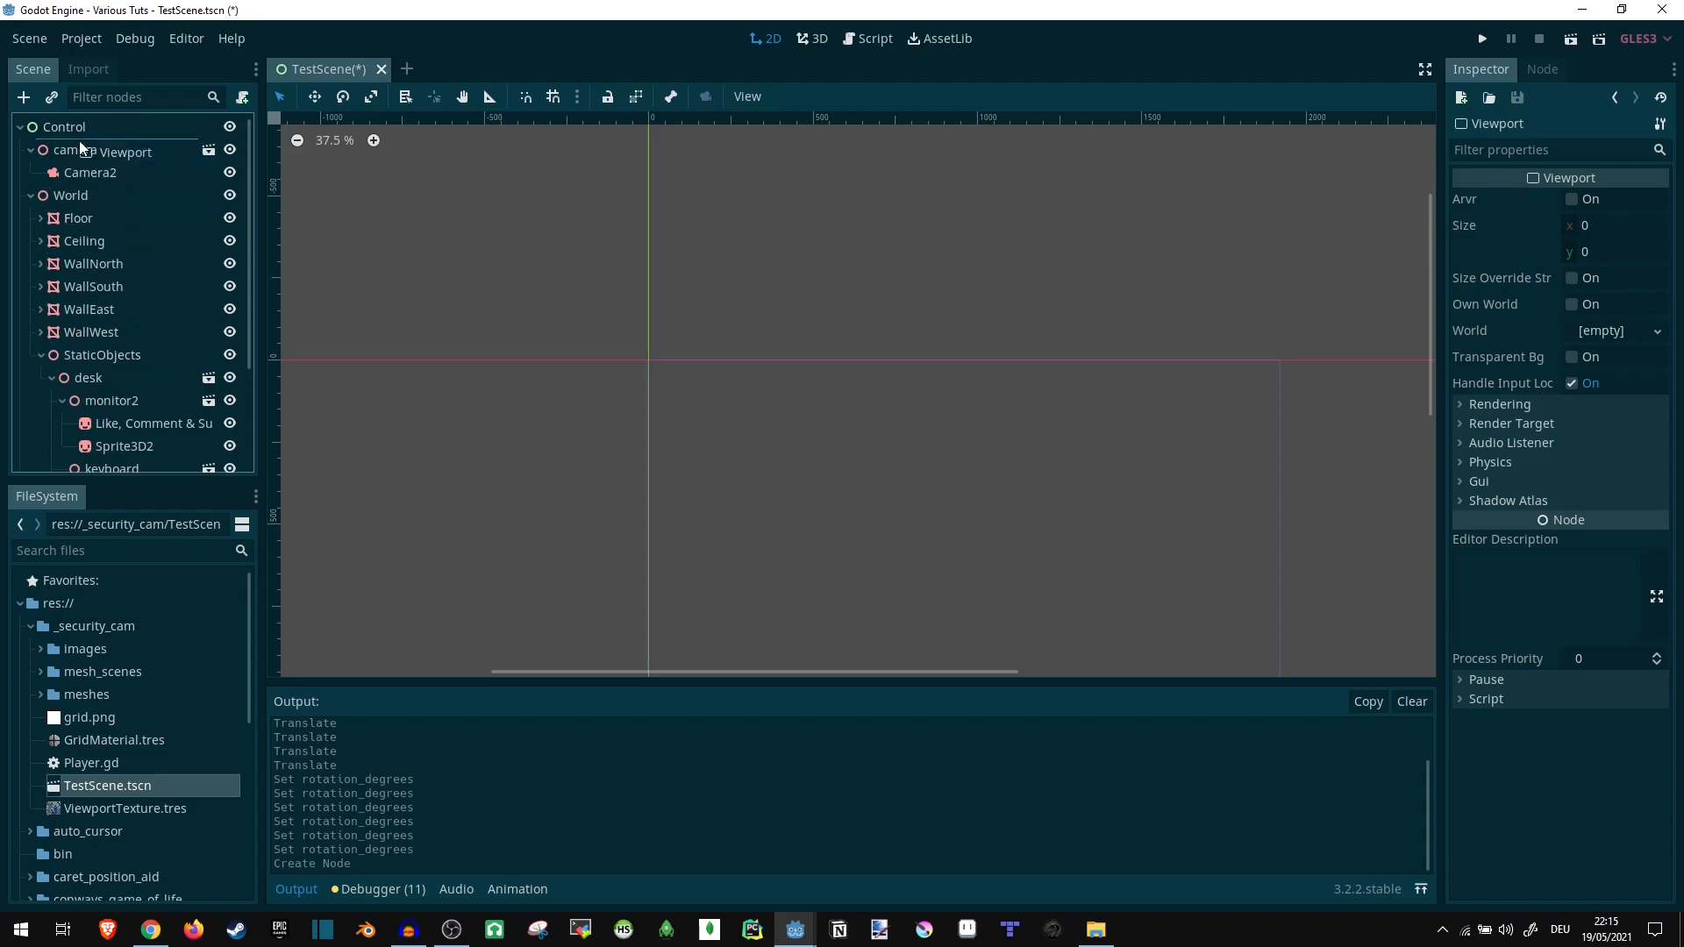
{"action": "left_click", "coordinate": [819, 37]}
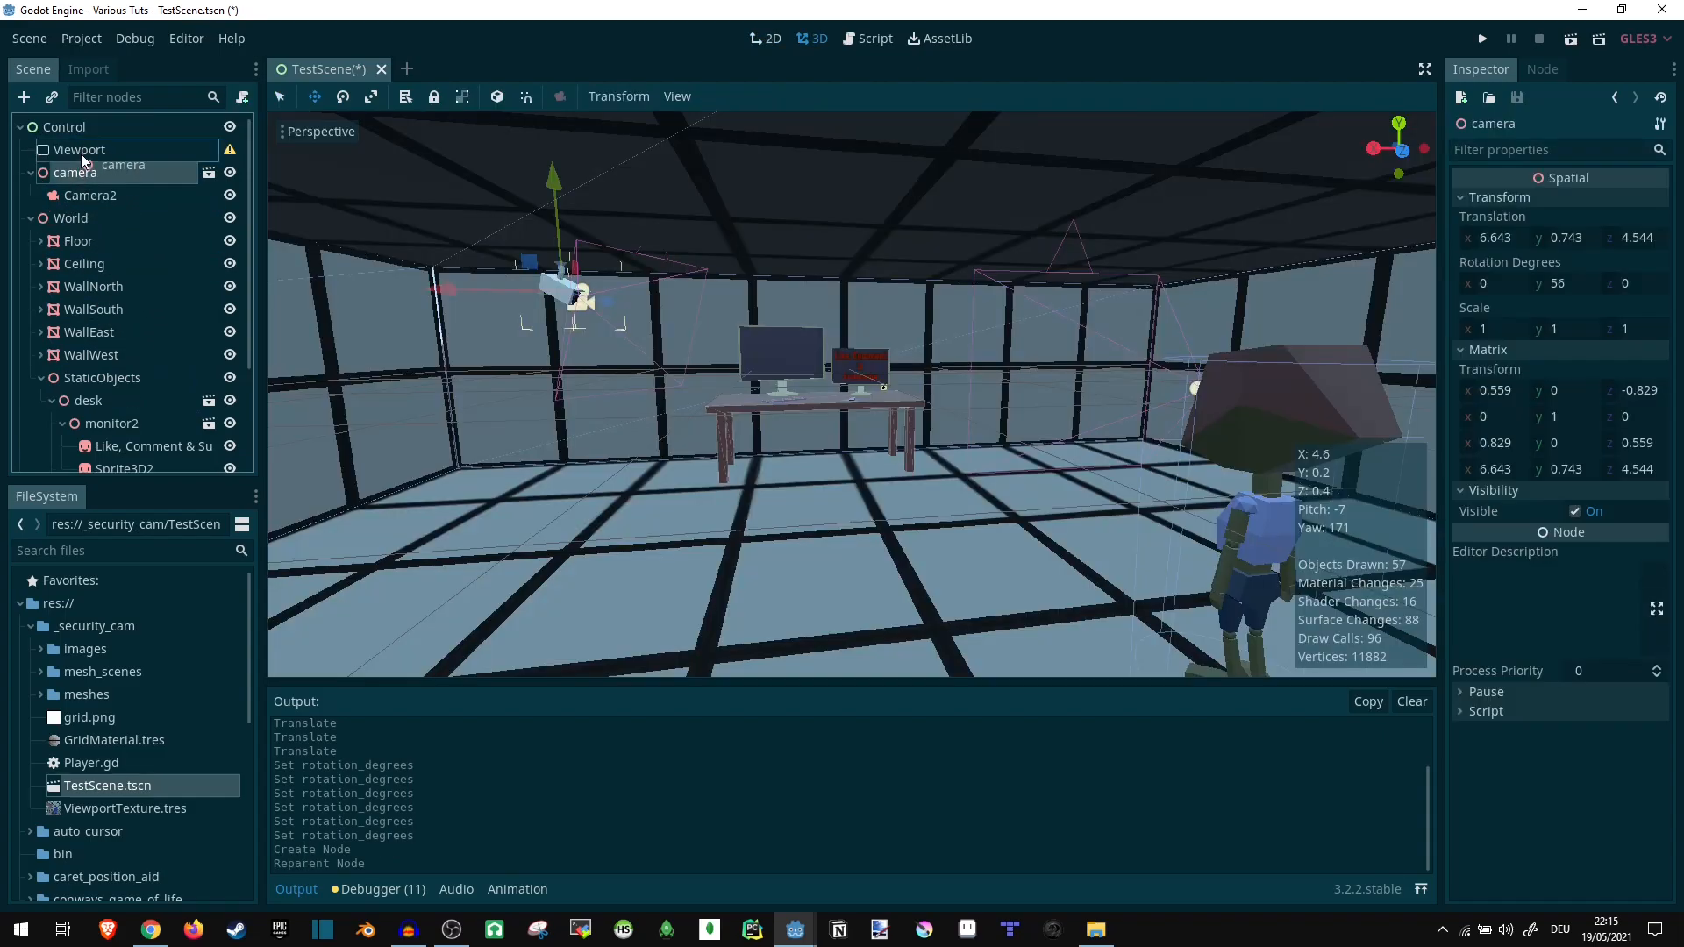
{"action": "left_click", "coordinate": [80, 149]}
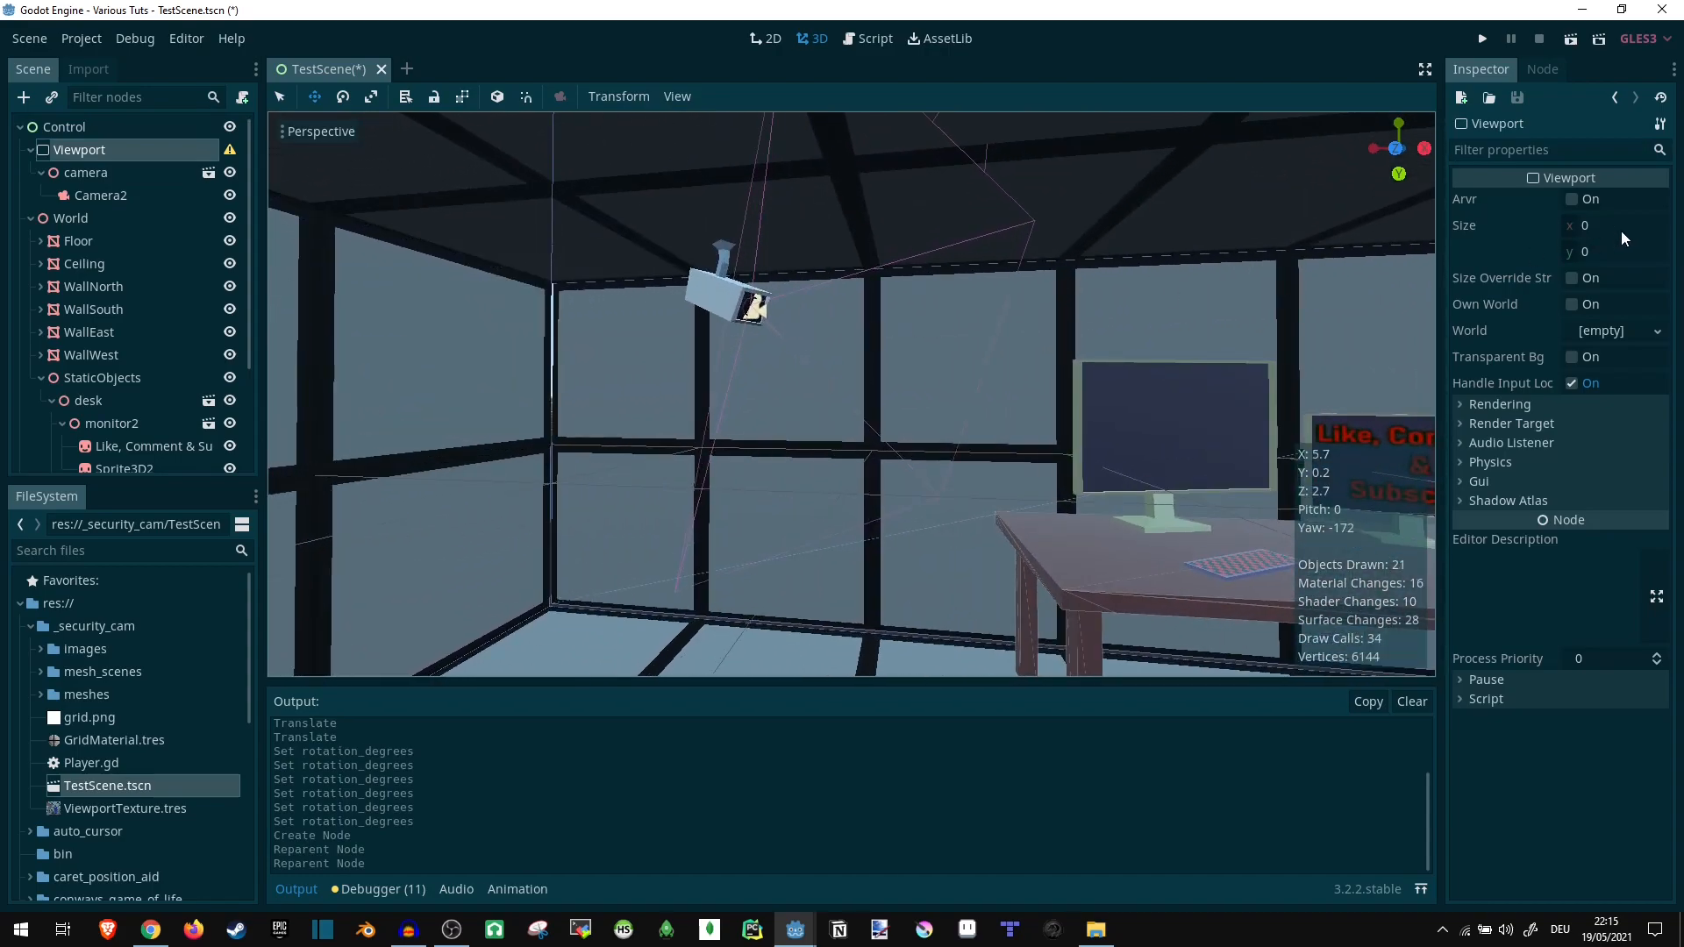
{"action": "left_click", "coordinate": [1615, 224]}
{"action": "type", "text": "600"}
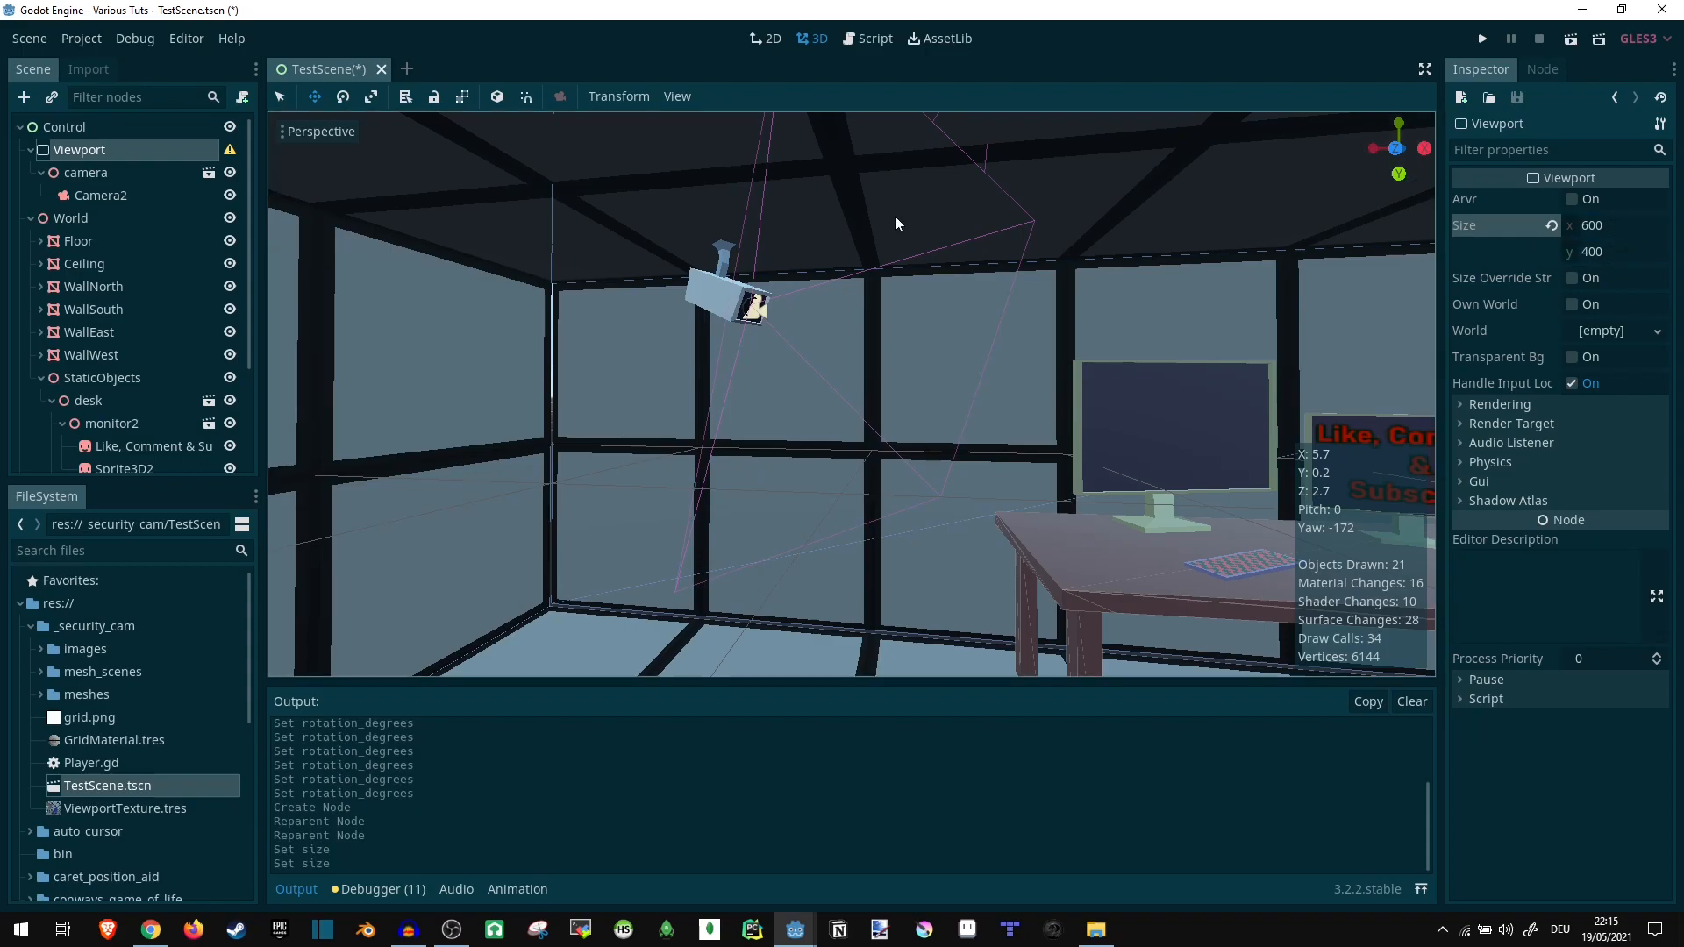
{"action": "mouse_move", "coordinate": [95, 186]}
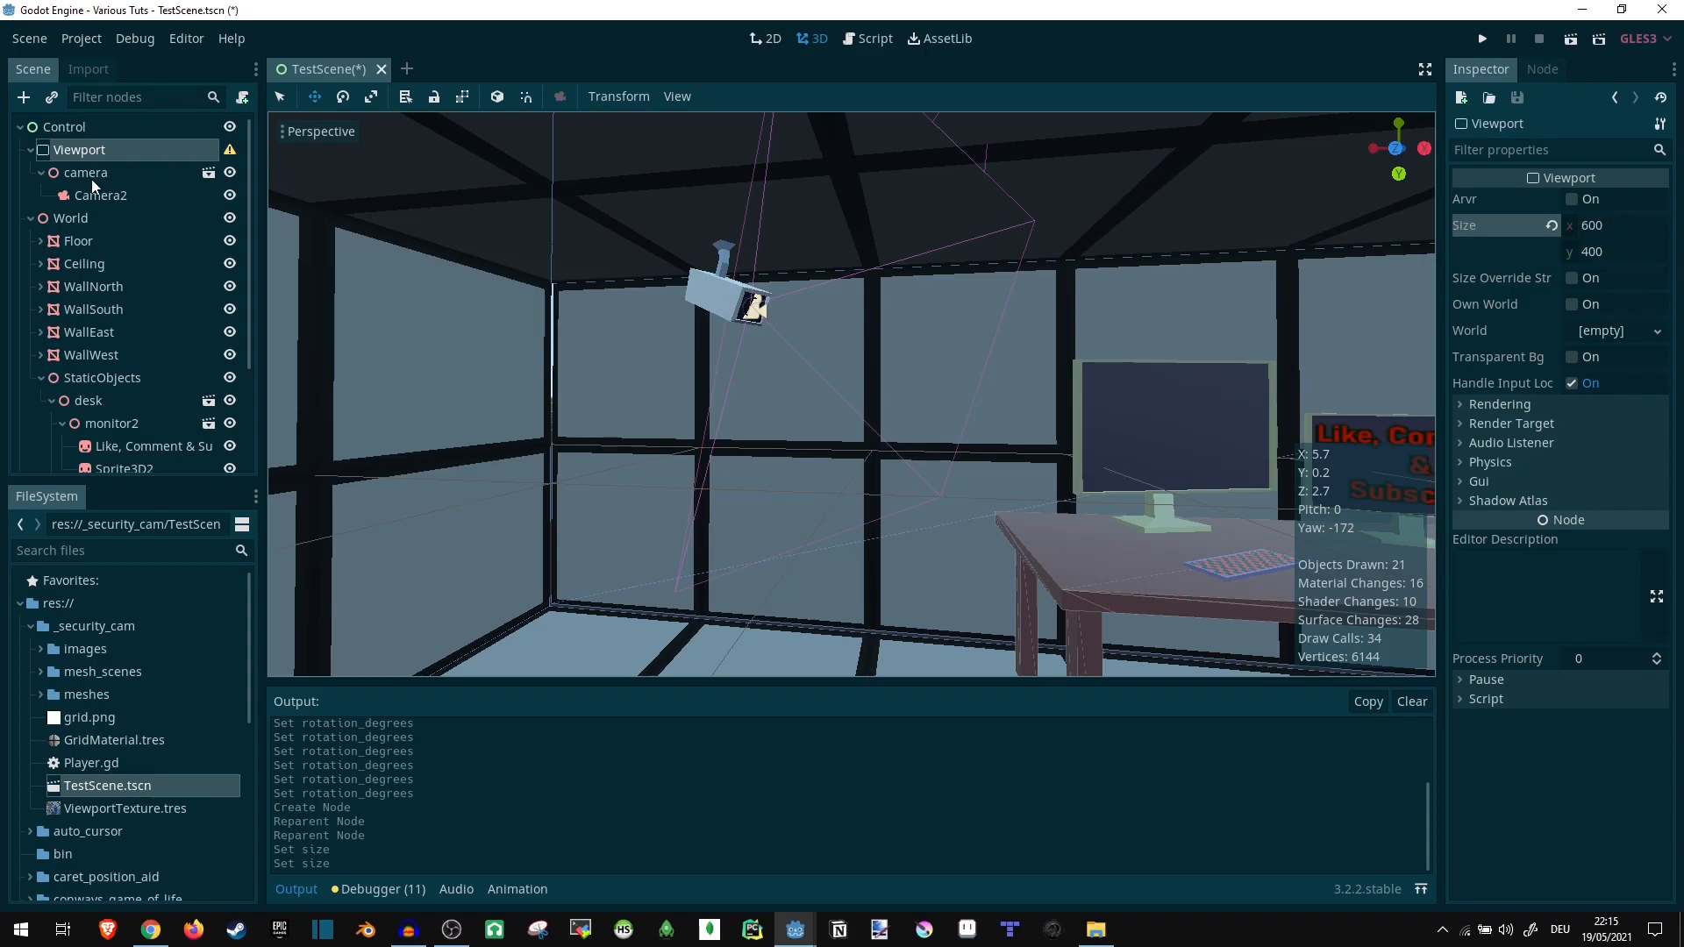
{"action": "mouse_move", "coordinate": [230, 149]}
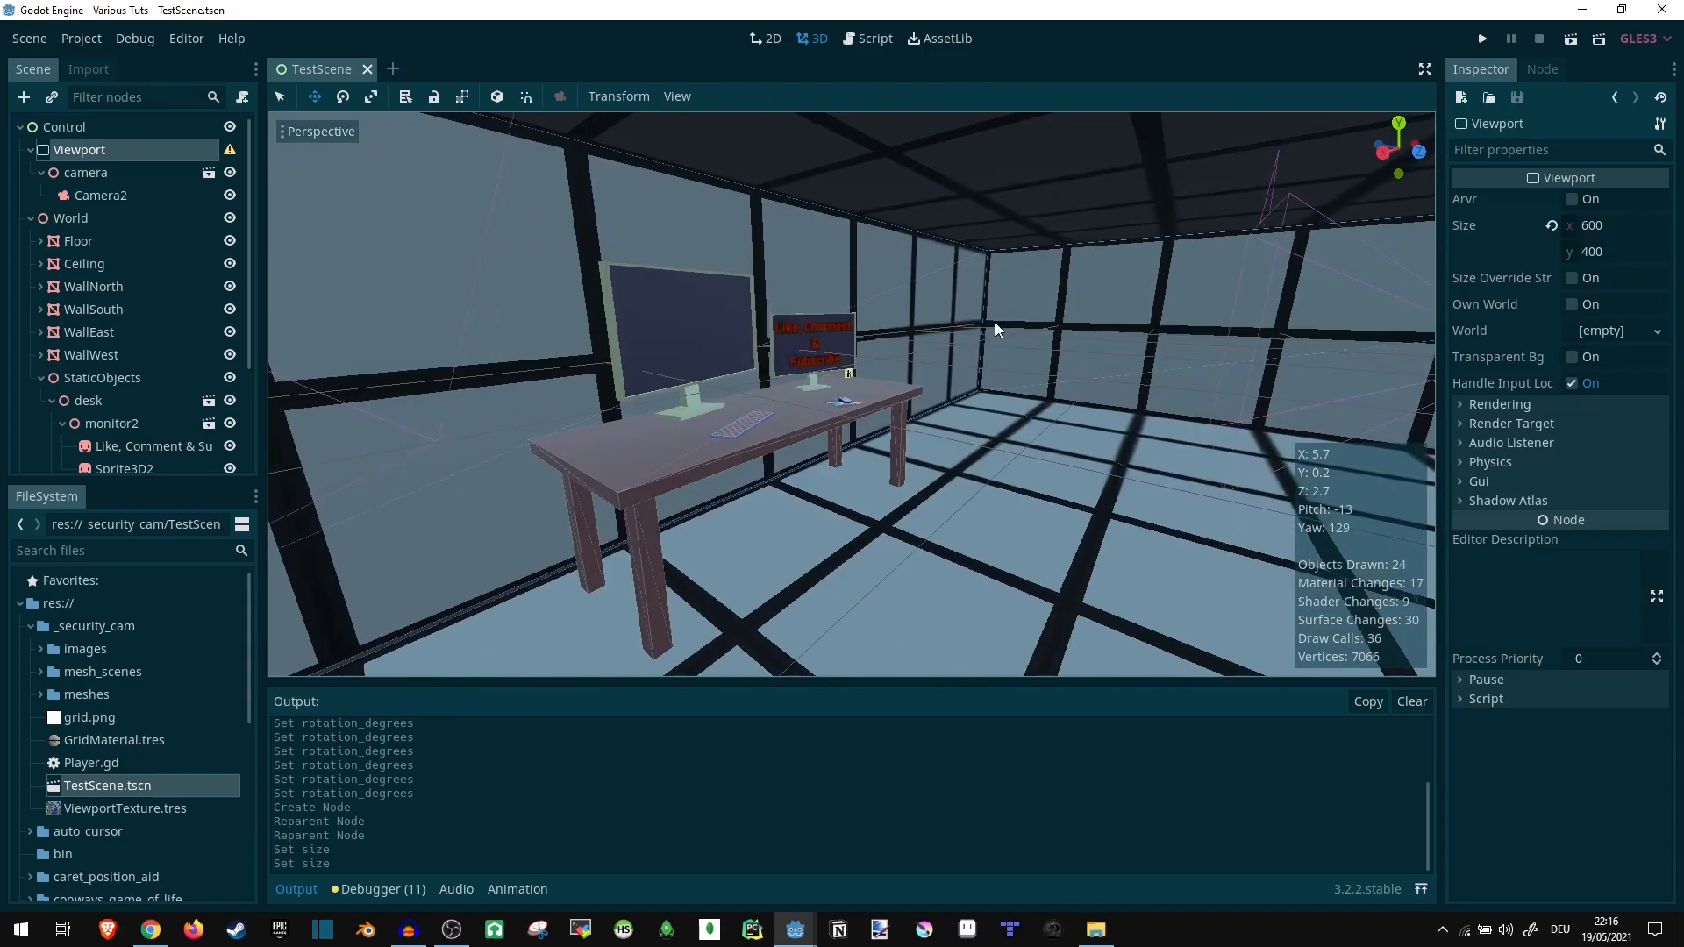
{"action": "mouse_move", "coordinate": [1154, 273]}
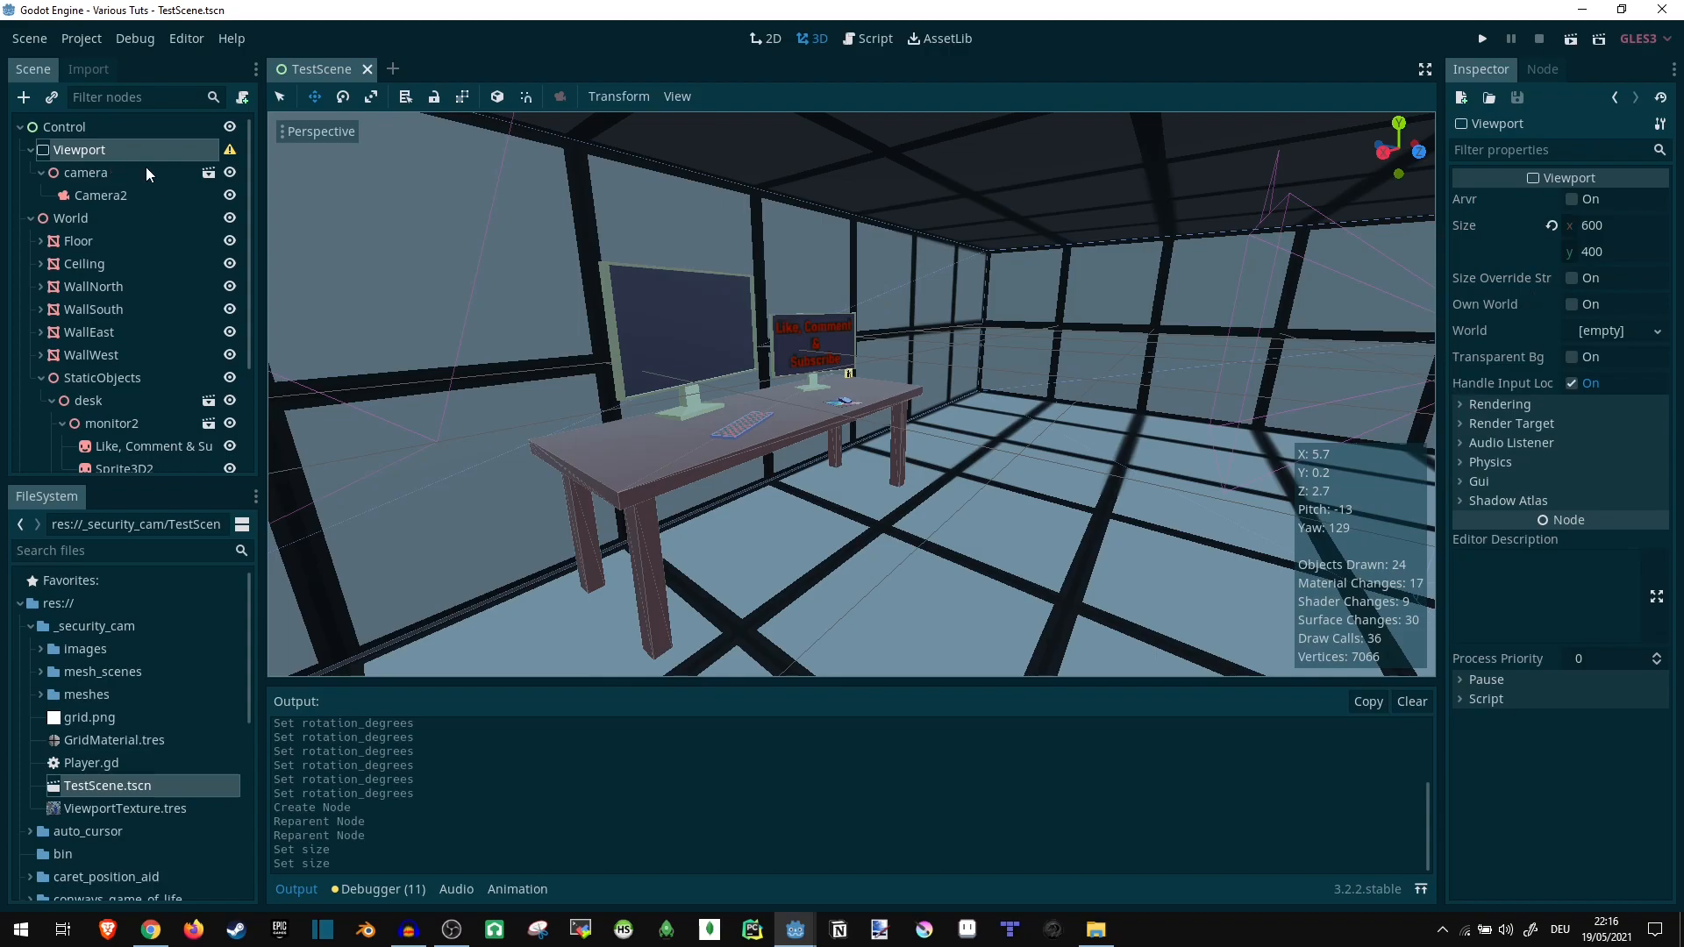
{"action": "mouse_move", "coordinate": [1463, 385]}
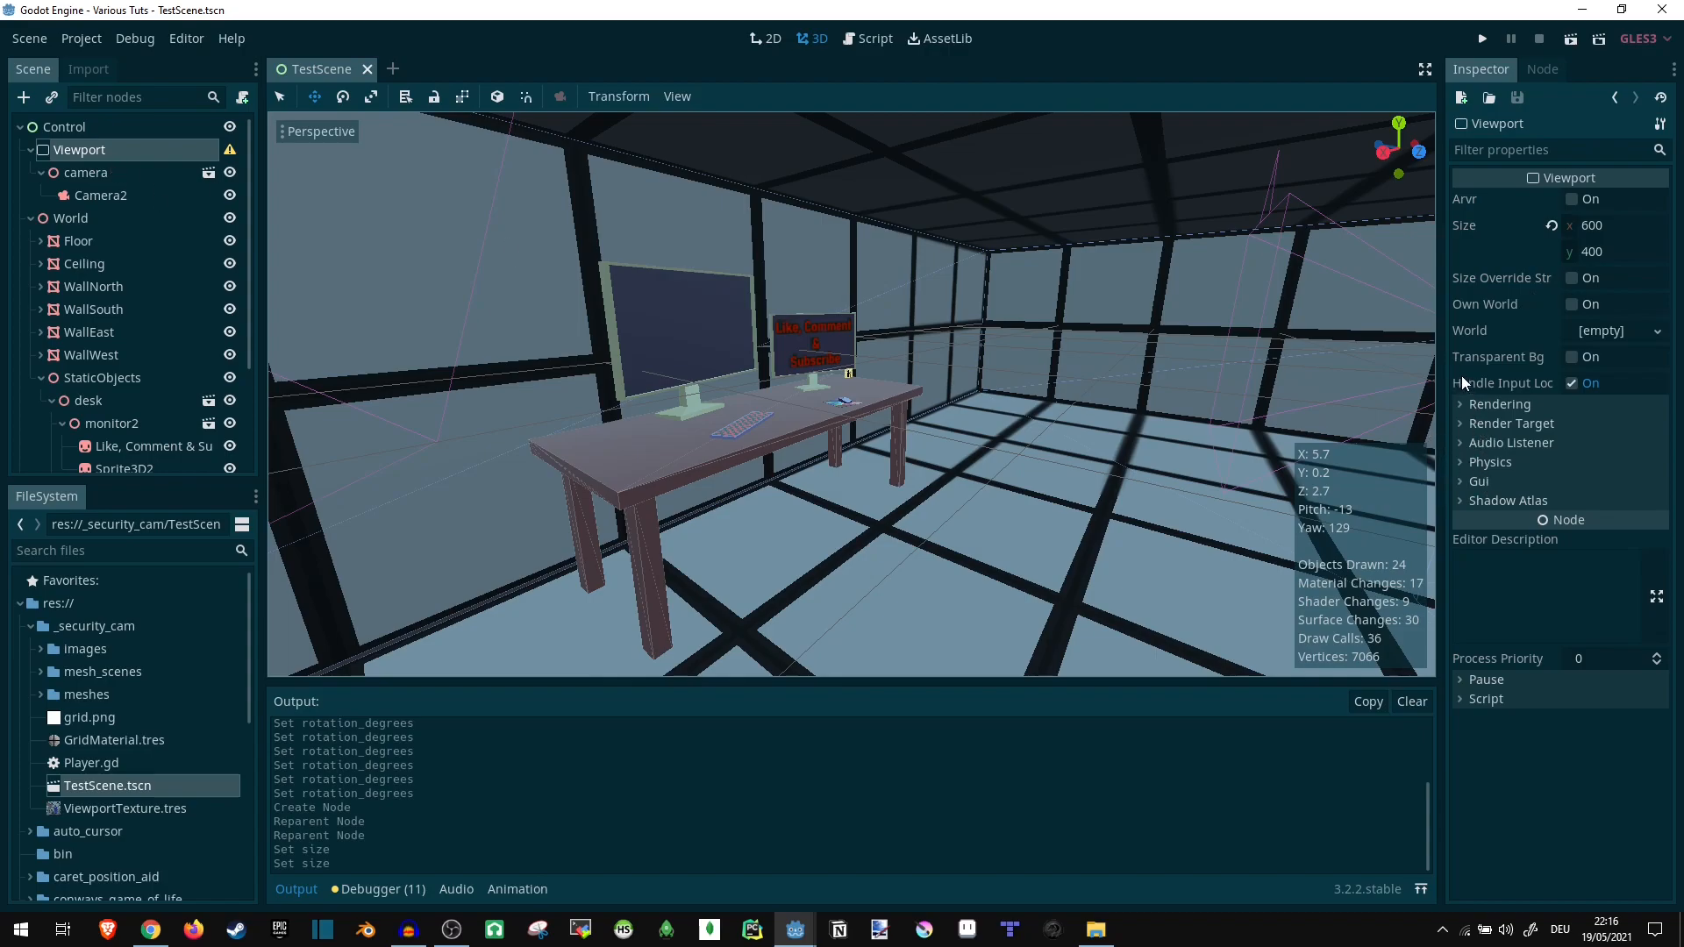
- Enable Keep 3D Linear in the Viewport's rendering settings
{"action": "left_click", "coordinate": [1500, 404]}
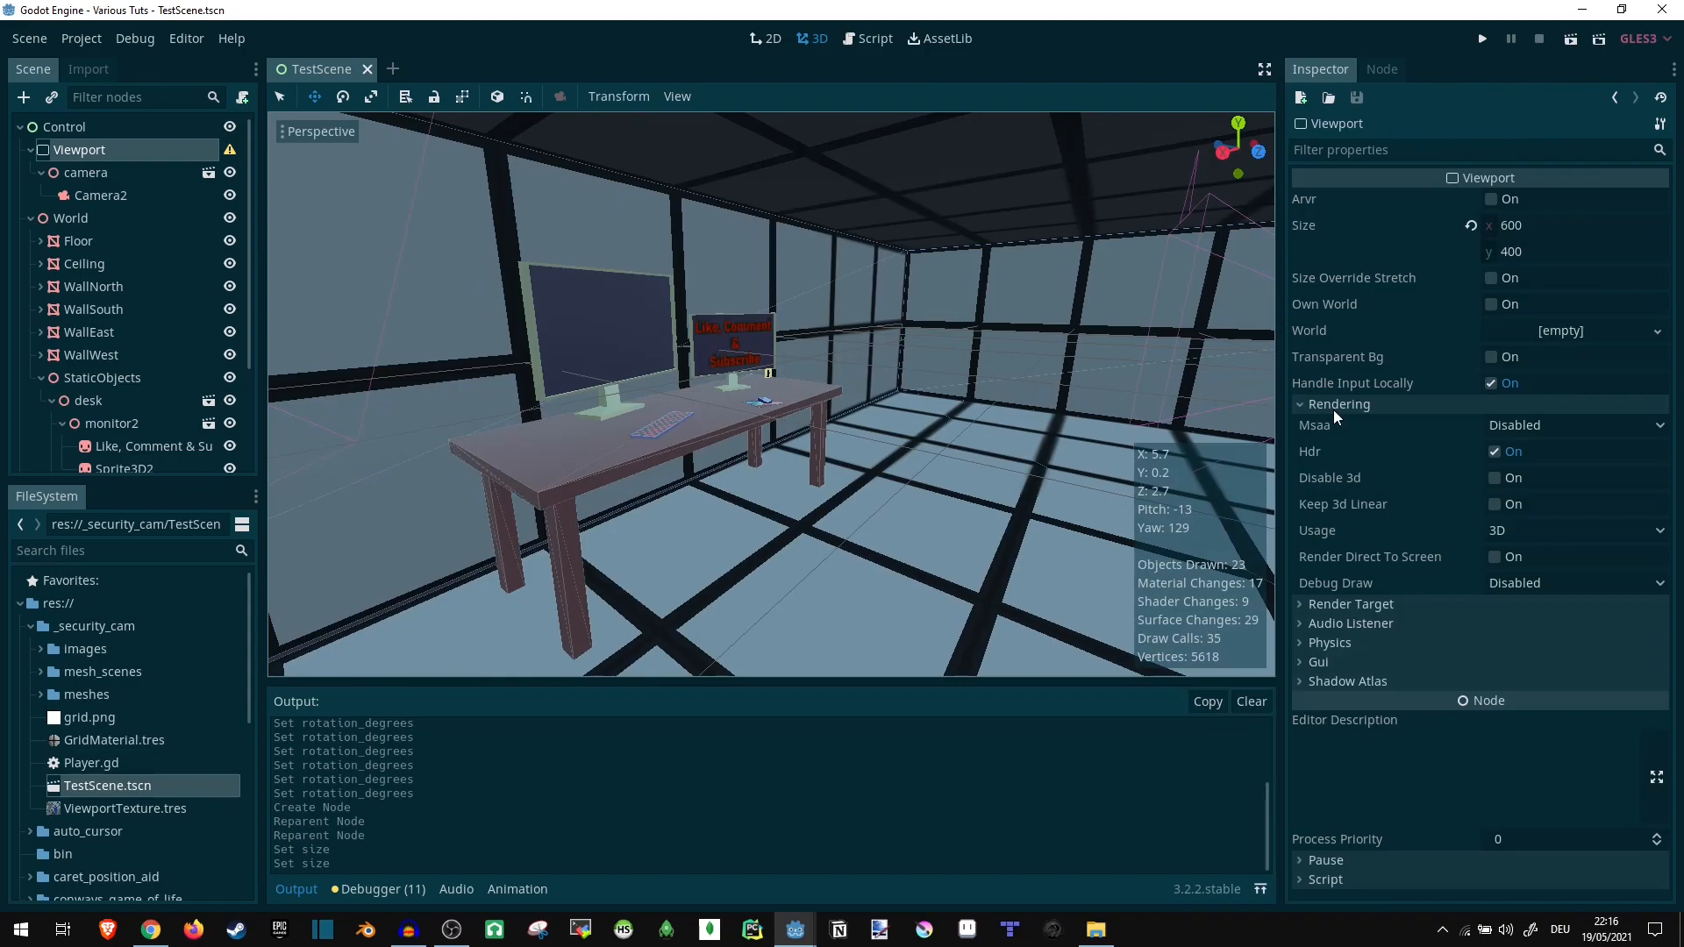
{"action": "mouse_move", "coordinate": [1333, 510]}
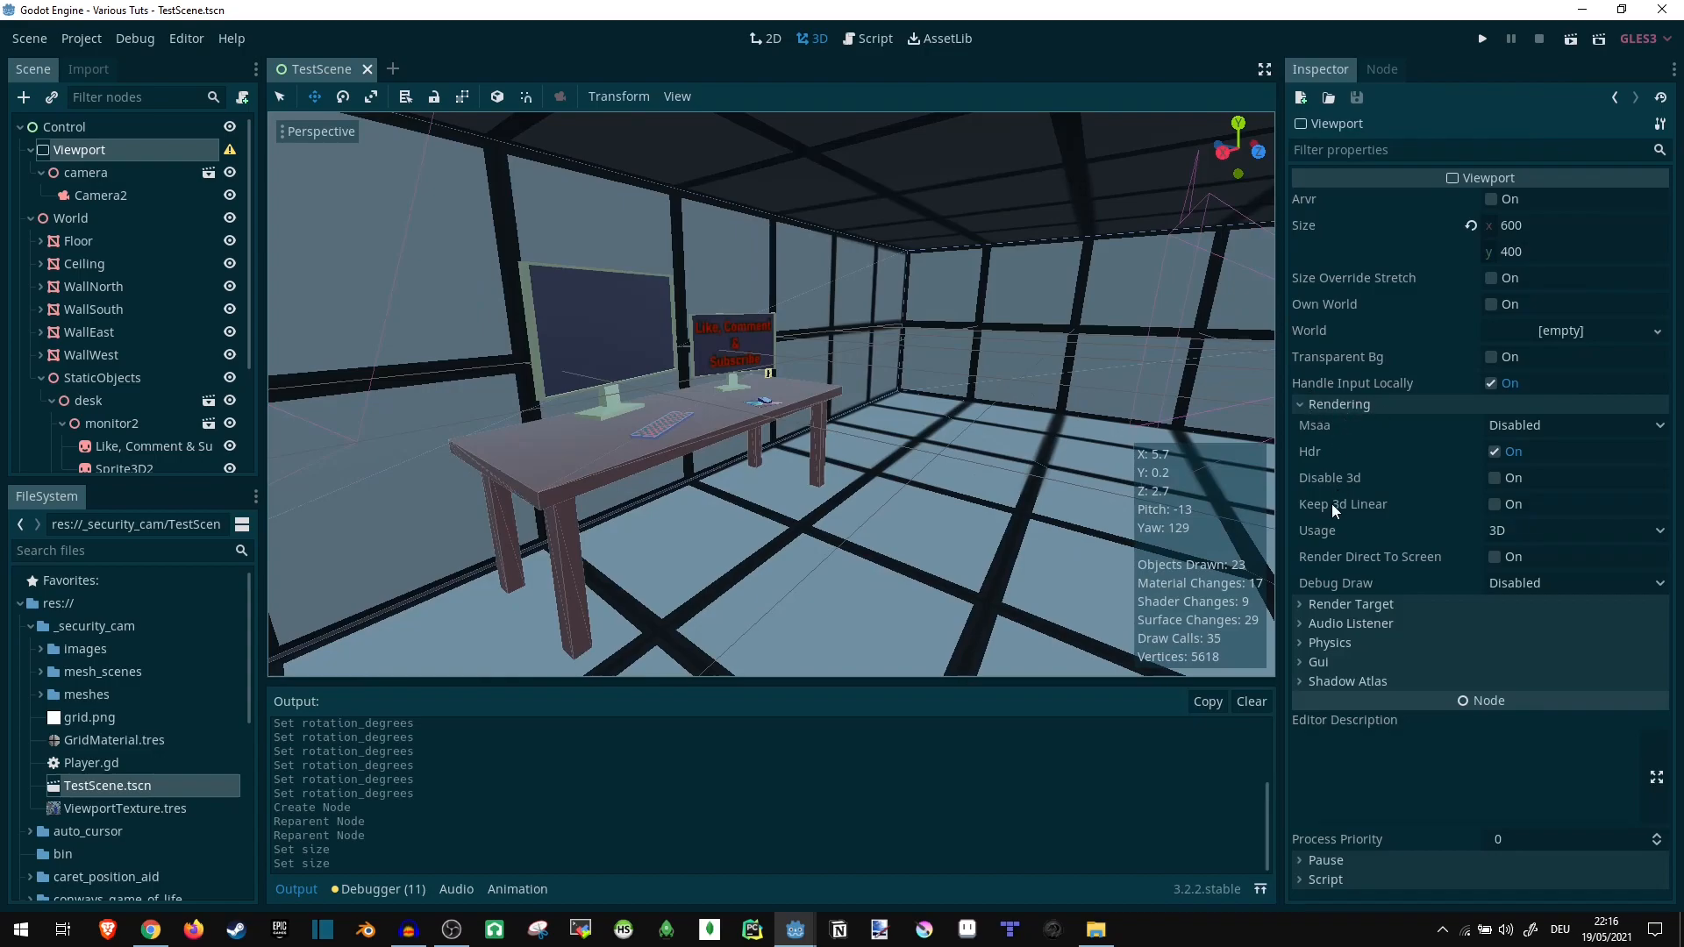
{"action": "mouse_move", "coordinate": [1342, 503]}
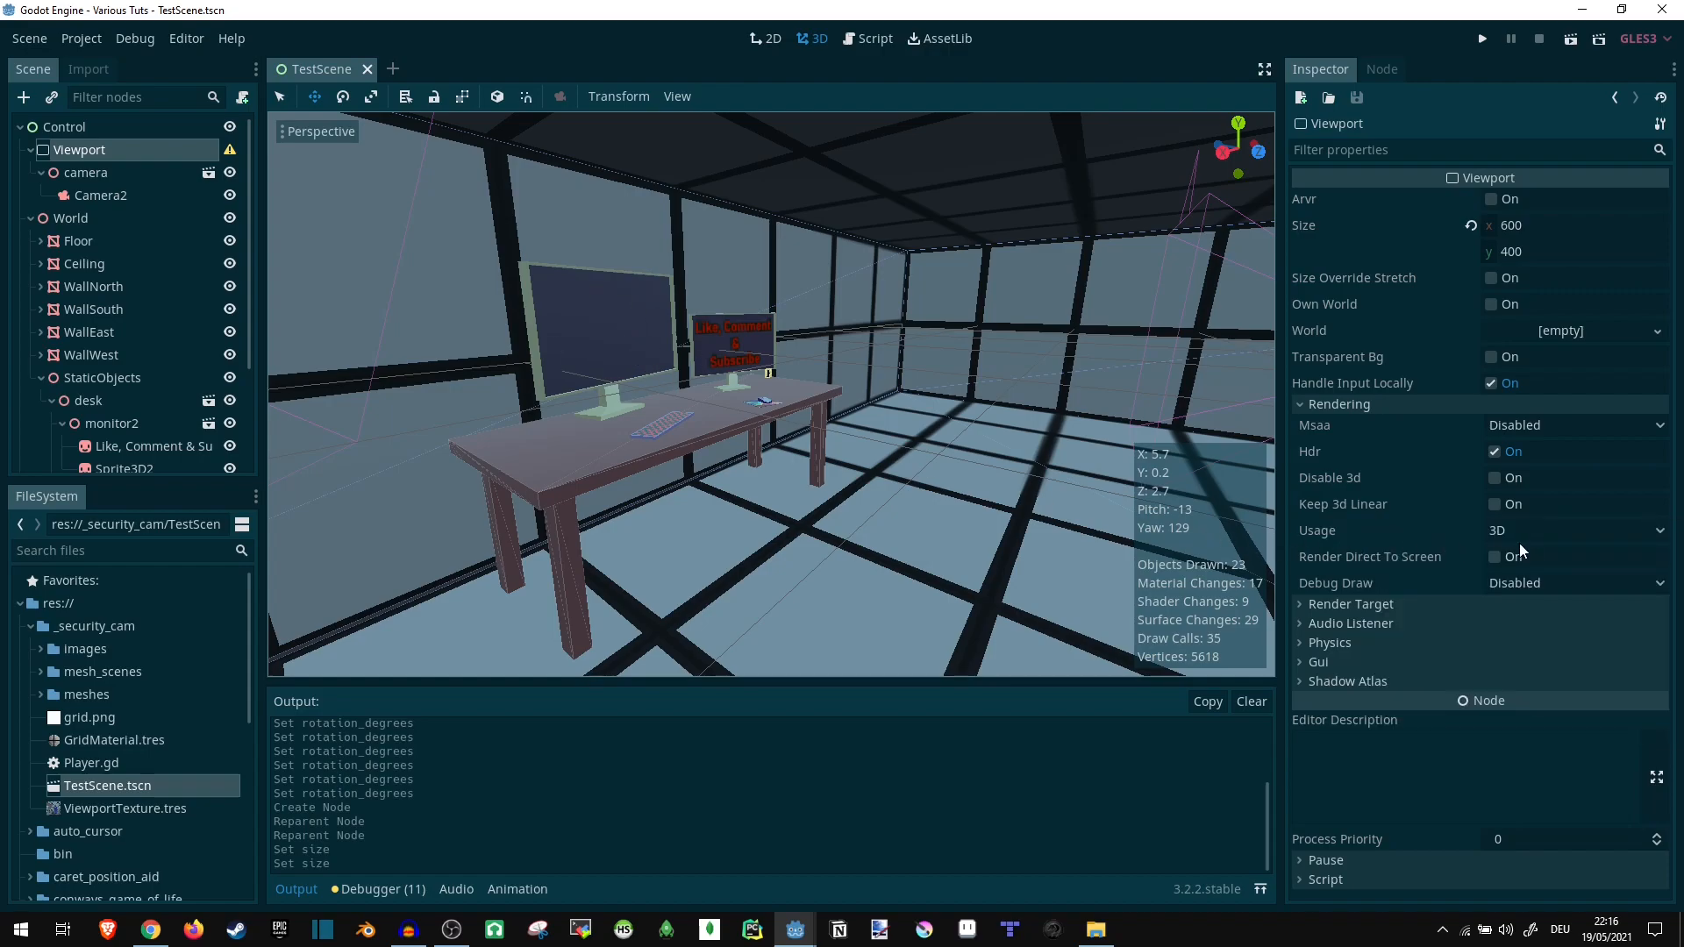
{"action": "left_click", "coordinate": [1490, 503]}
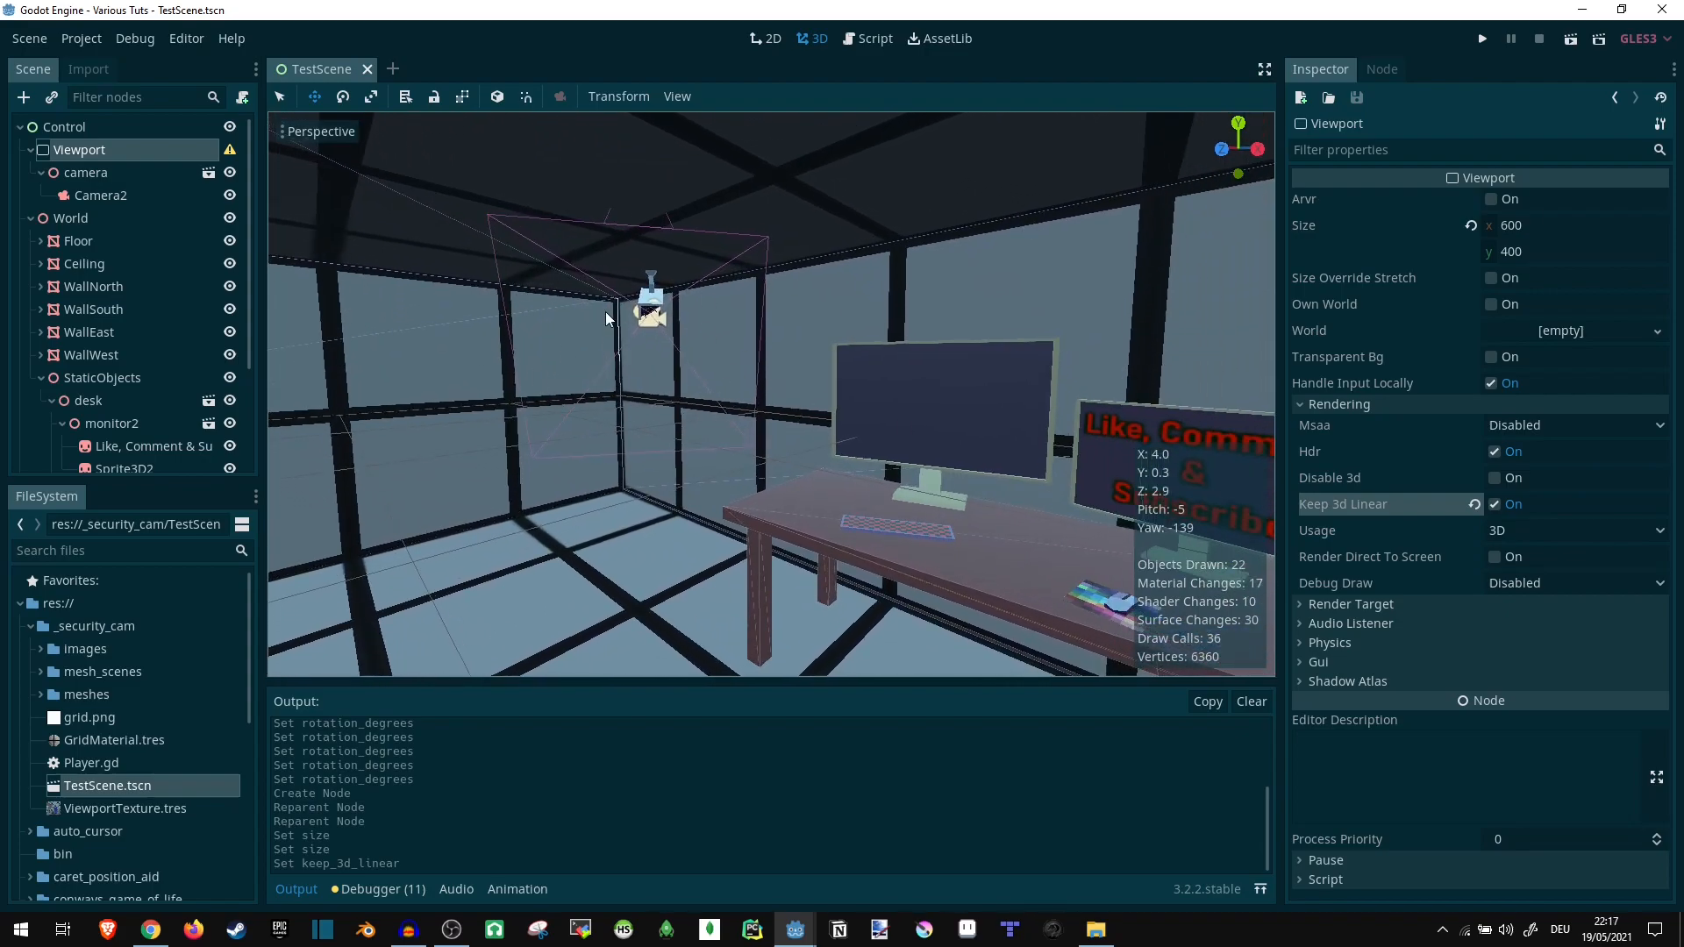
{"action": "mouse_move", "coordinate": [167, 285]}
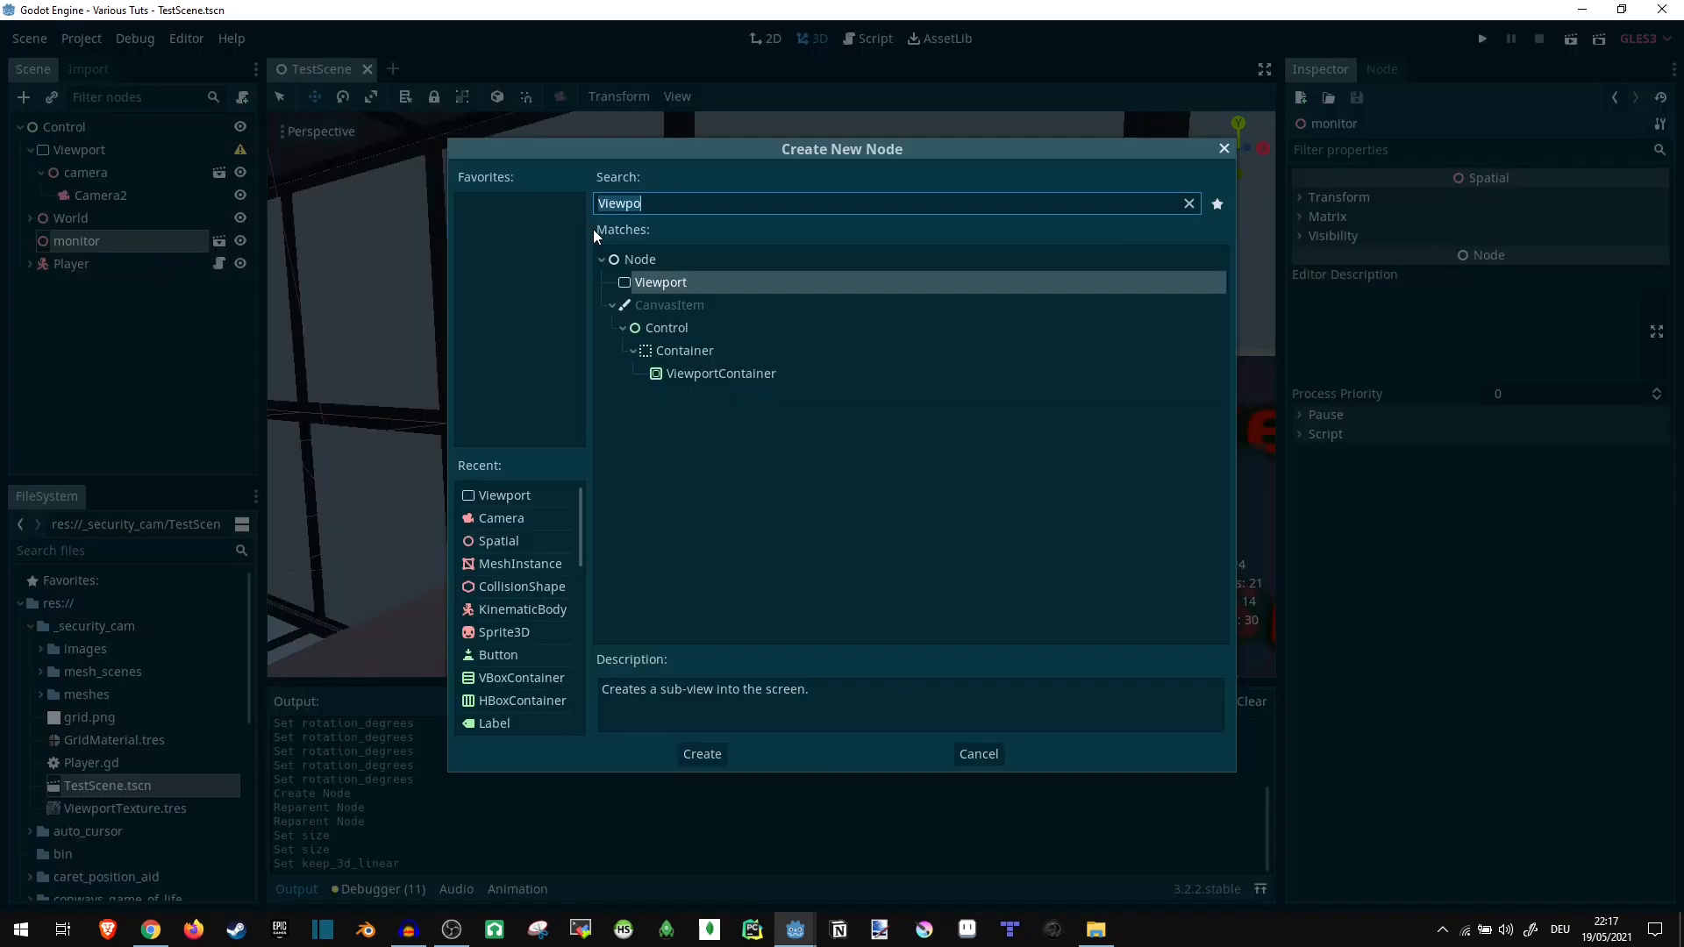
- Add a Sprite3D with a new ViewportTexture sourced from the Viewport
{"action": "type", "text": "sprite3"}
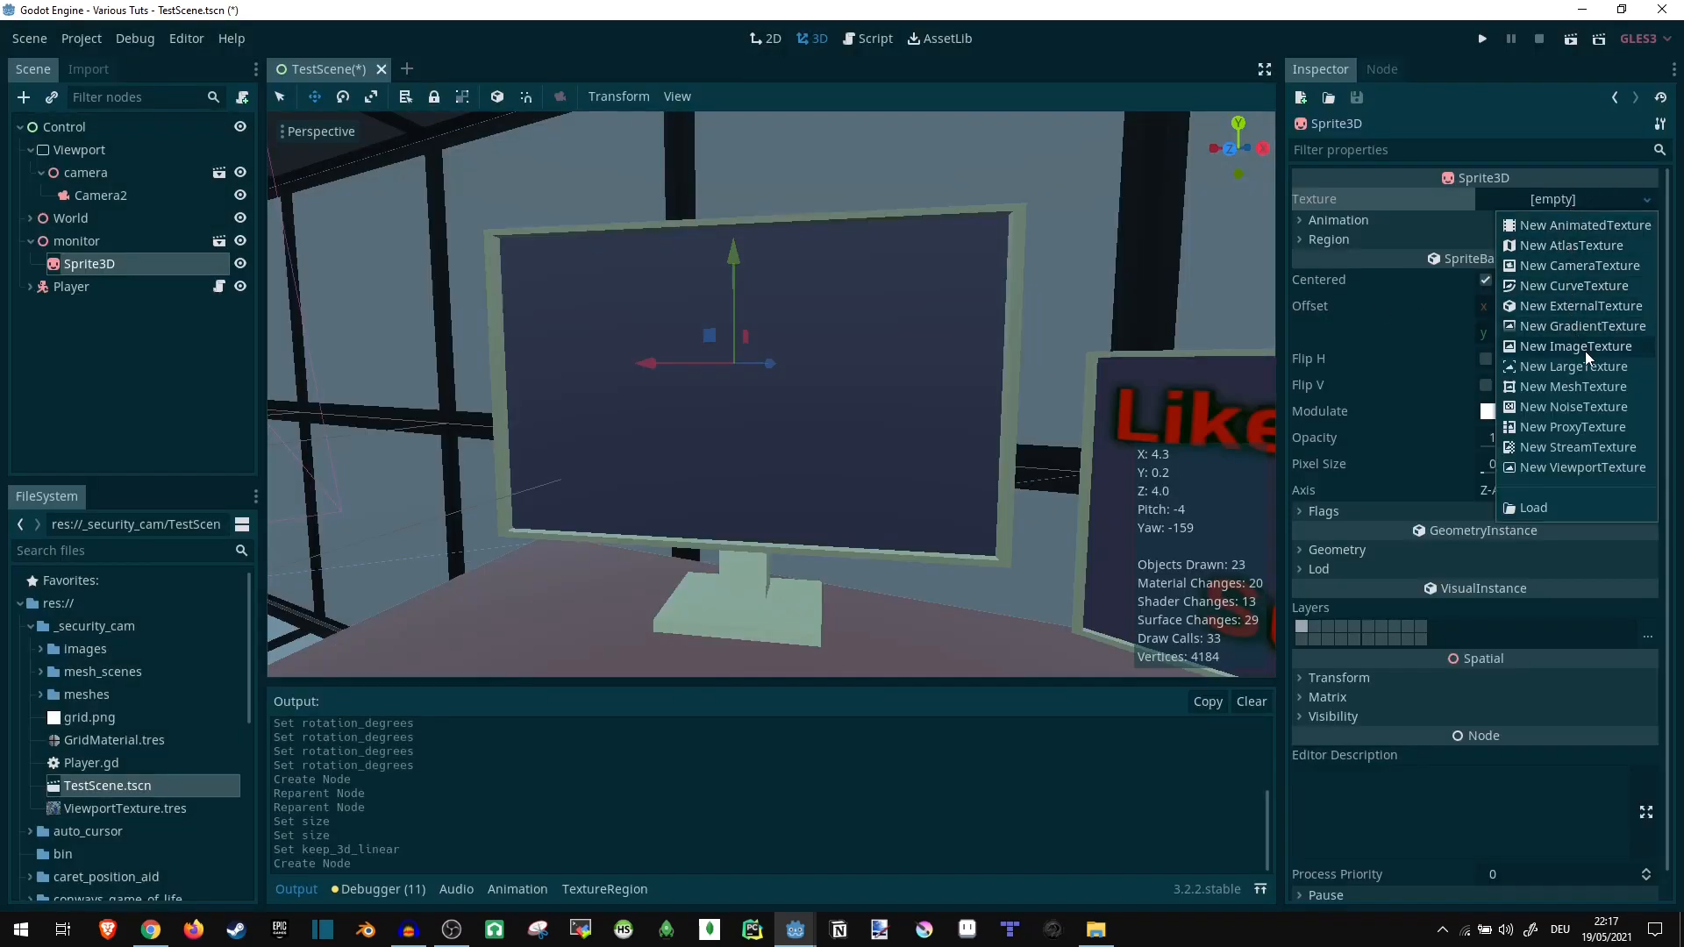
{"action": "left_click", "coordinate": [1584, 466]}
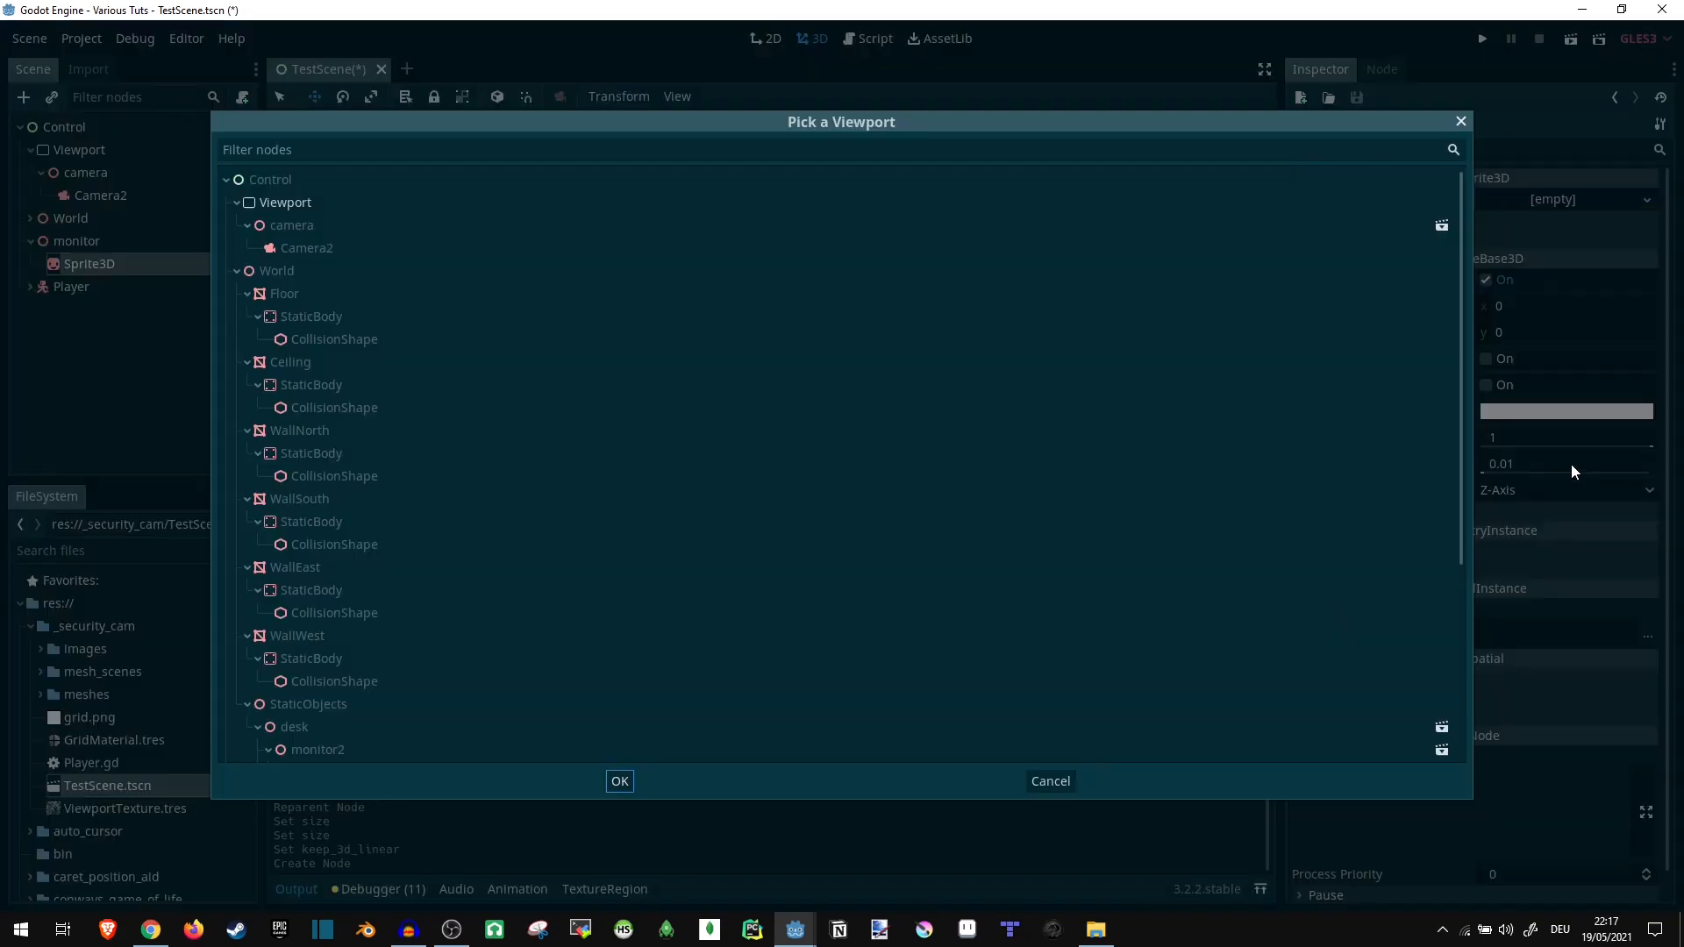
{"action": "left_click", "coordinate": [286, 201]}
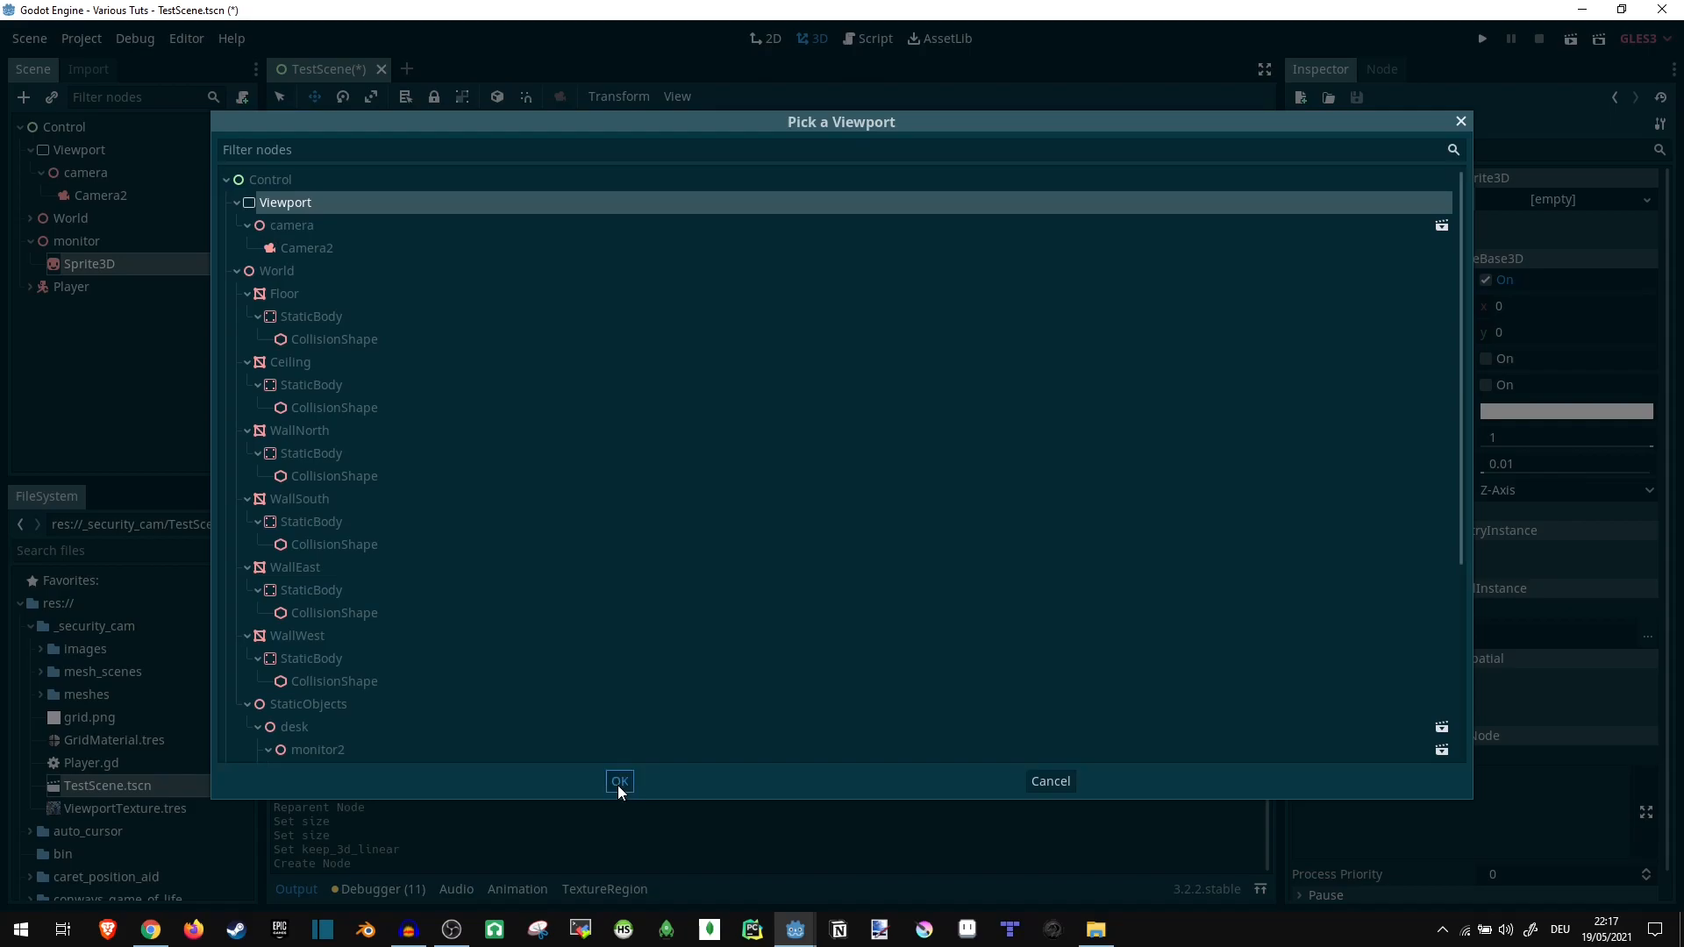
{"action": "left_click", "coordinate": [619, 781]}
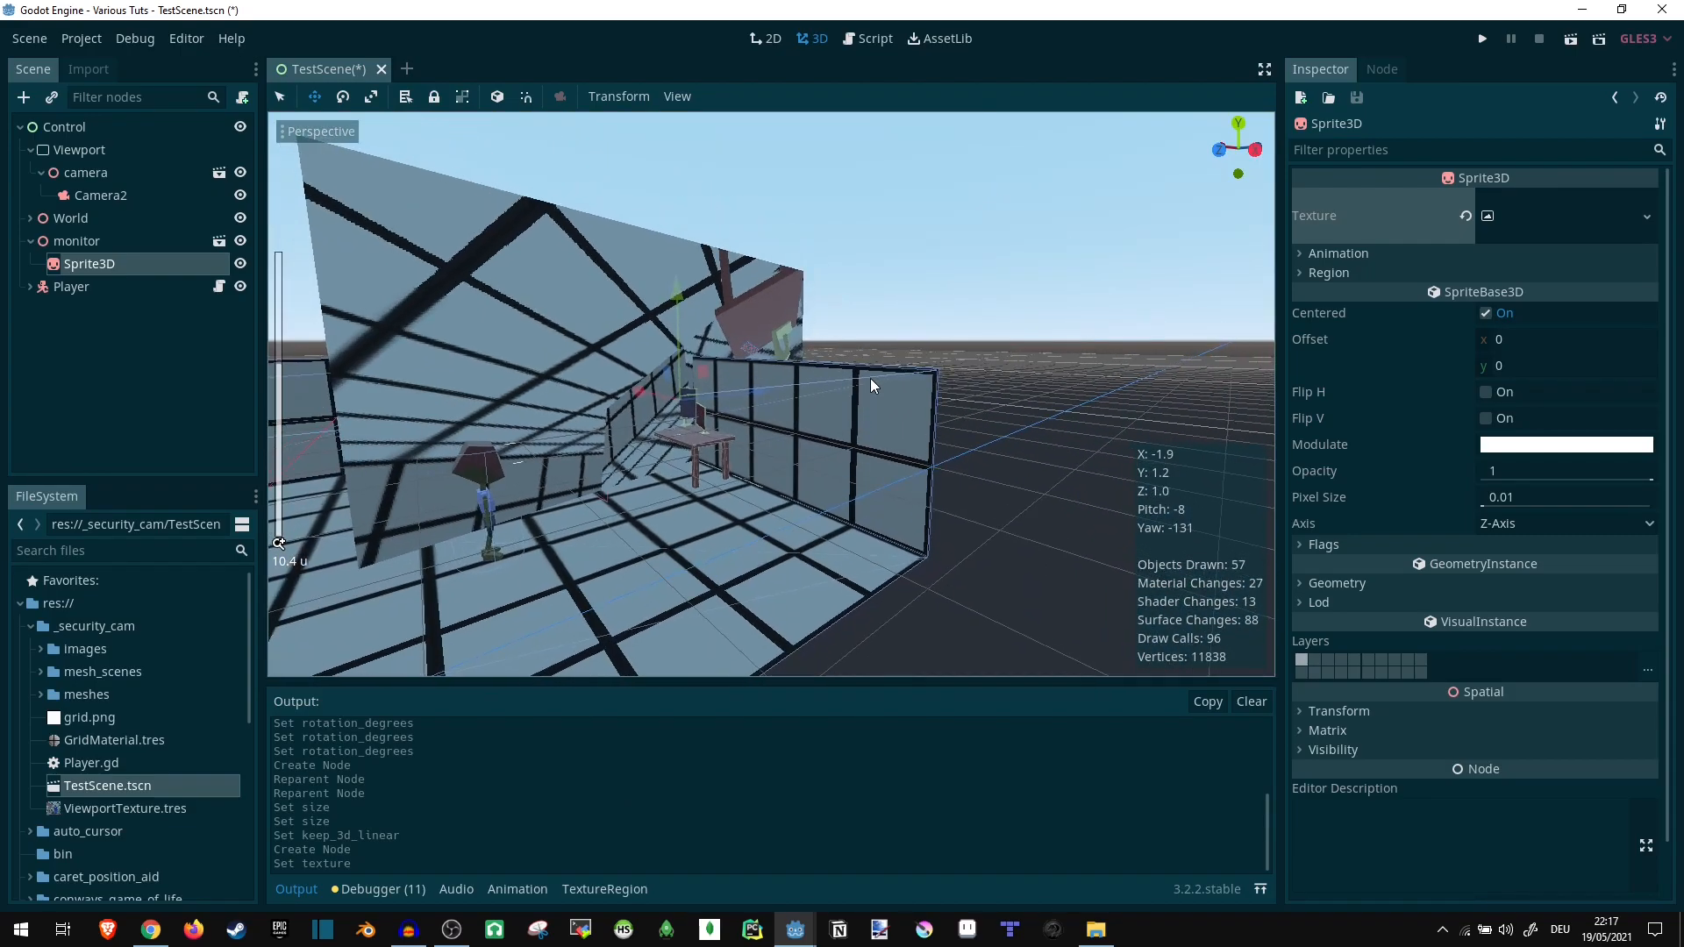
- Enable Flip V, set Rotation Degrees Y to 90 and Scale X and Y to 0.1 on the Sprite3D
{"action": "left_click", "coordinate": [1485, 417]}
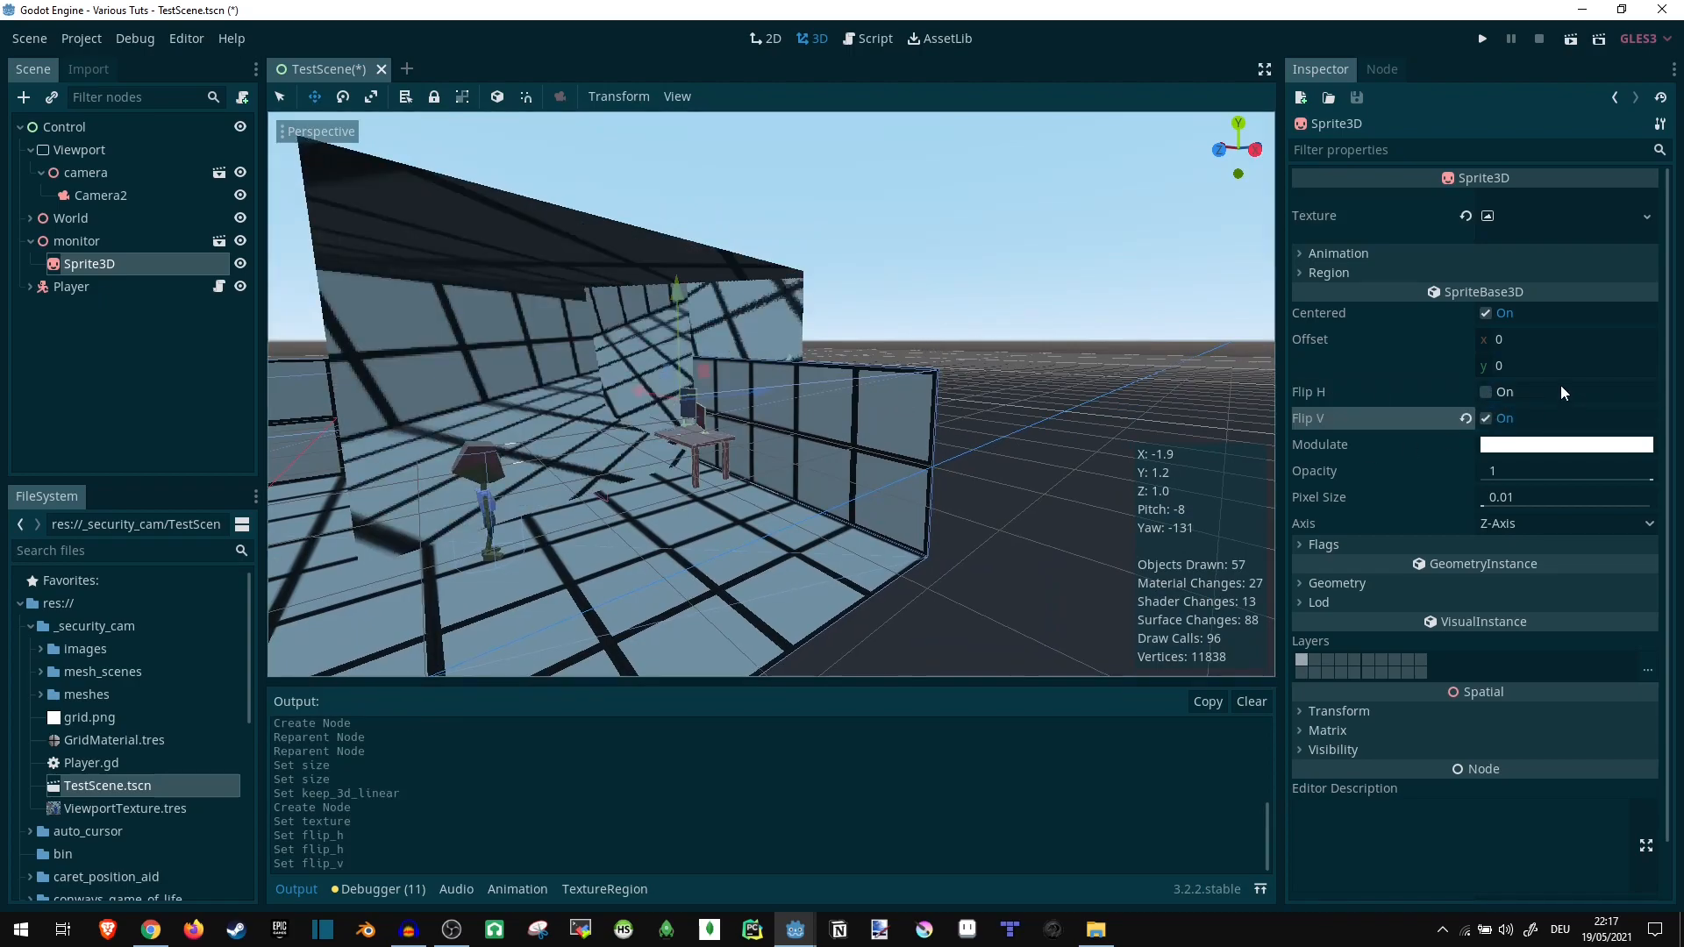
{"action": "mouse_move", "coordinate": [1343, 545]}
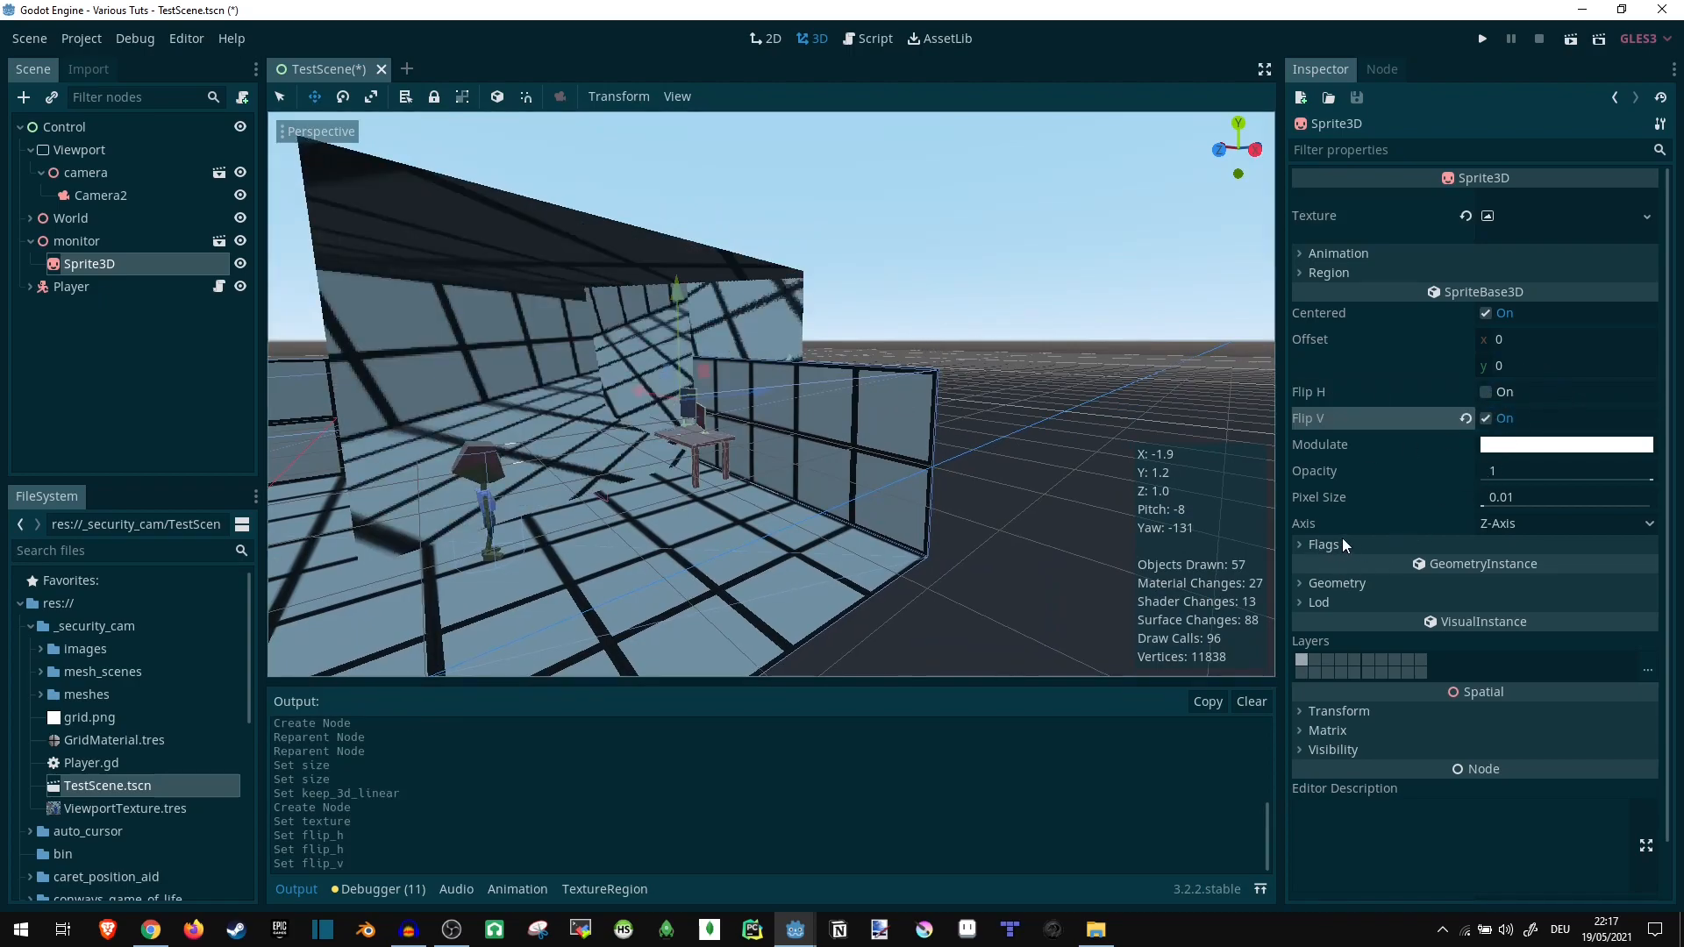
{"action": "left_click", "coordinate": [1301, 710]}
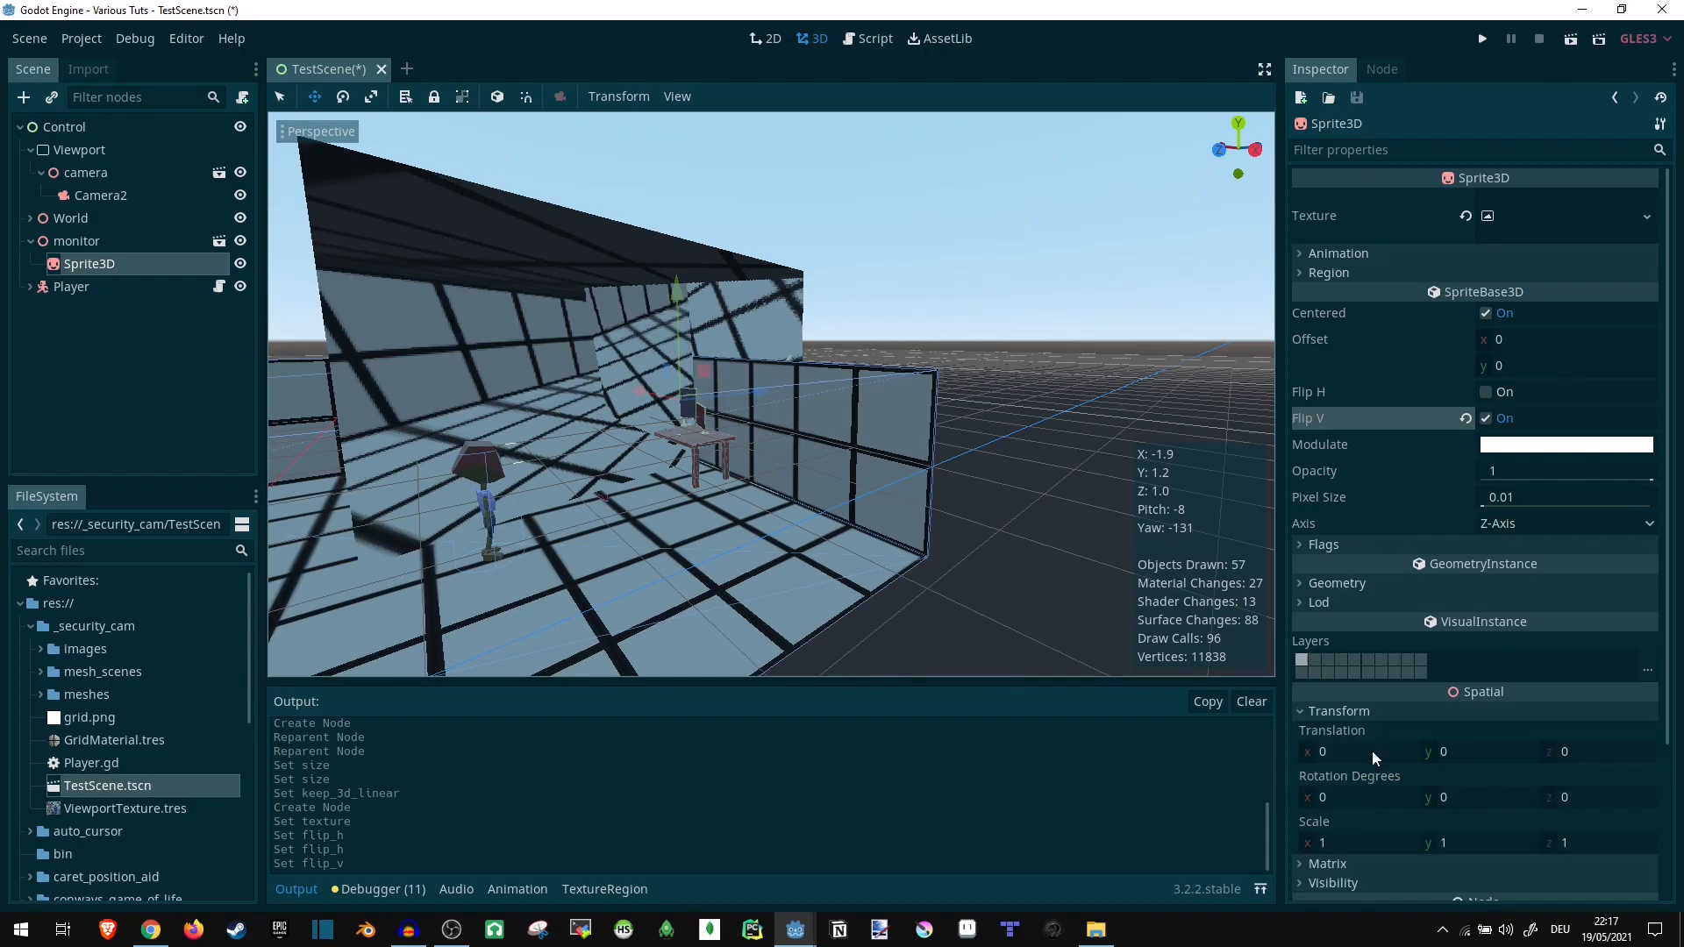
{"action": "scroll", "scroll_direction": "down", "scroll_amount": 3}
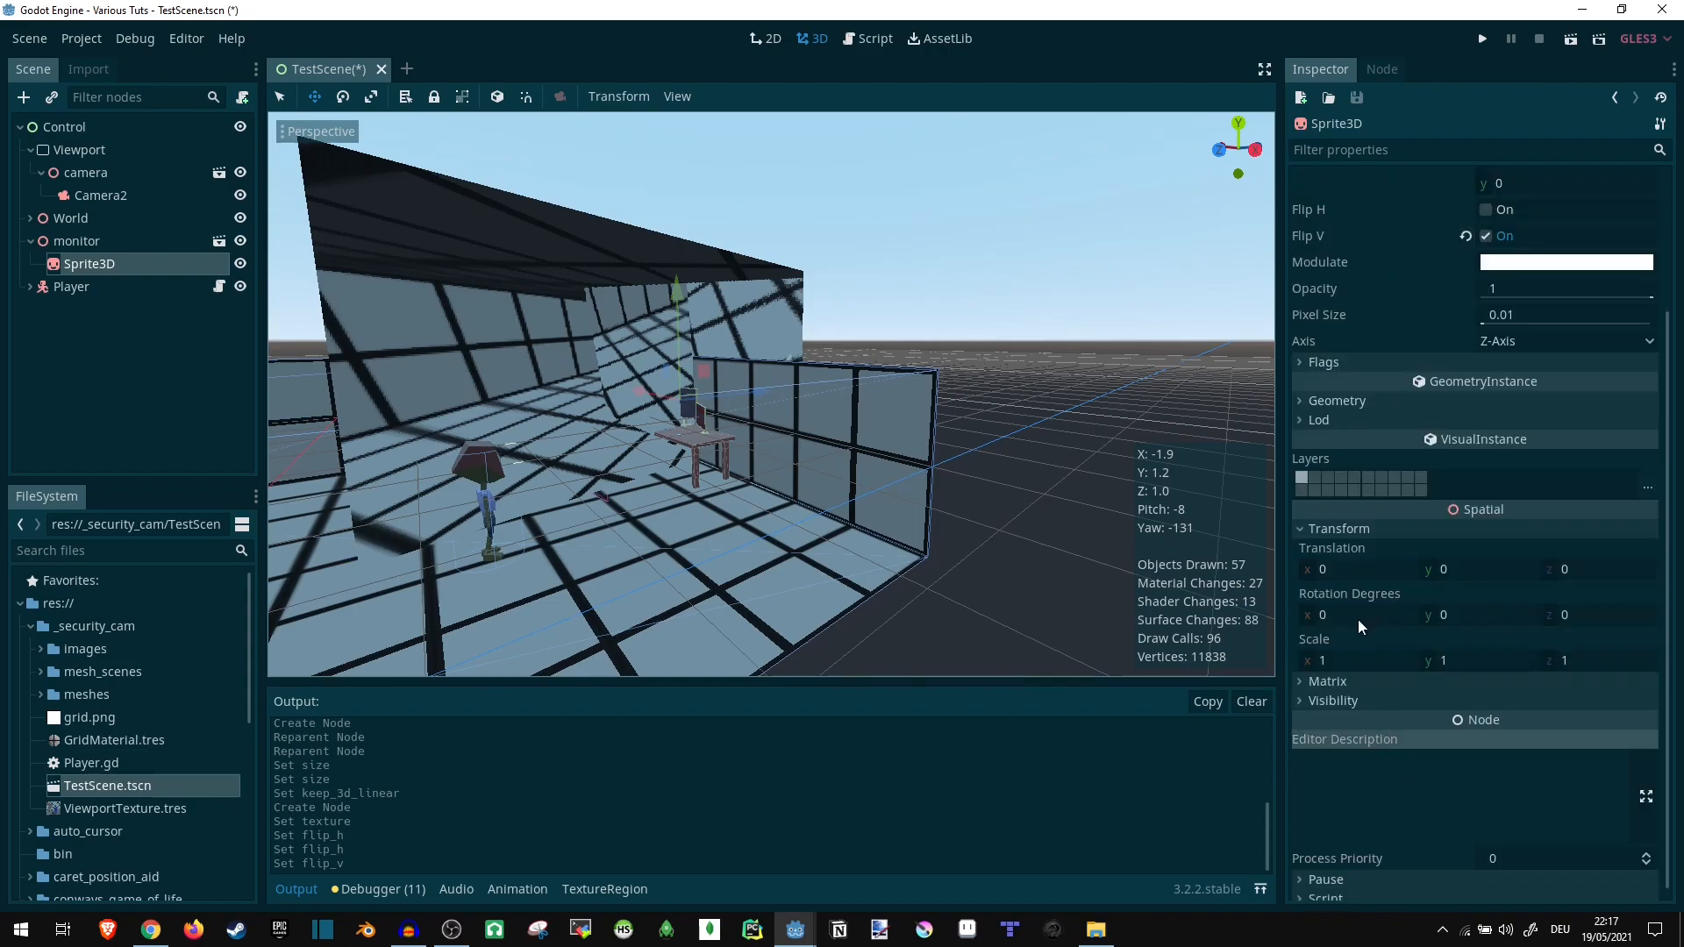
{"action": "left_click", "coordinate": [1477, 614]}
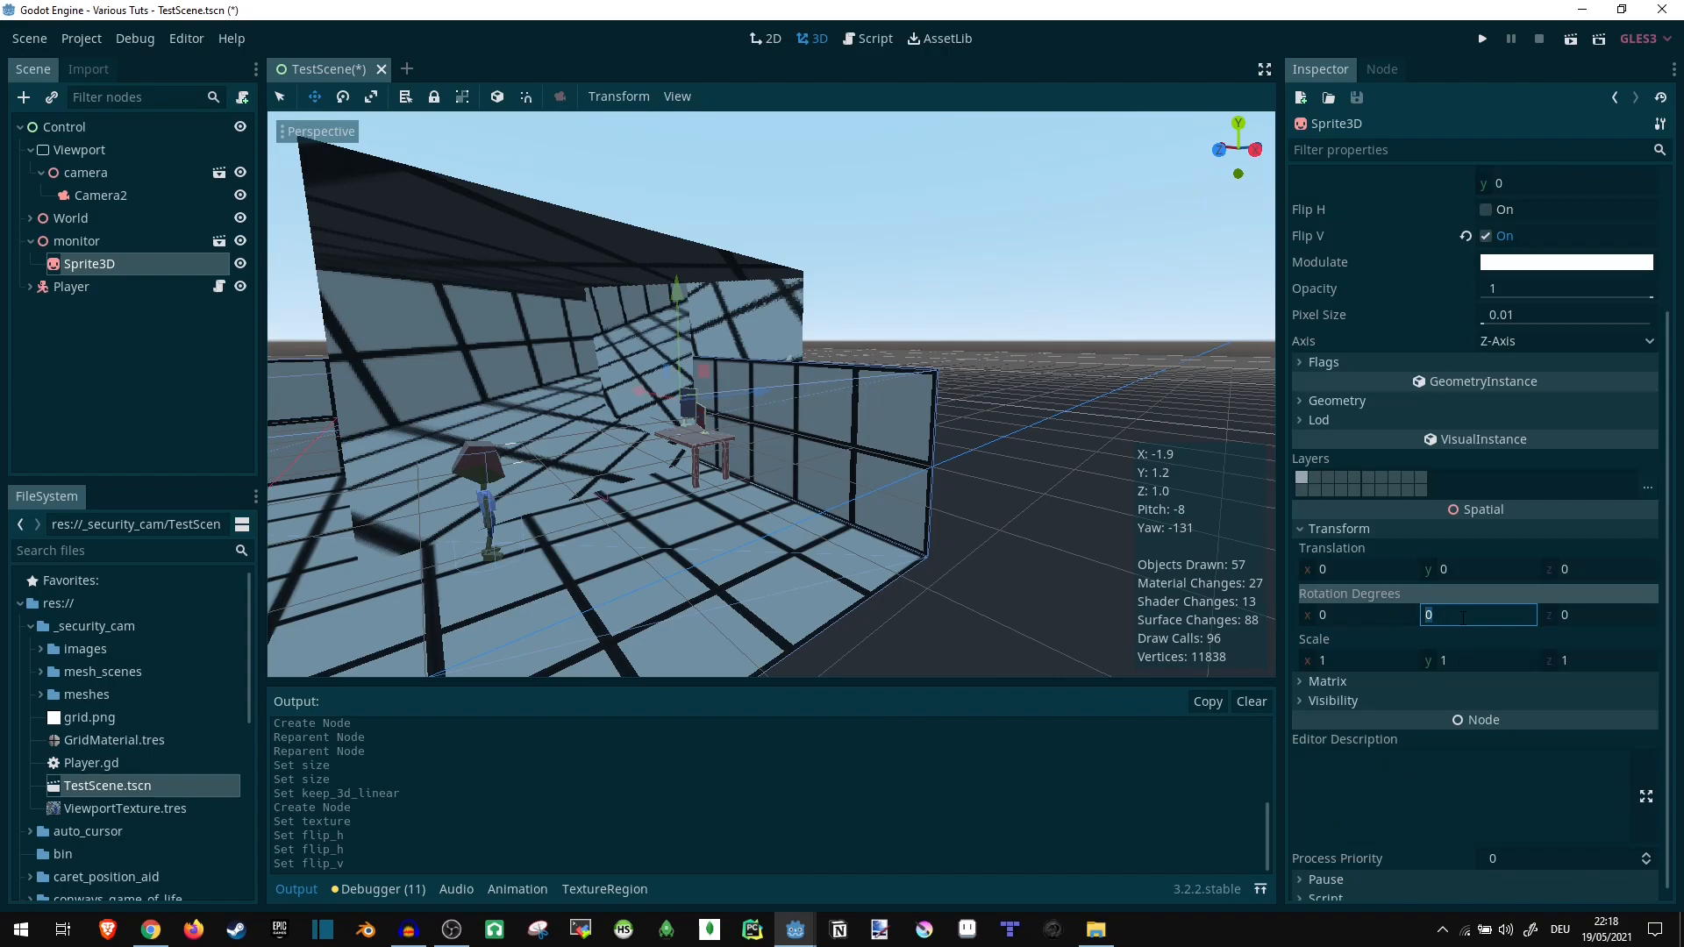
{"action": "type", "text": "90"}
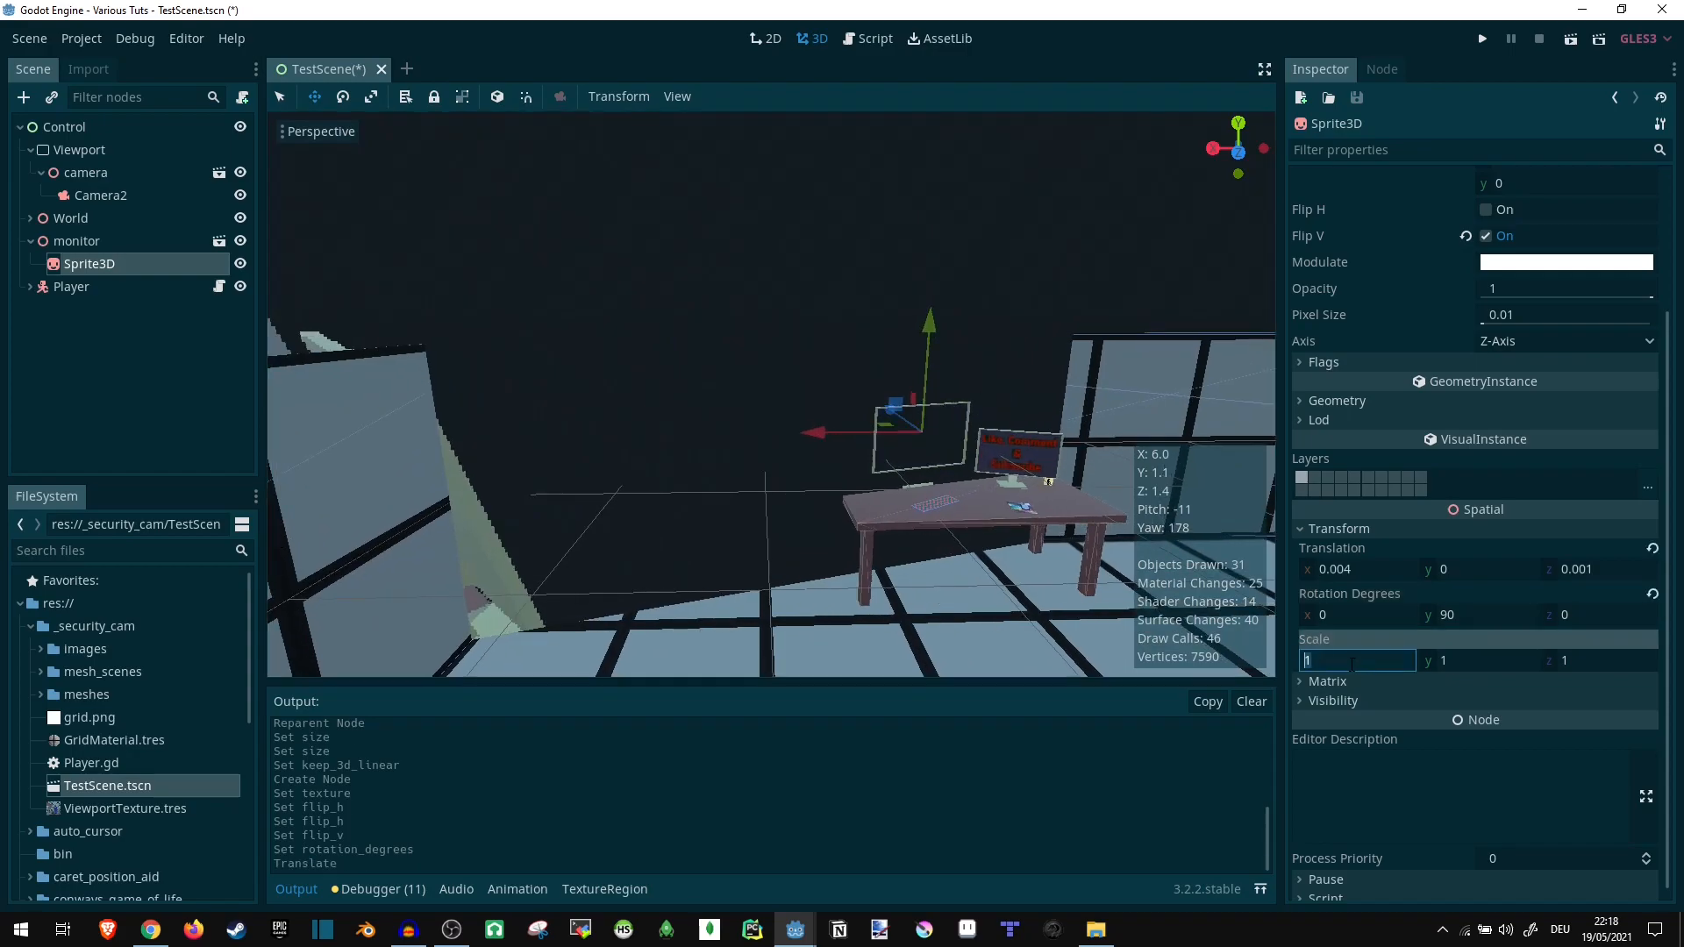
{"action": "type", "text": "0.1"}
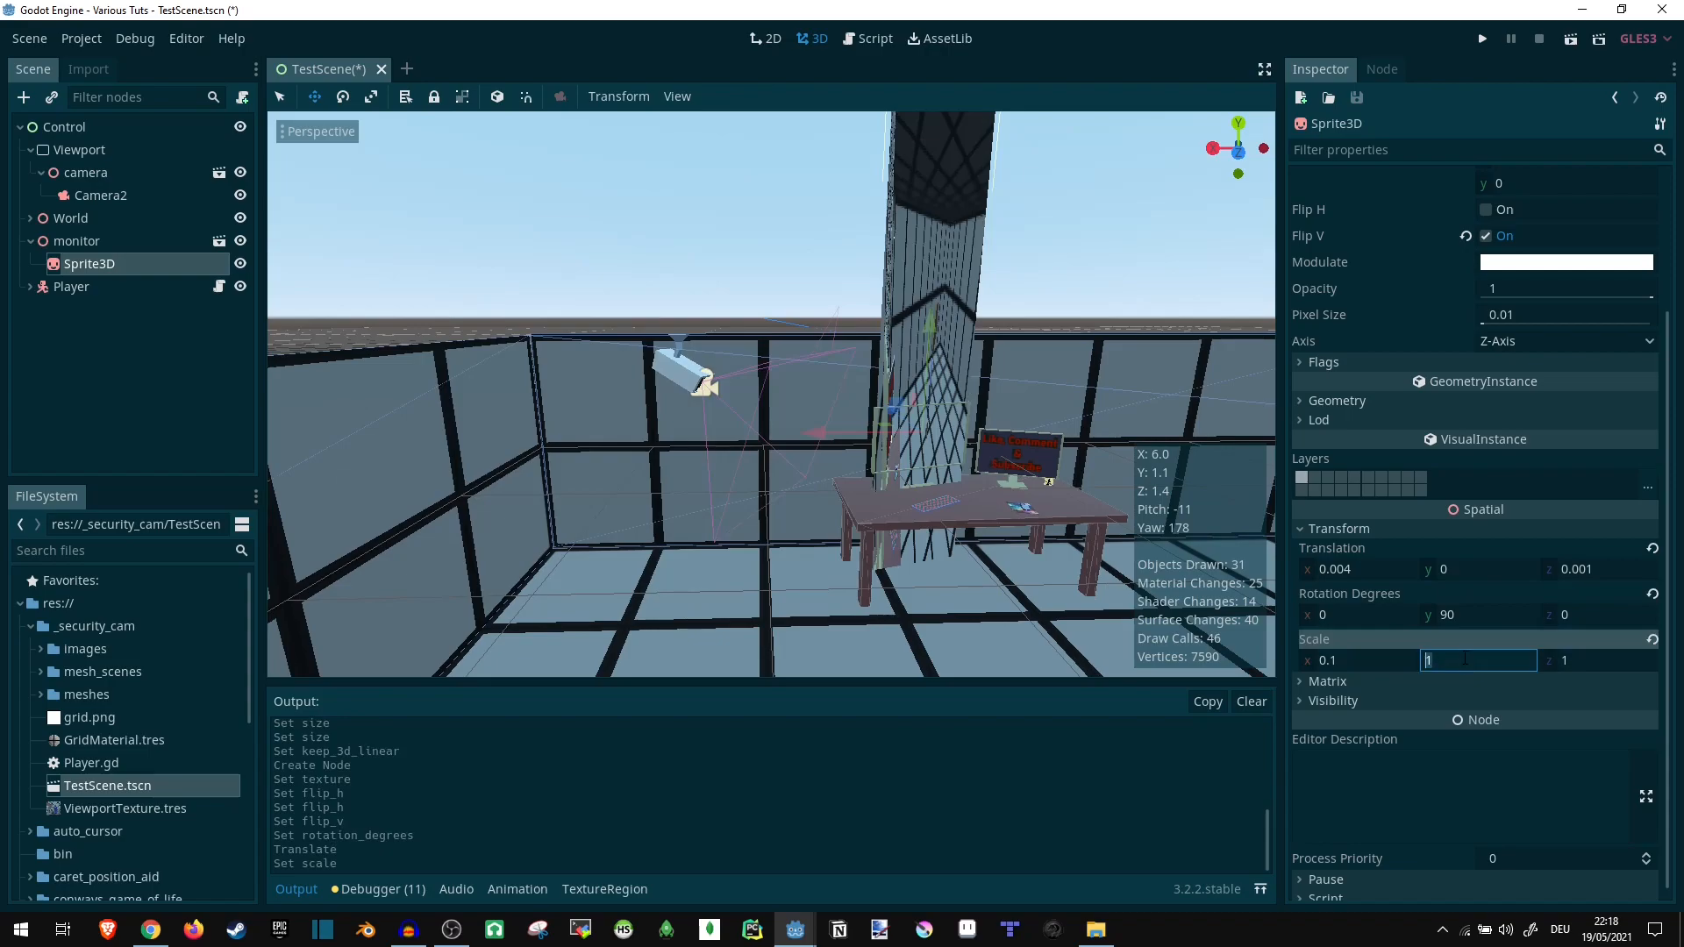
{"action": "type", "text": "0."}
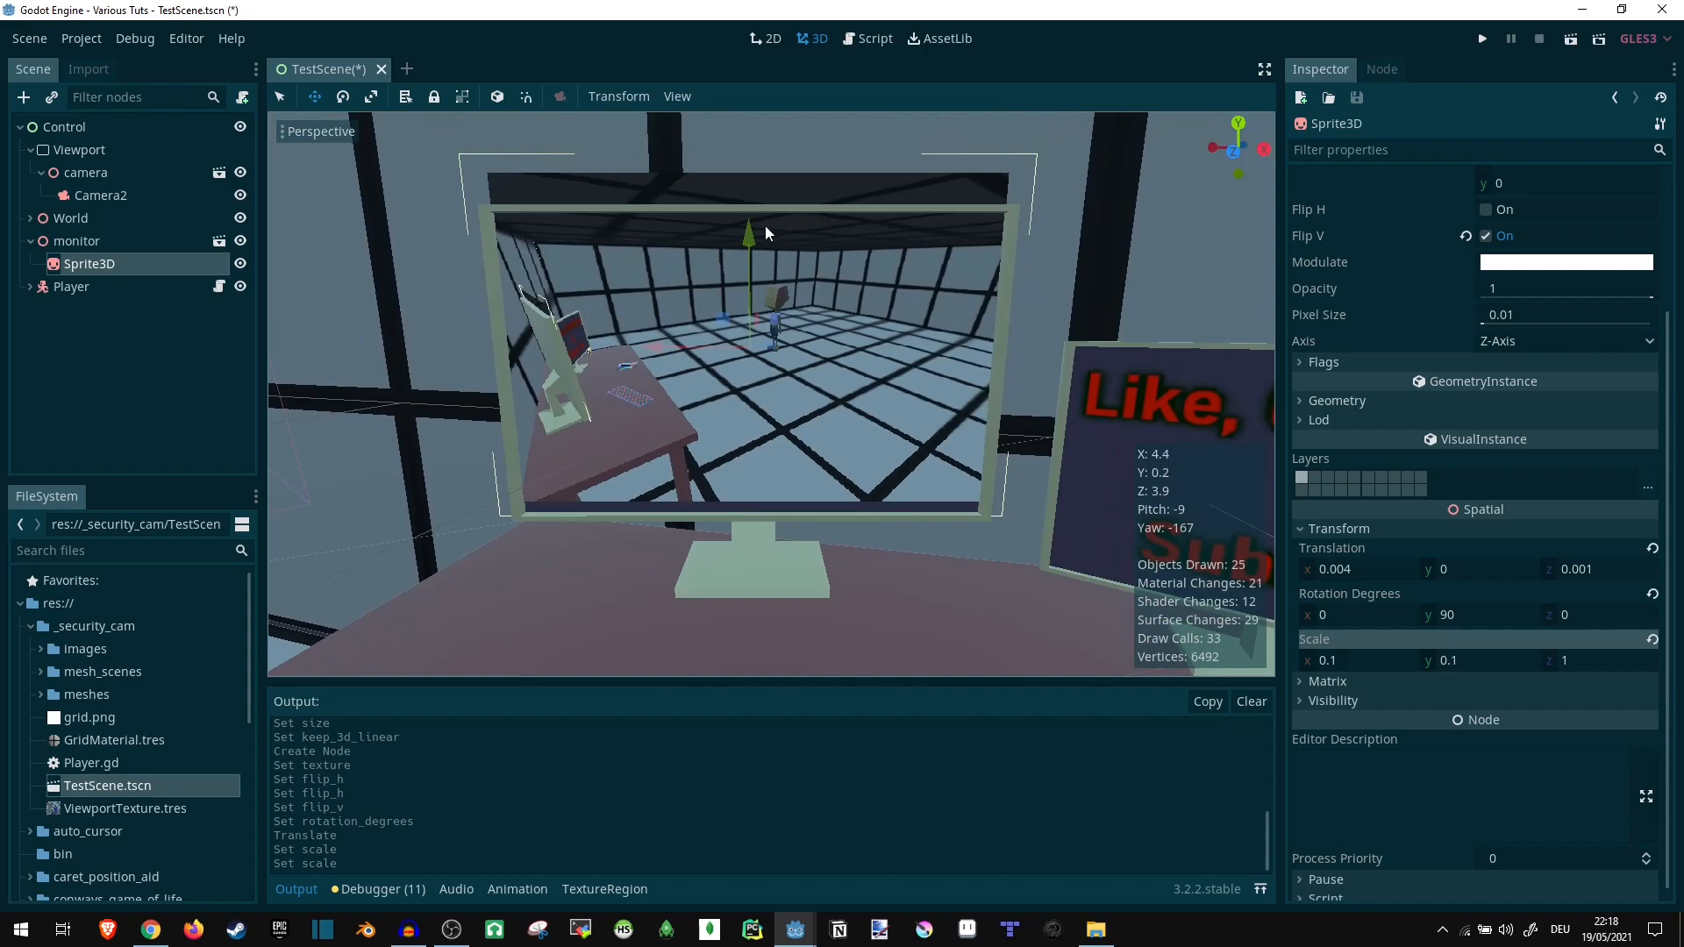
- Drag the sprite lower and tune its Scale through 0.08 and 0.099, ending at 0.1 by 0.092
{"action": "left_click_drag", "start_coordinate": [749, 233], "coordinate": [749, 262]}
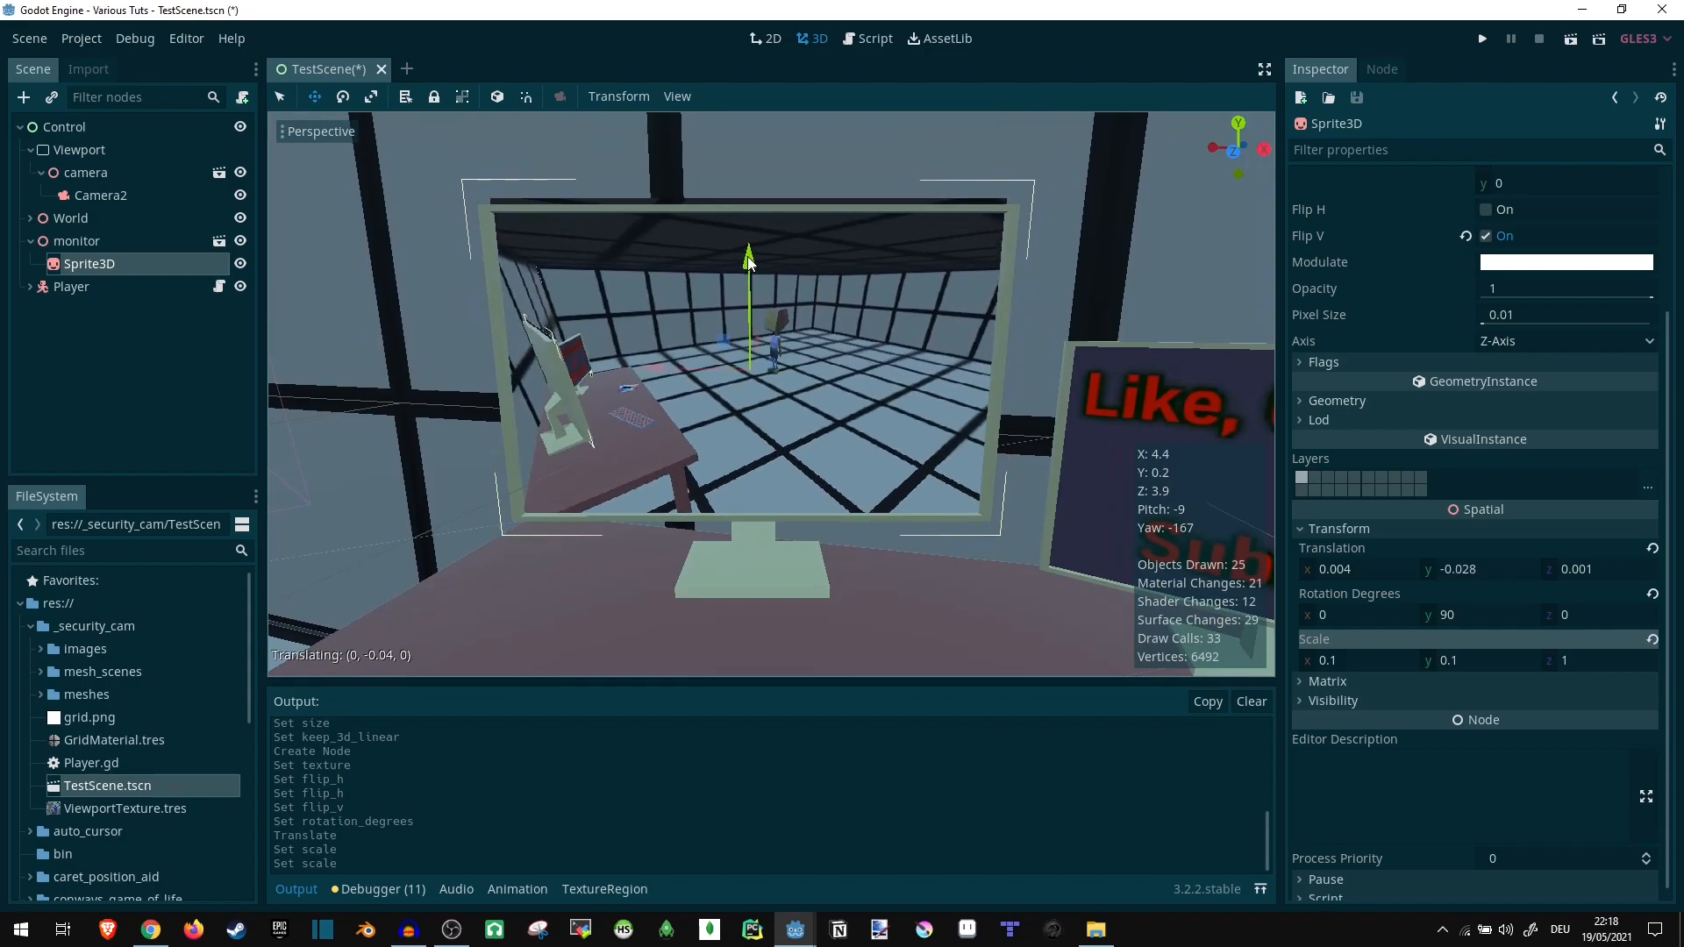
{"action": "left_click_drag", "start_coordinate": [748, 258], "coordinate": [749, 268]}
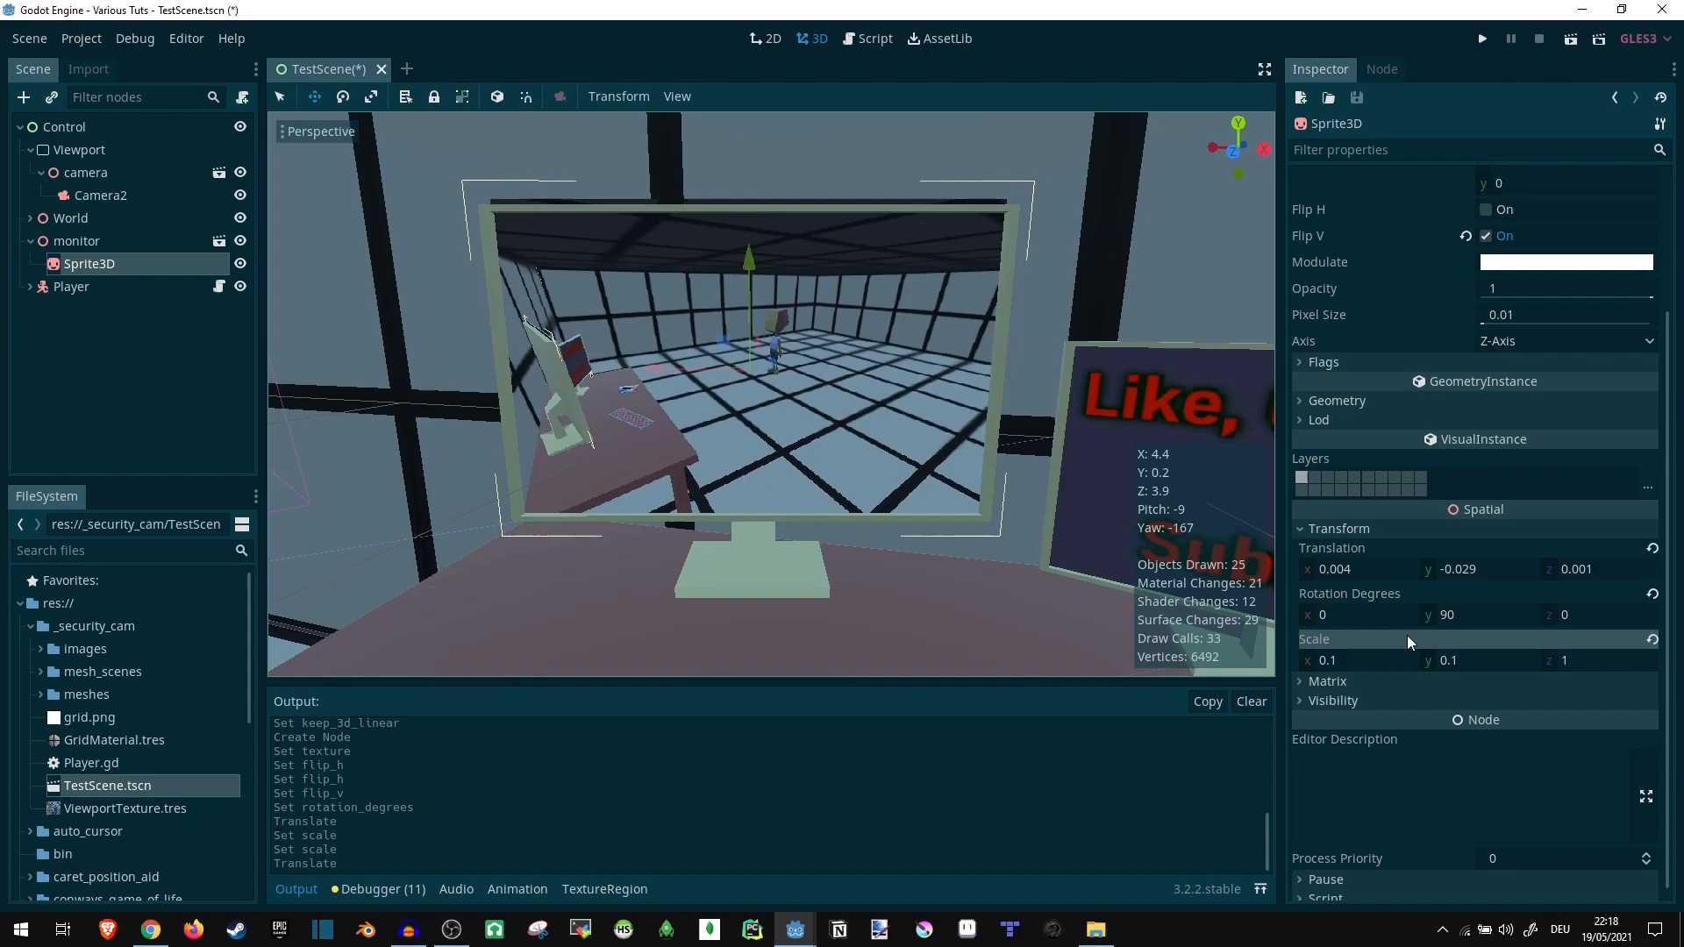
{"action": "left_click", "coordinate": [1480, 661]}
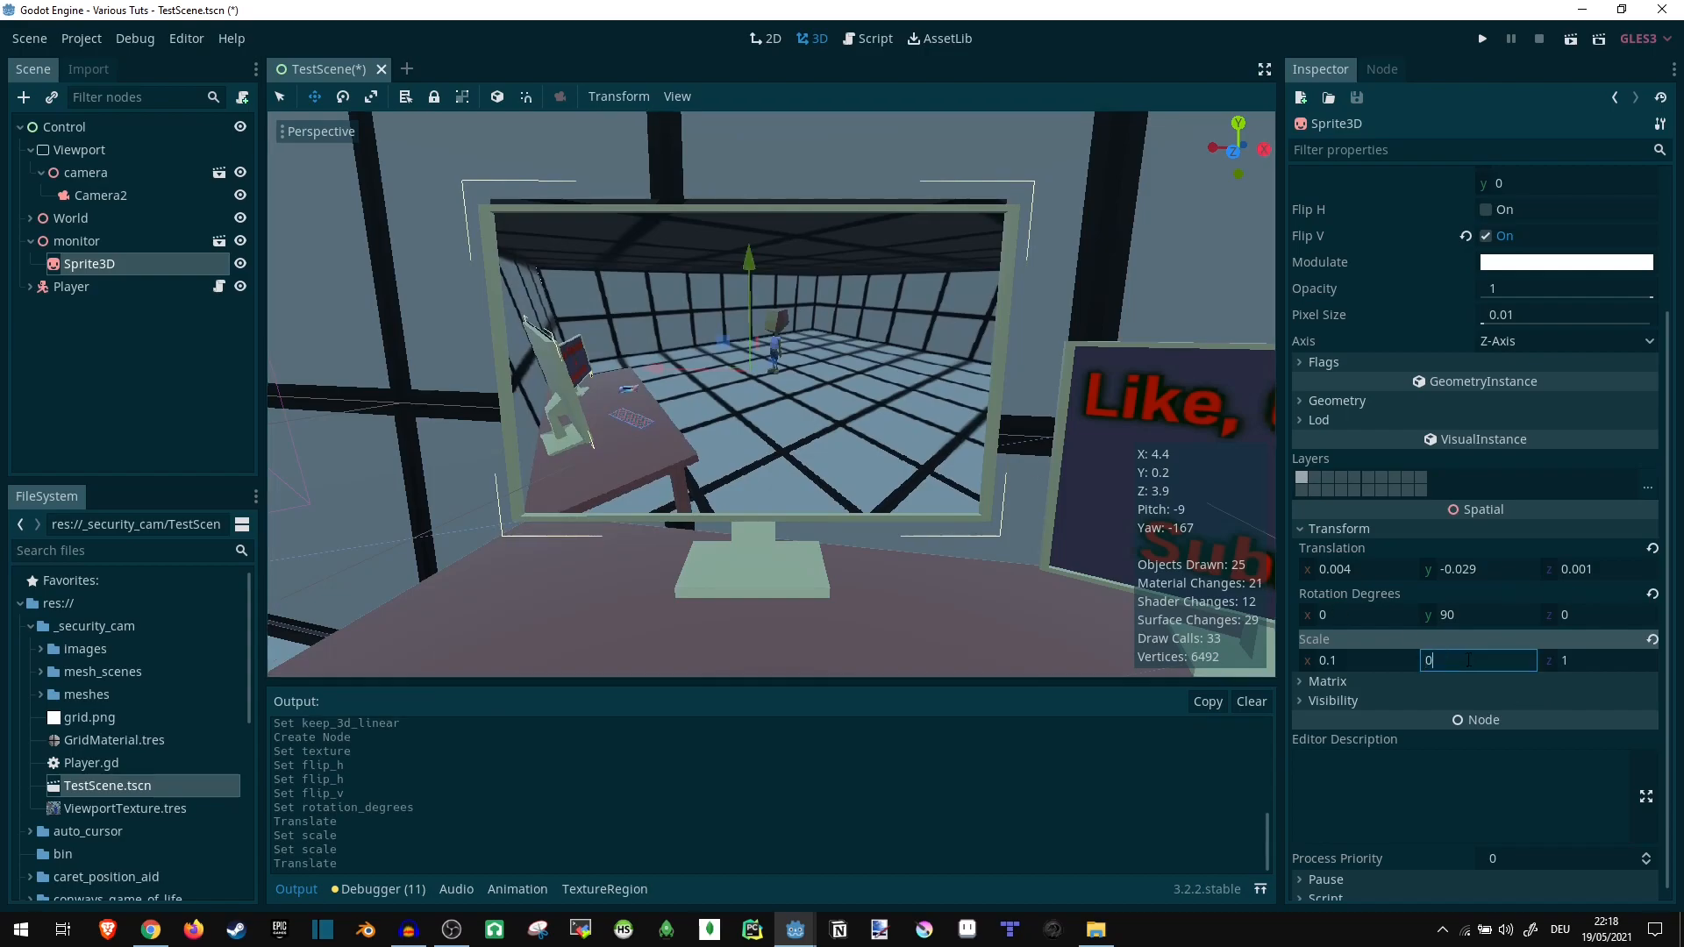
{"action": "type", "text": "0.08"}
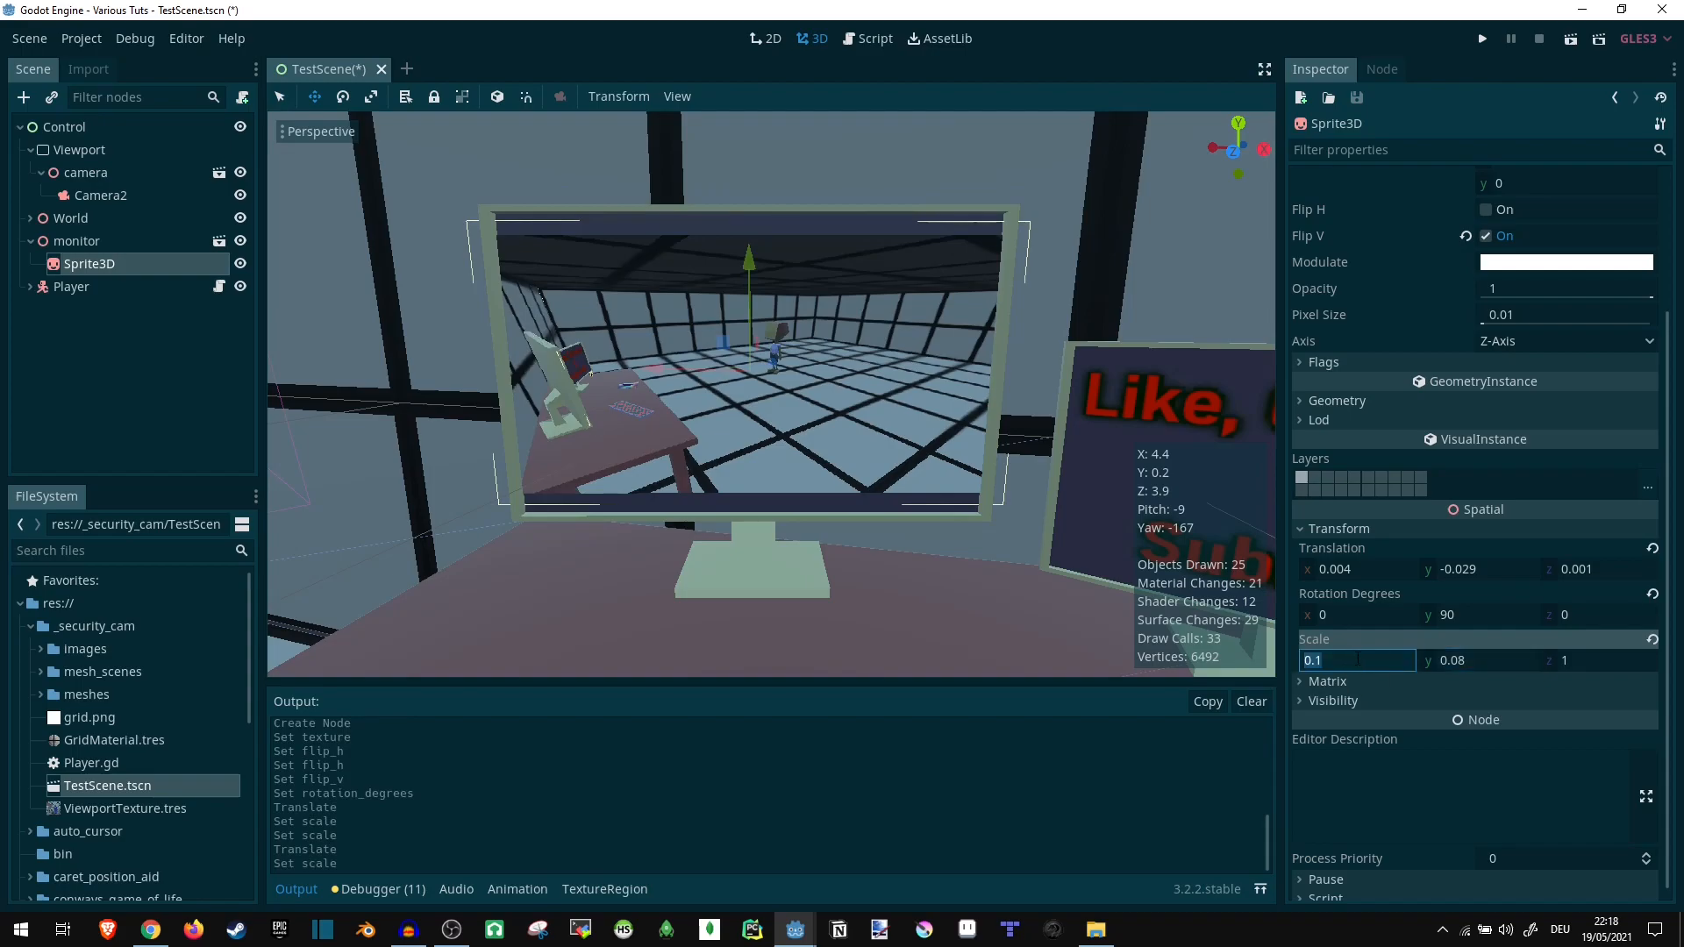
{"action": "type", "text": "0.08"}
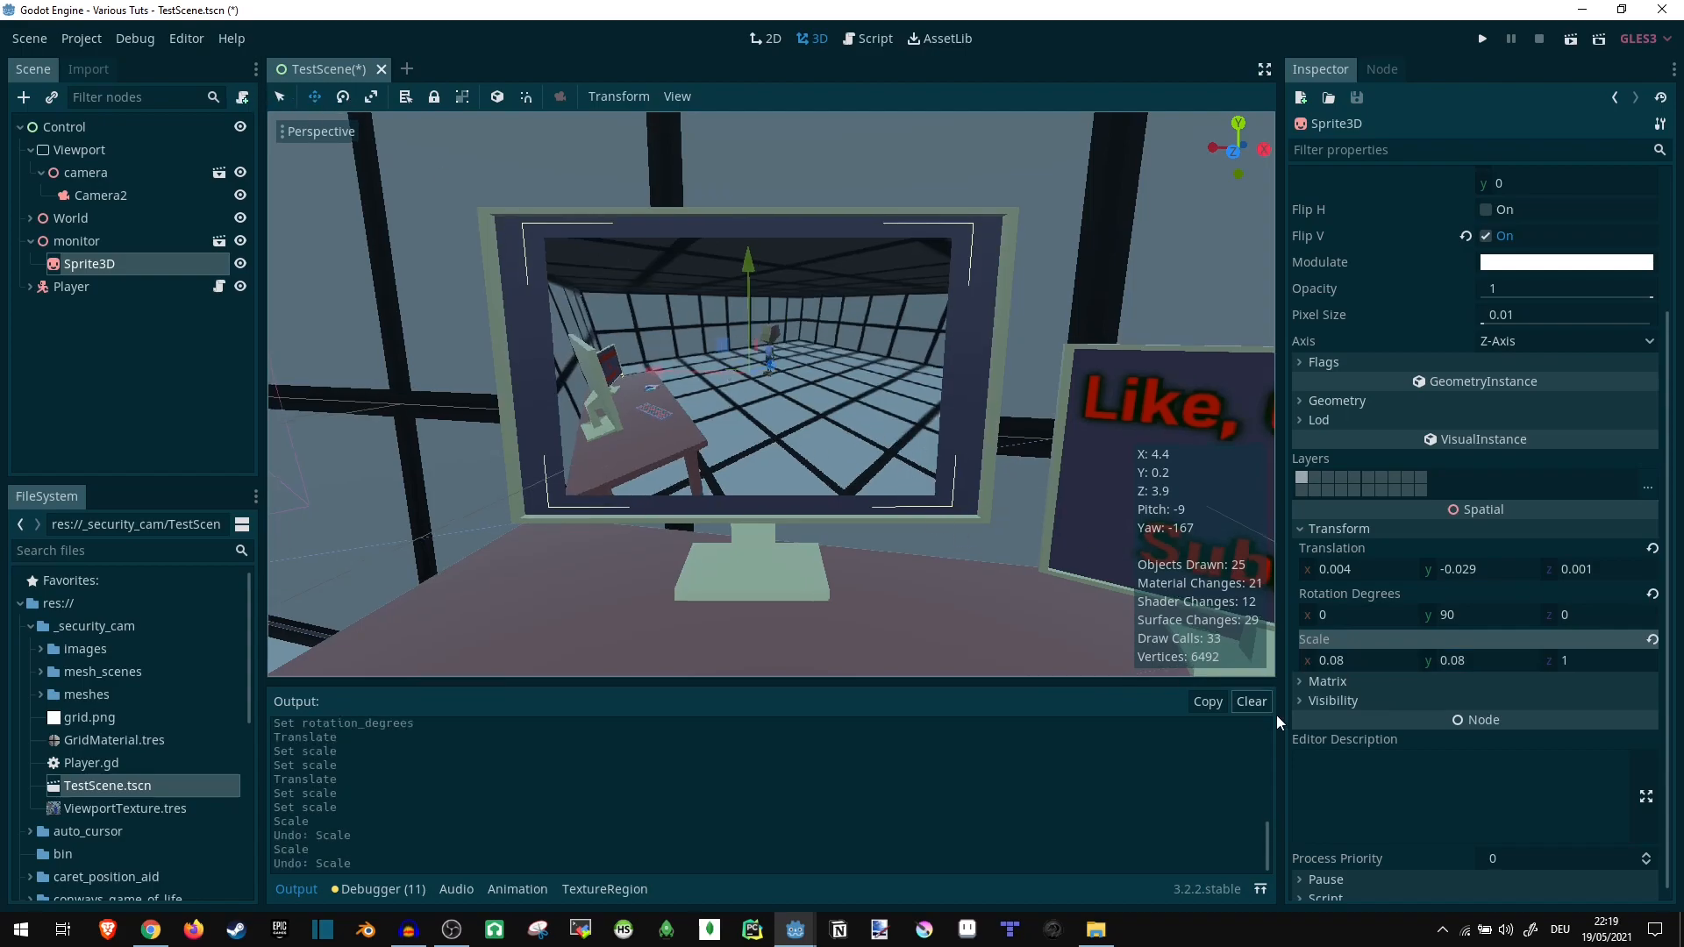
{"action": "type", "text": "0.099"}
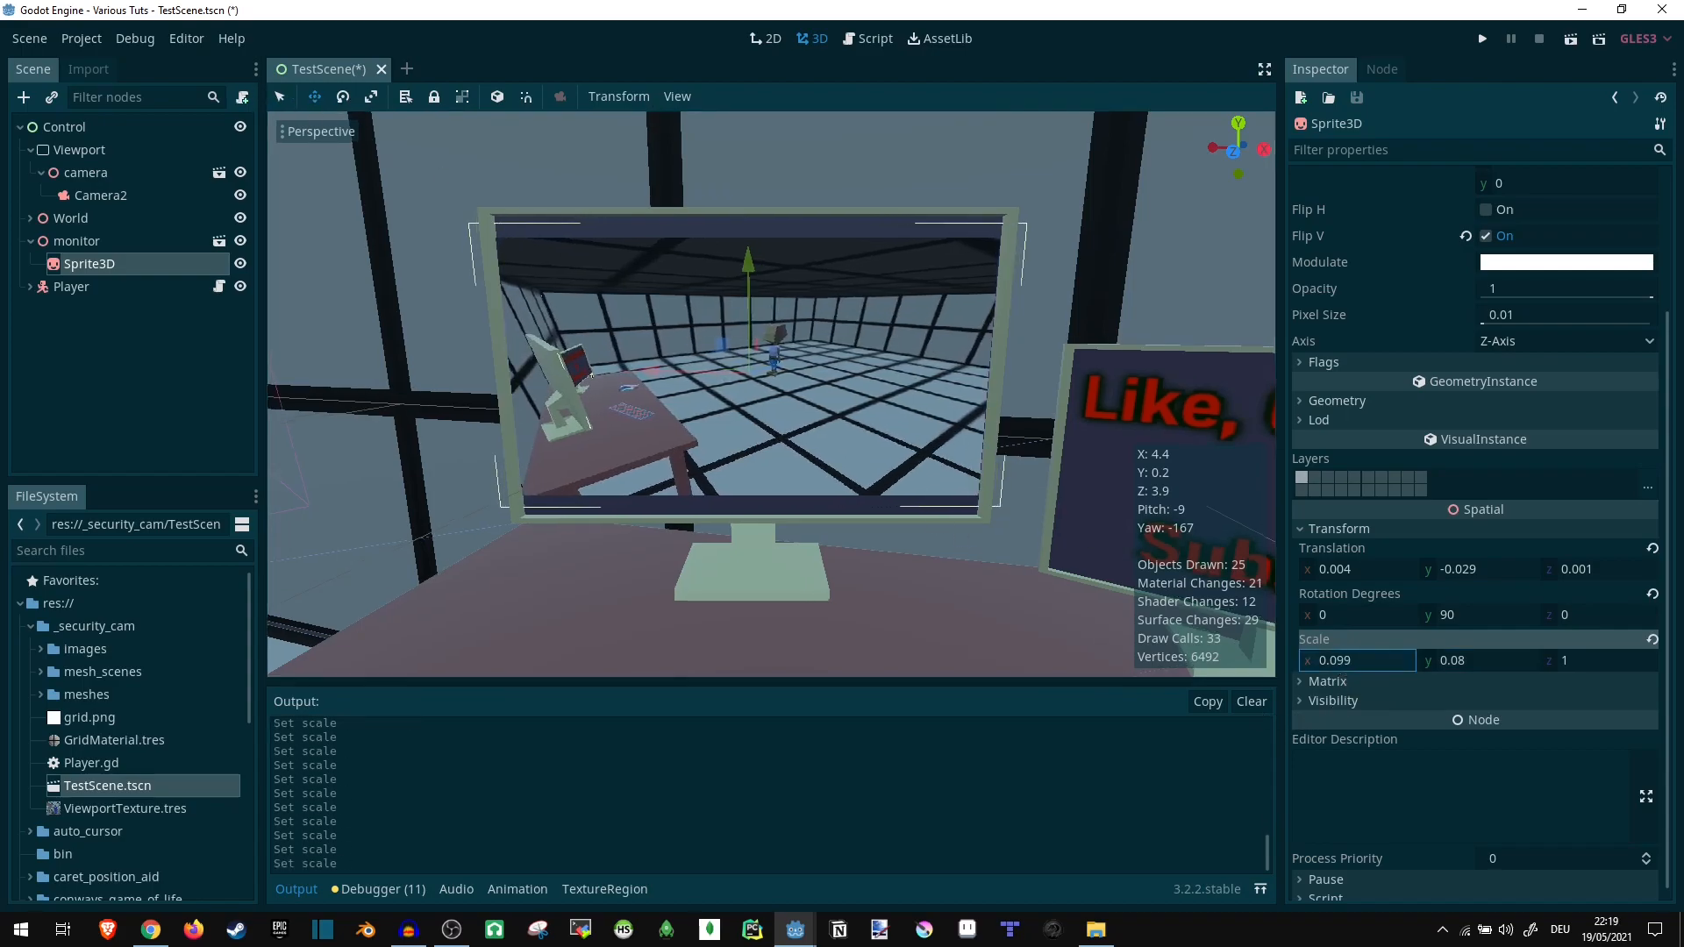
{"action": "type", "text": "0.1"}
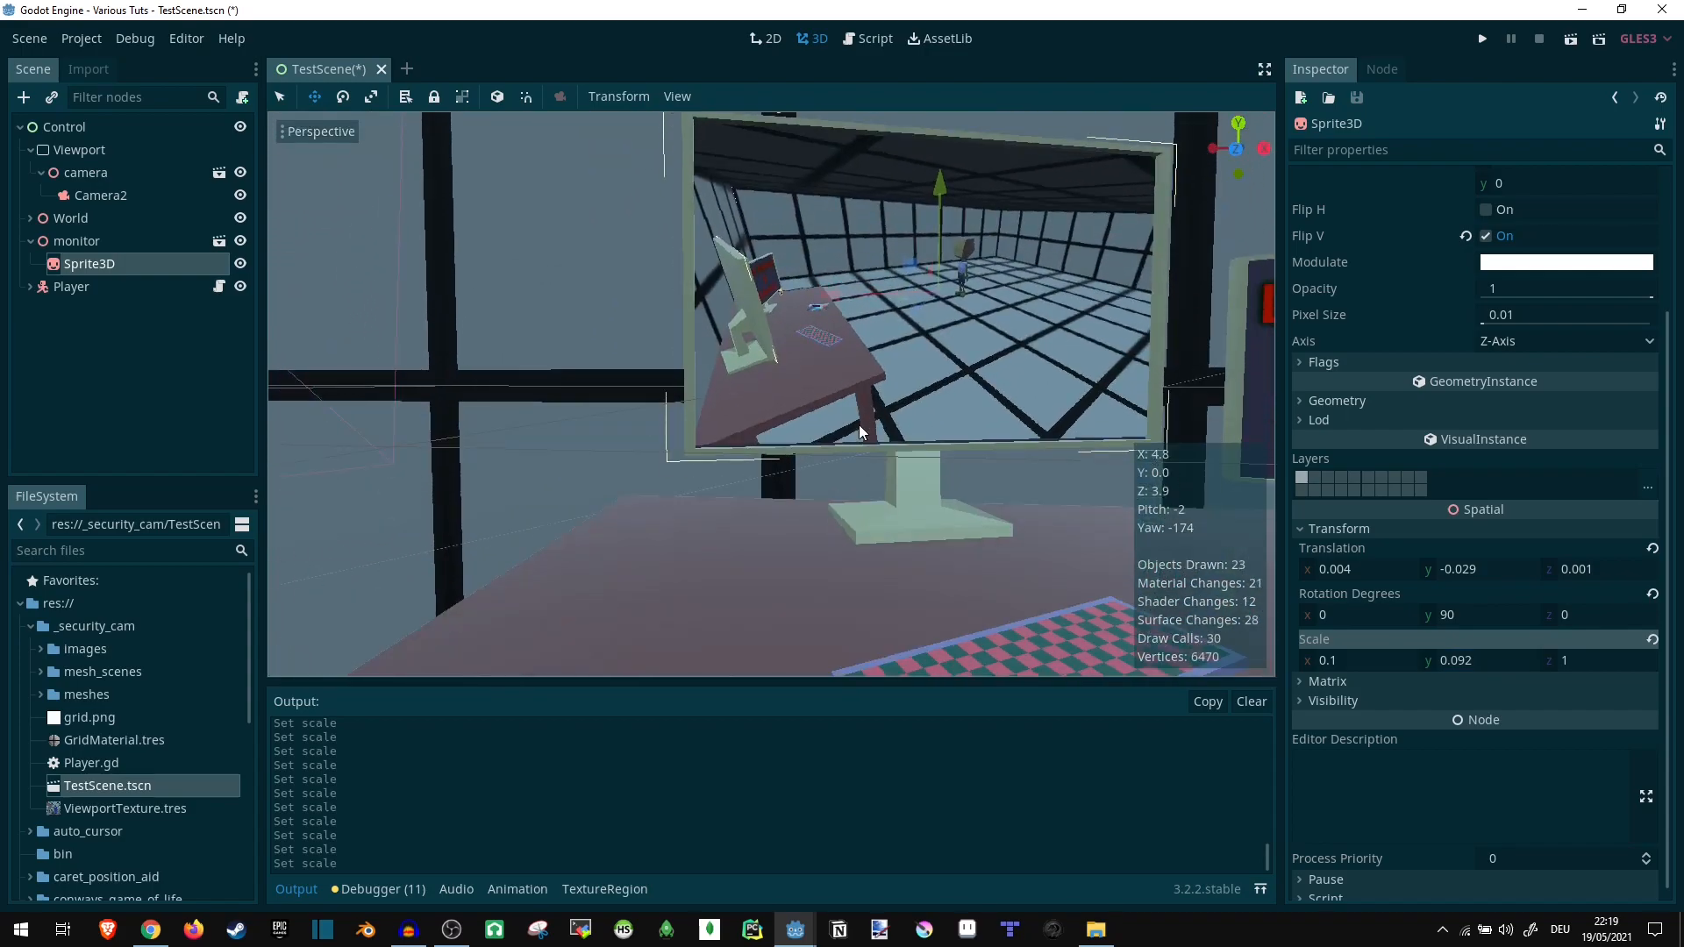
- Save the scene, run it and maximize the game window to check the monitor feed
{"action": "key", "text": "ctrl+s"}
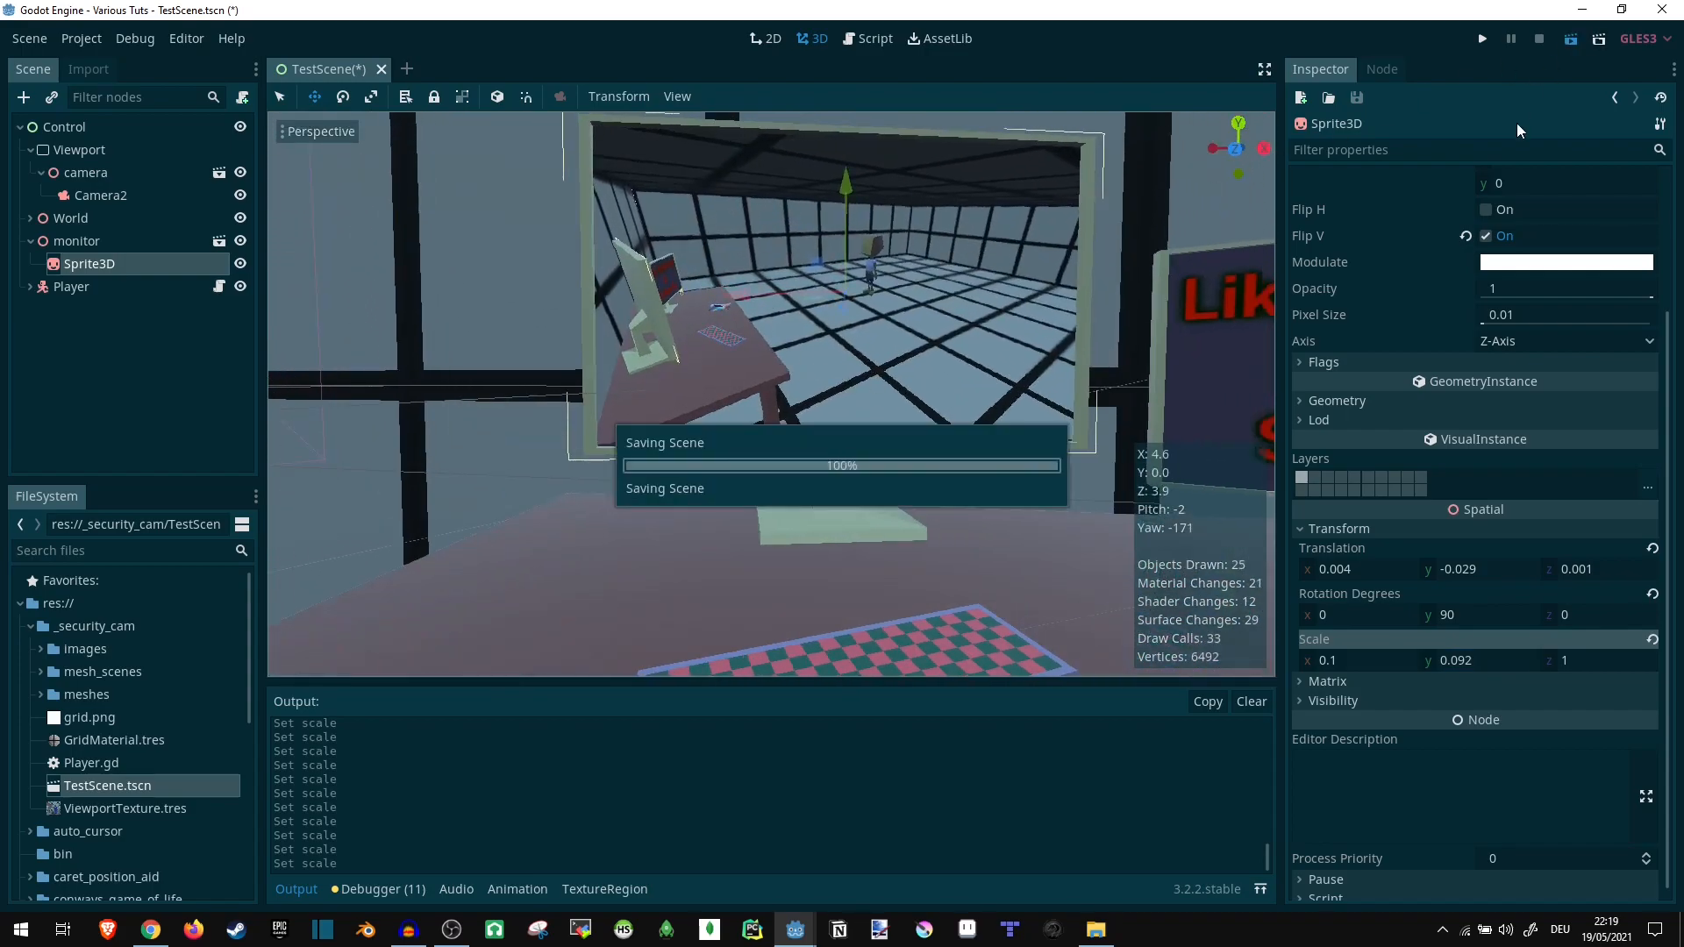
{"action": "left_click", "coordinate": [1481, 38]}
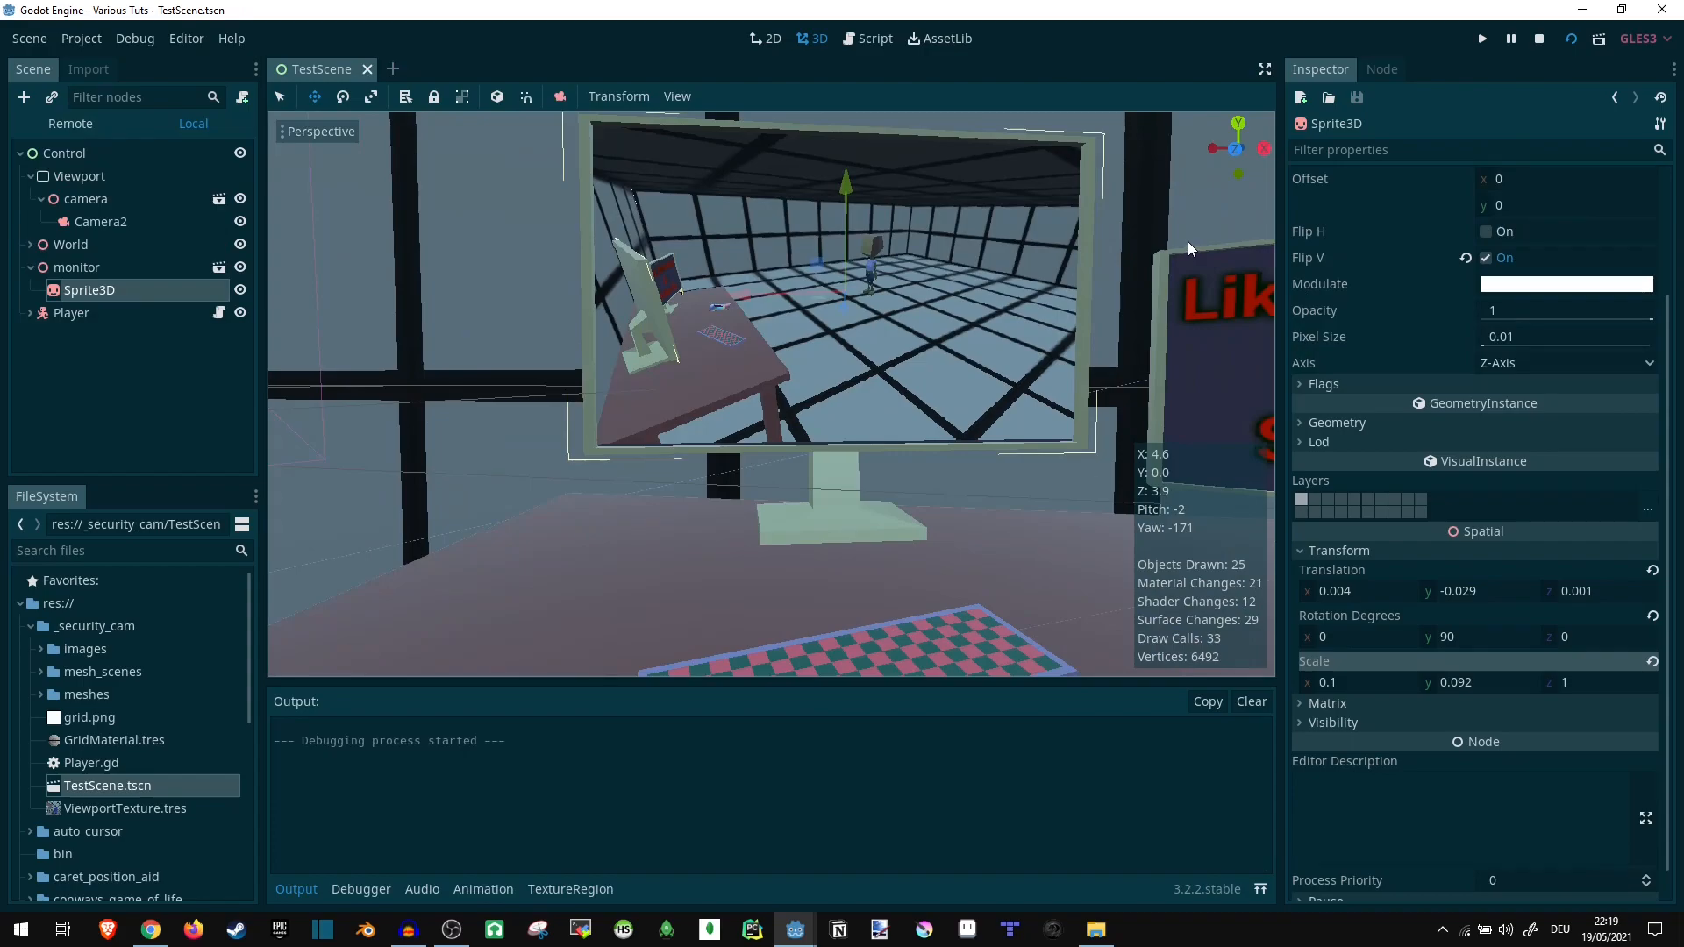
{"action": "left_click", "coordinate": [1481, 39]}
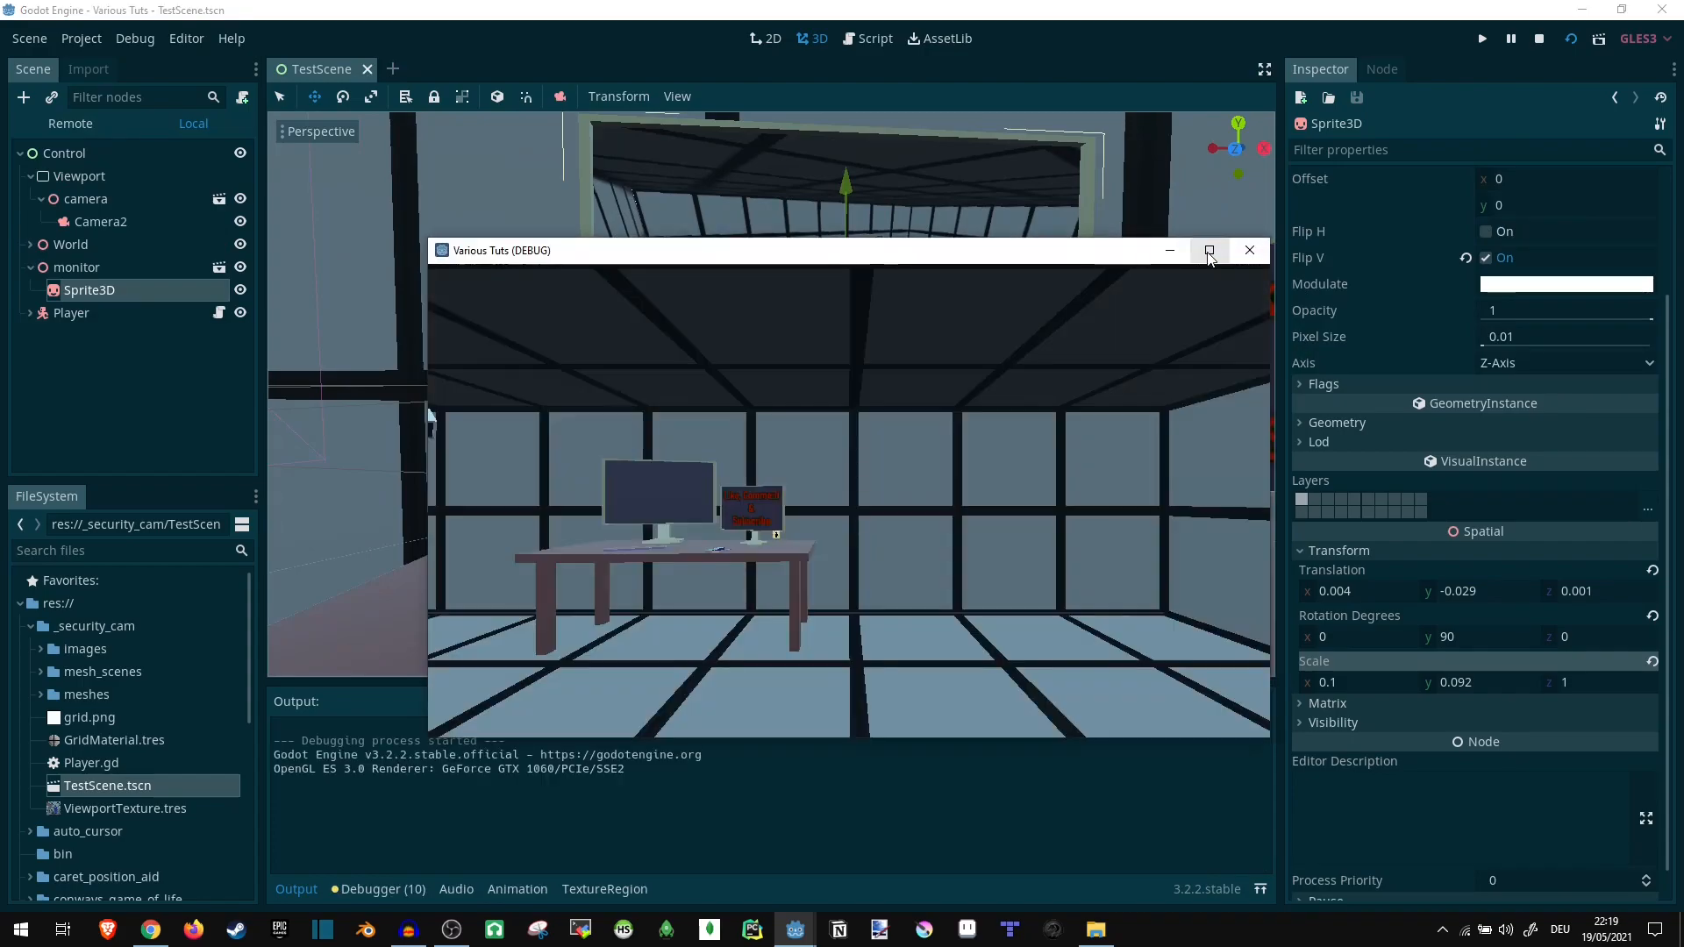
{"action": "left_click", "coordinate": [1209, 251]}
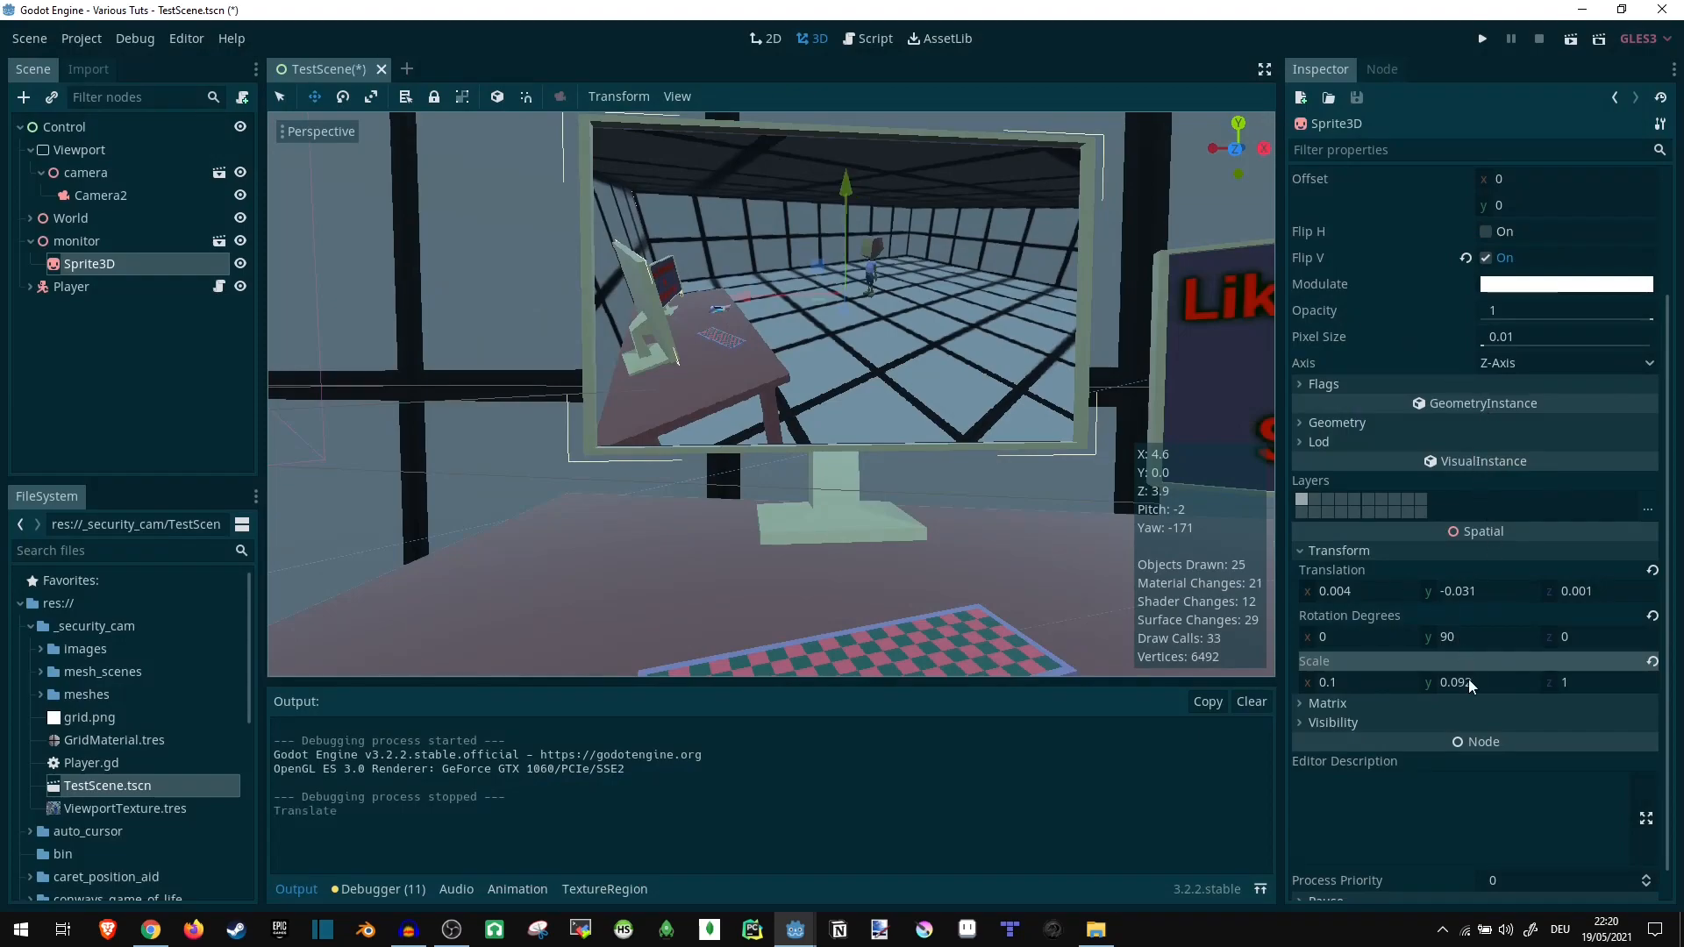
- Raise the Sprite3D's Scale Y to 0.095 for a tighter fit on the screen
{"action": "left_click", "coordinate": [1476, 683]}
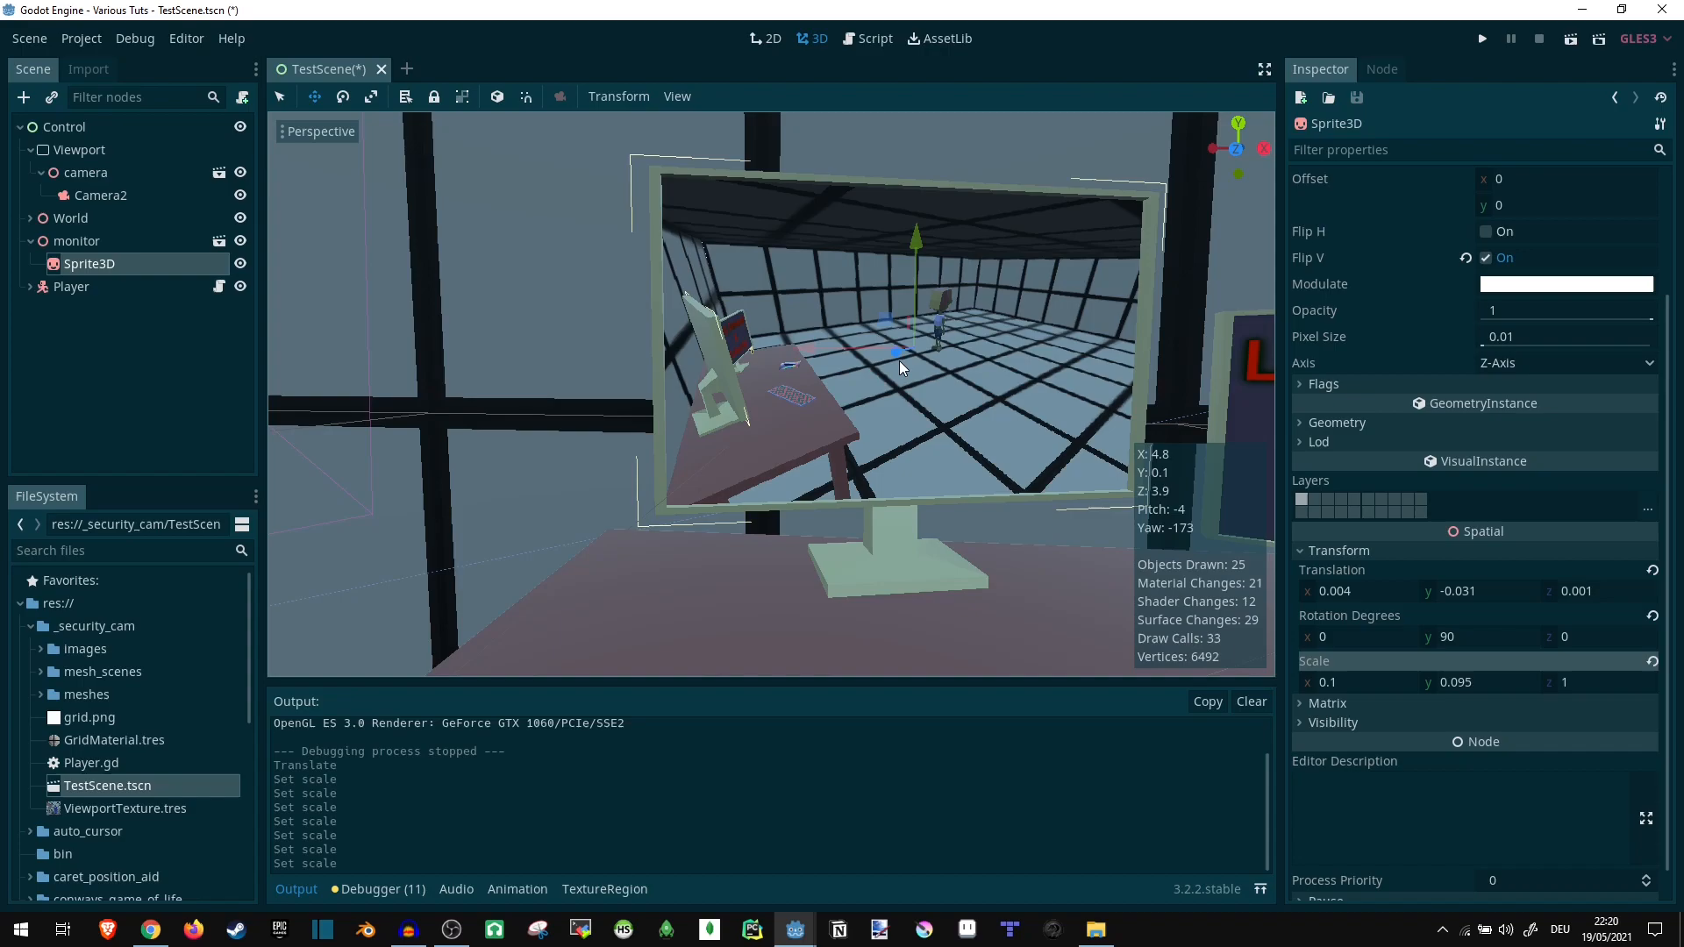
{"action": "mouse_move", "coordinate": [1137, 202]}
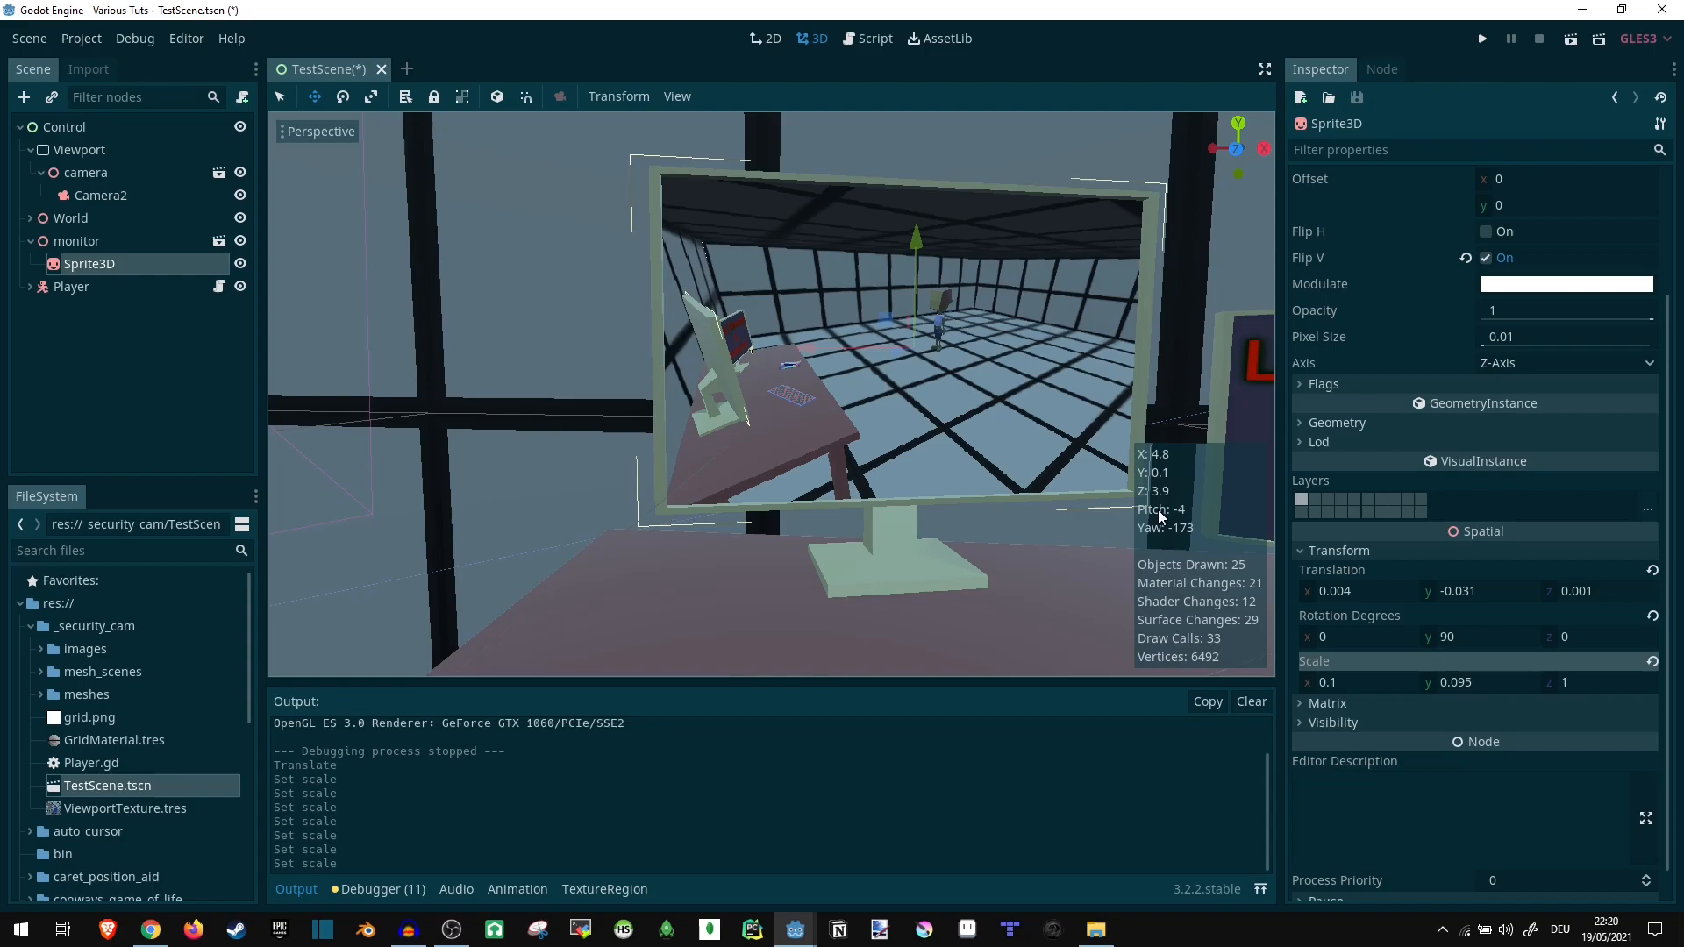
{"action": "mouse_move", "coordinate": [1112, 493]}
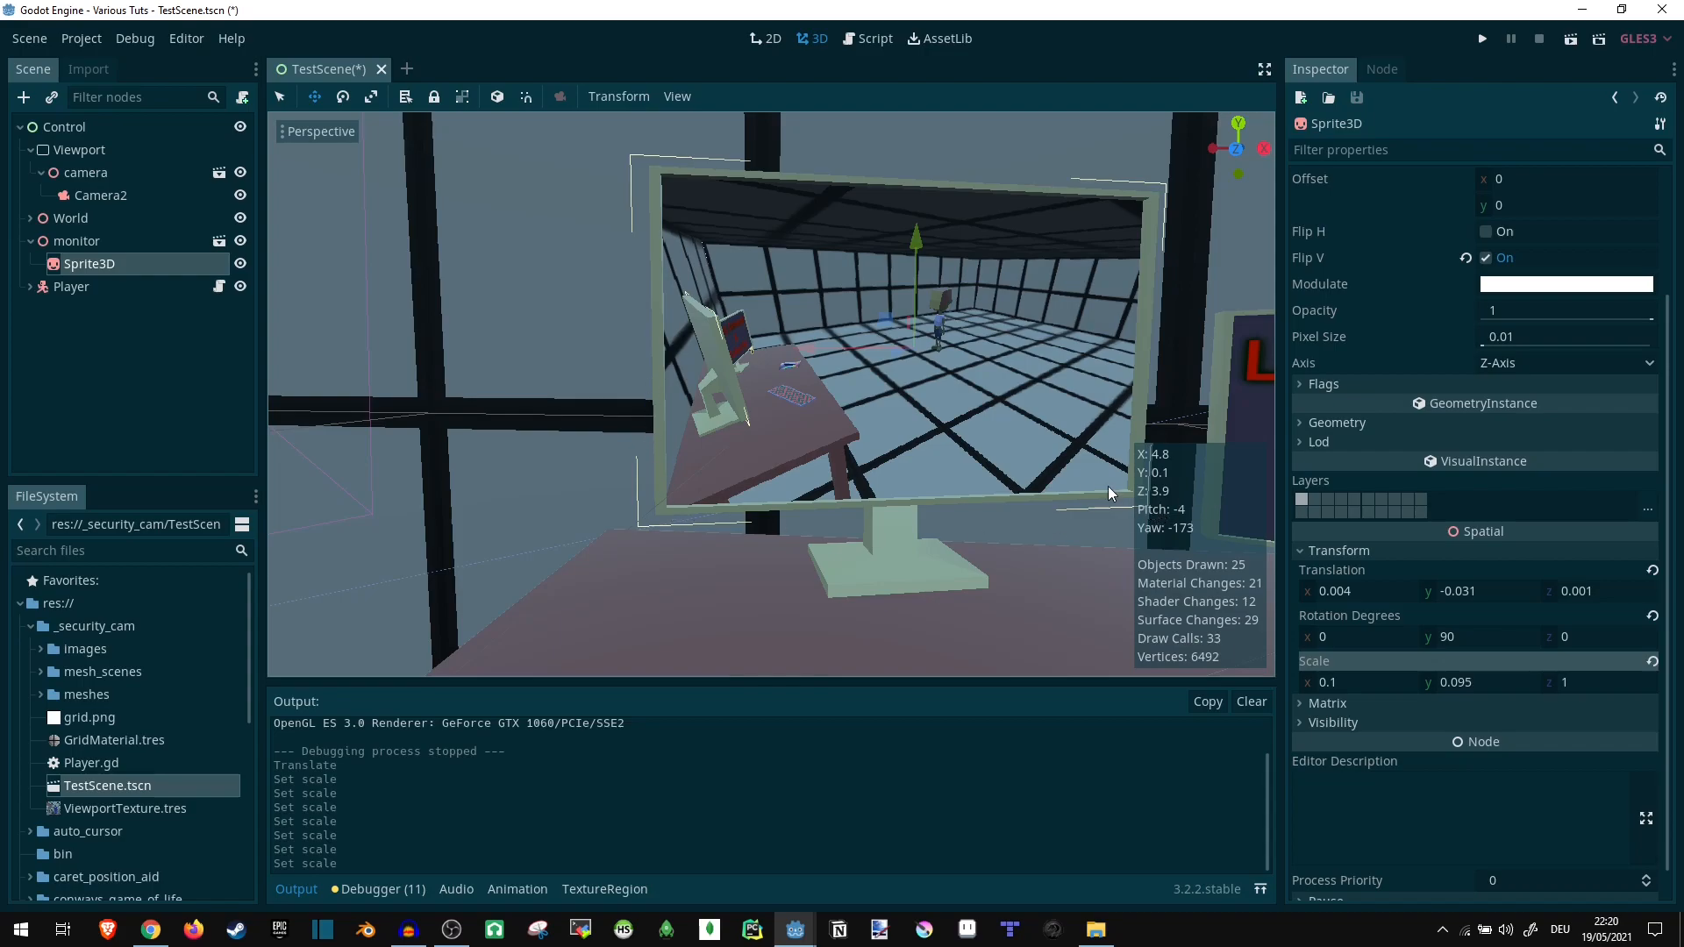
{"action": "mouse_move", "coordinate": [977, 484]}
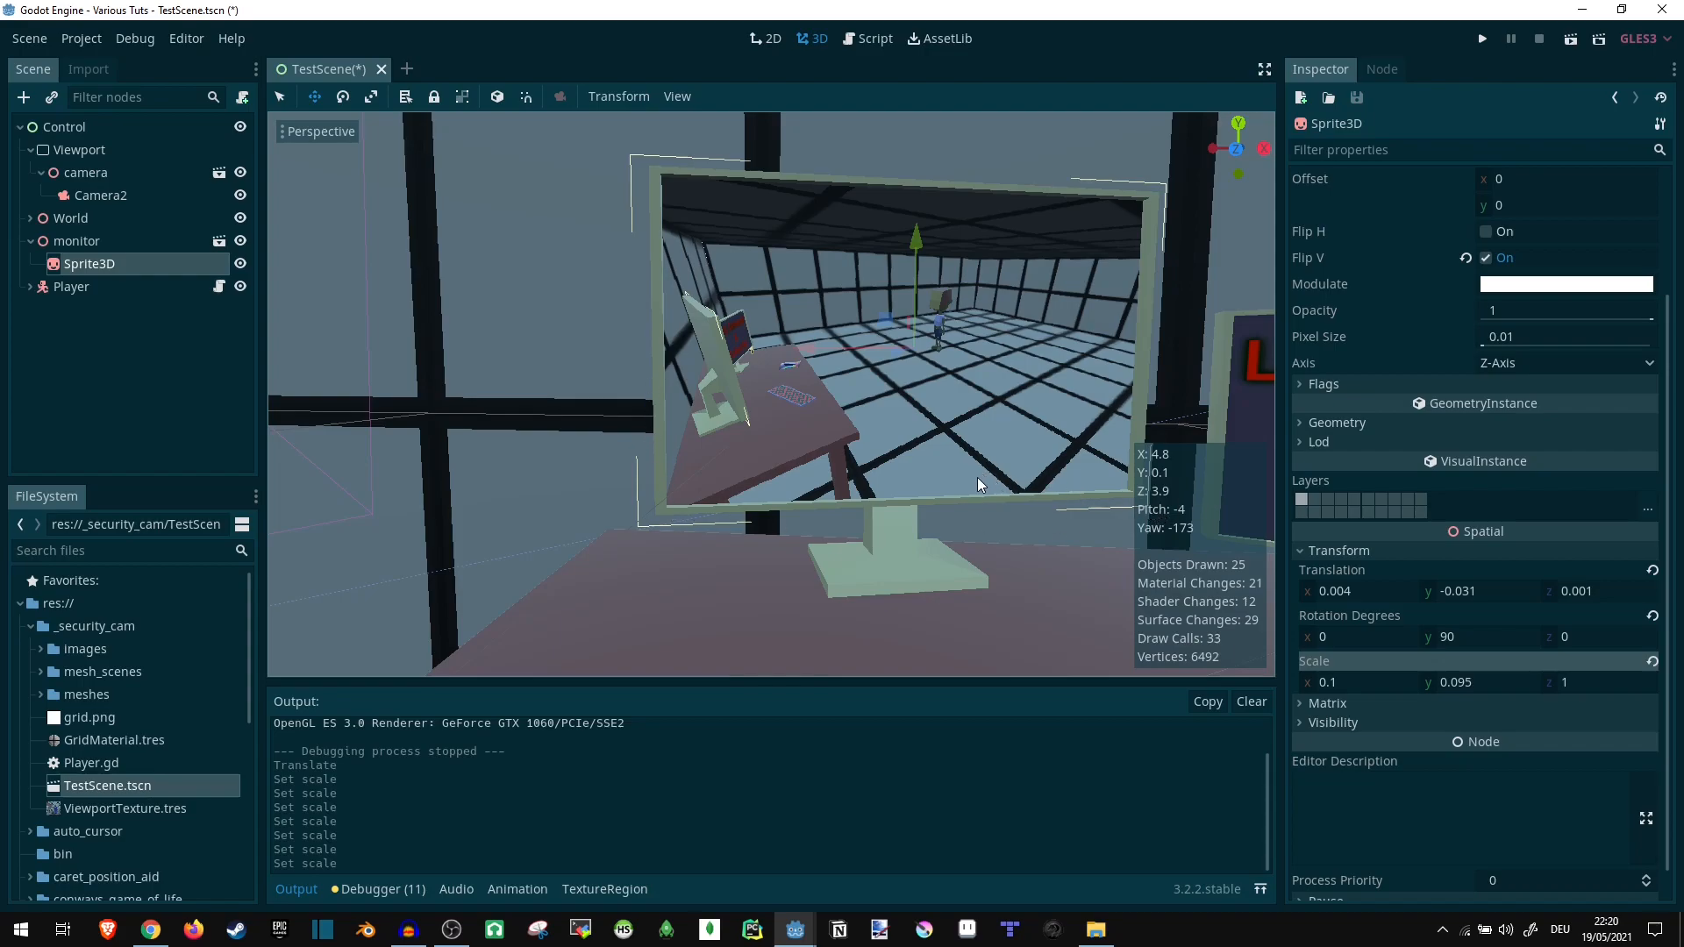